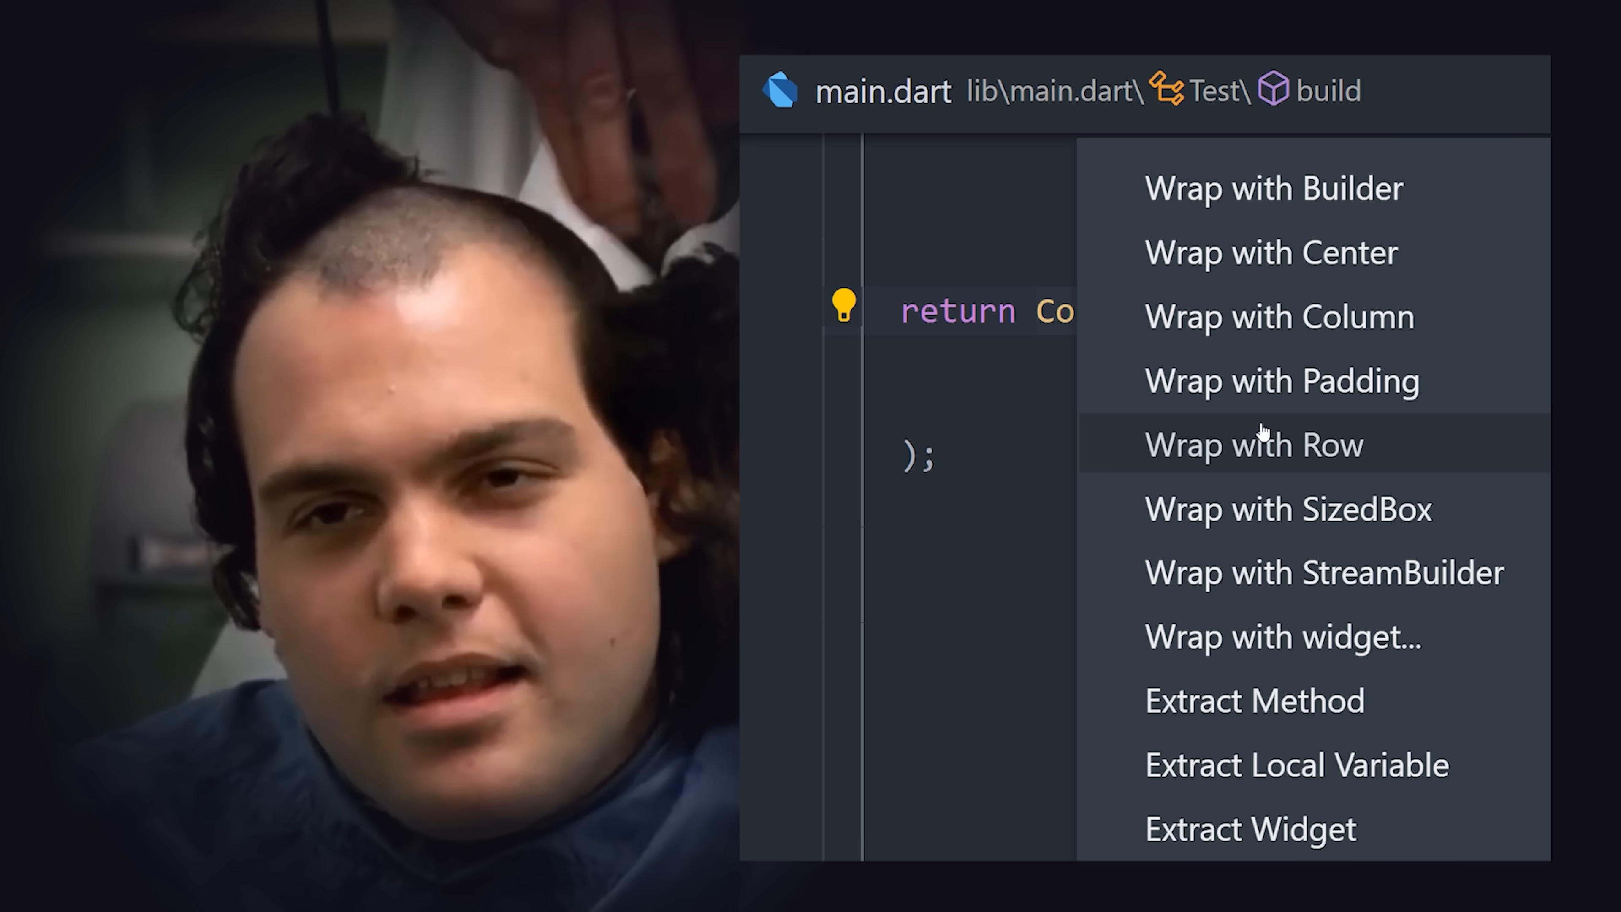
mouse_move(1310, 253)
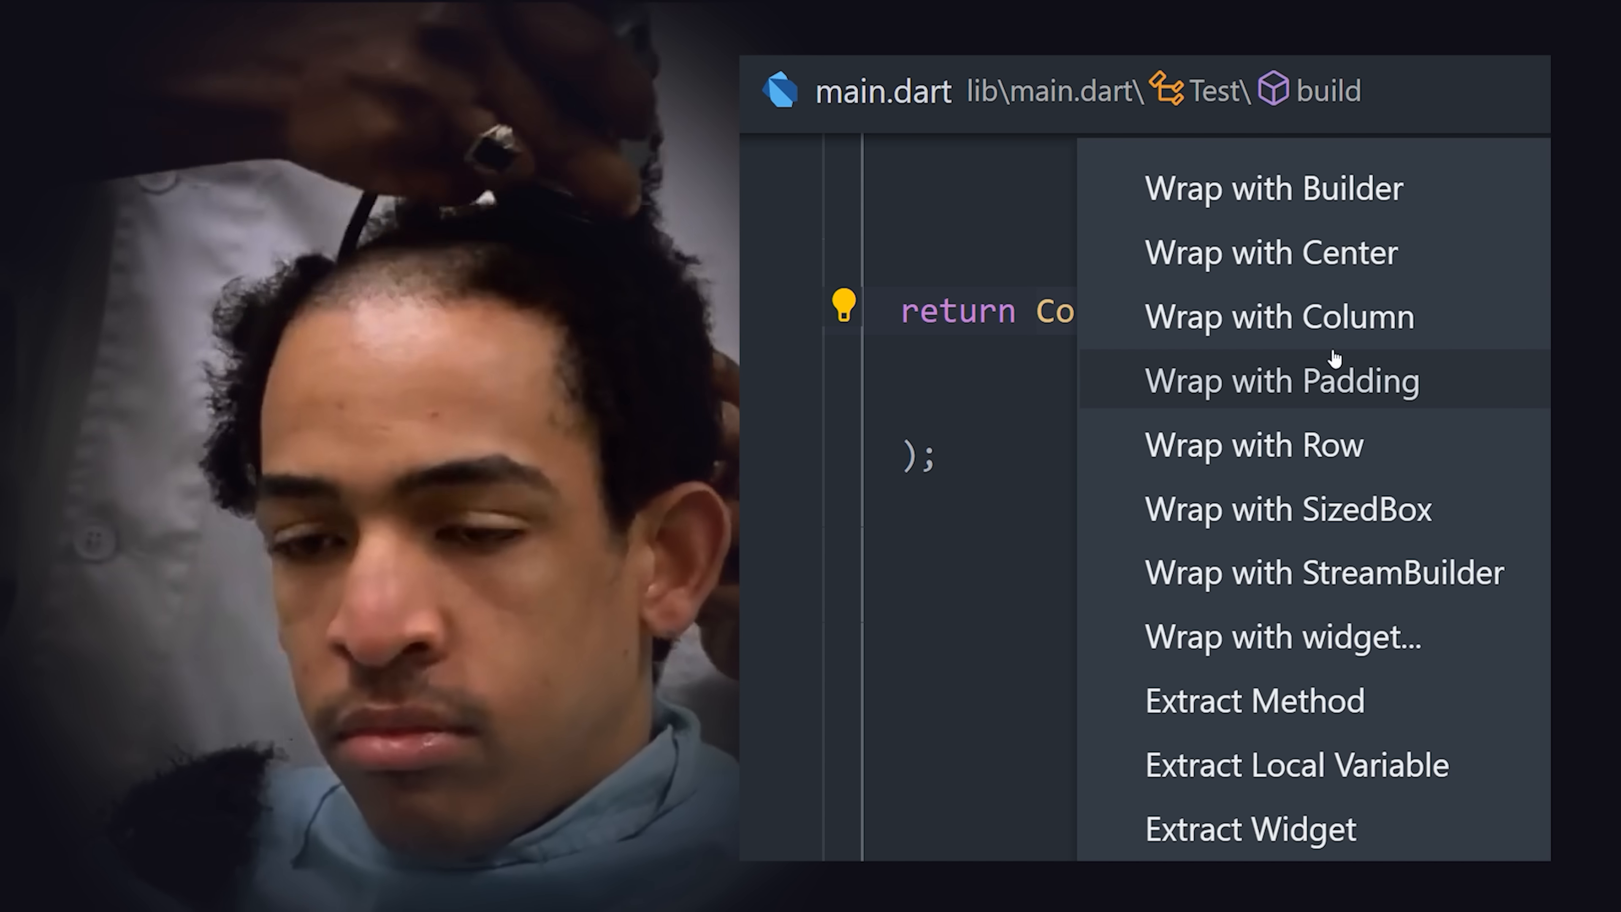
- Drag the Sunflower seed slider so the count drops from 1742 to 1364
left_click(1278, 317)
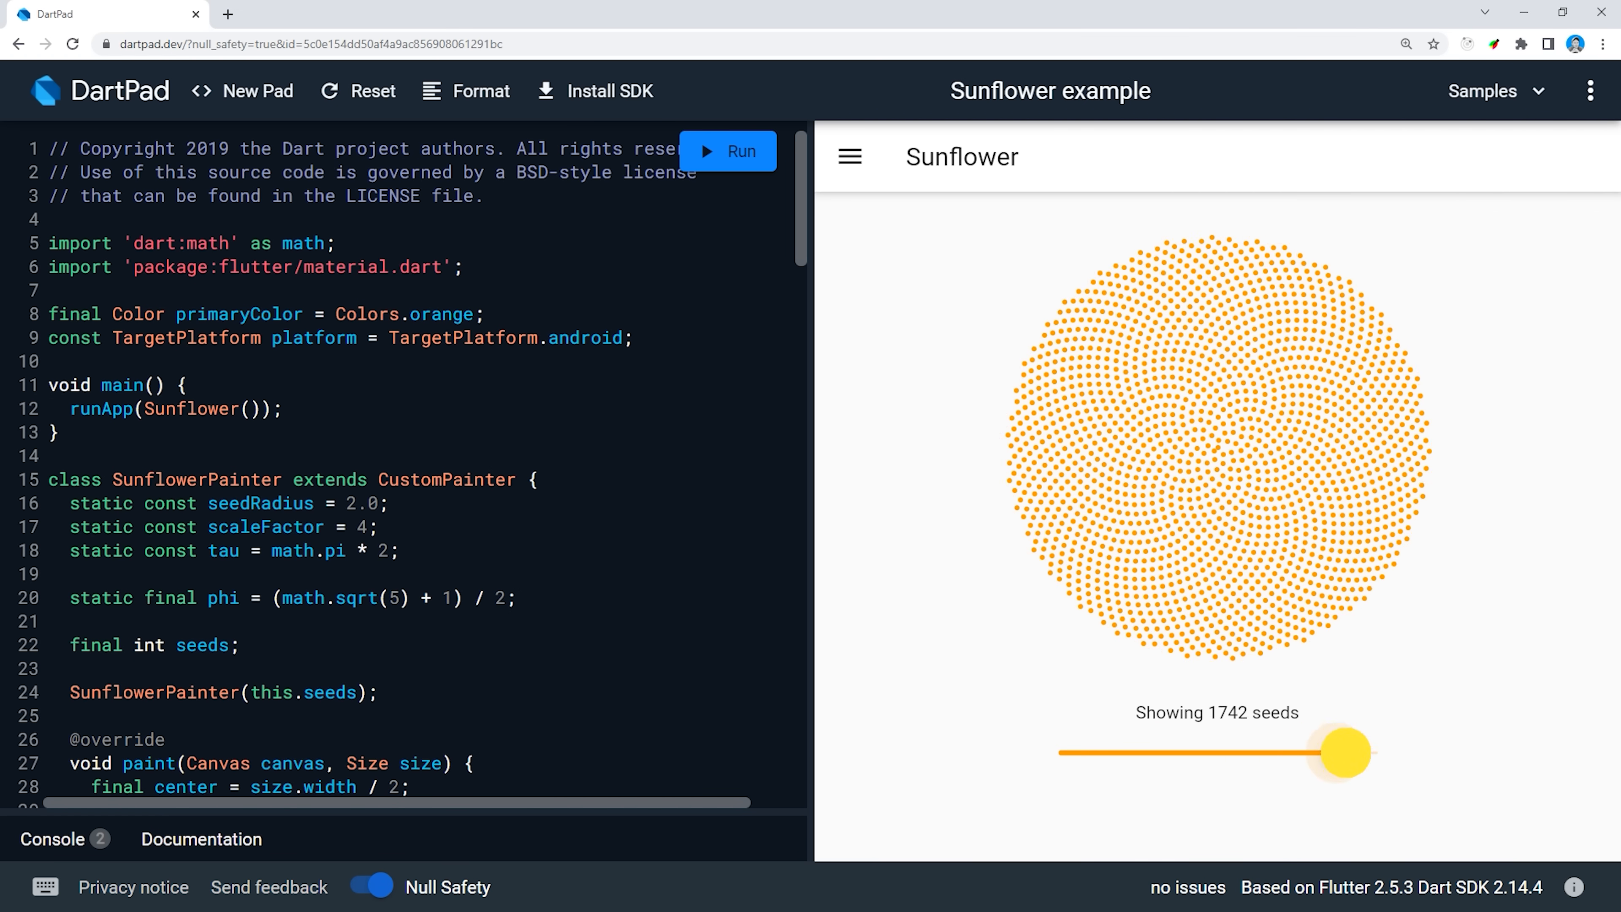
left_click_drag(1345, 752, 1257, 752)
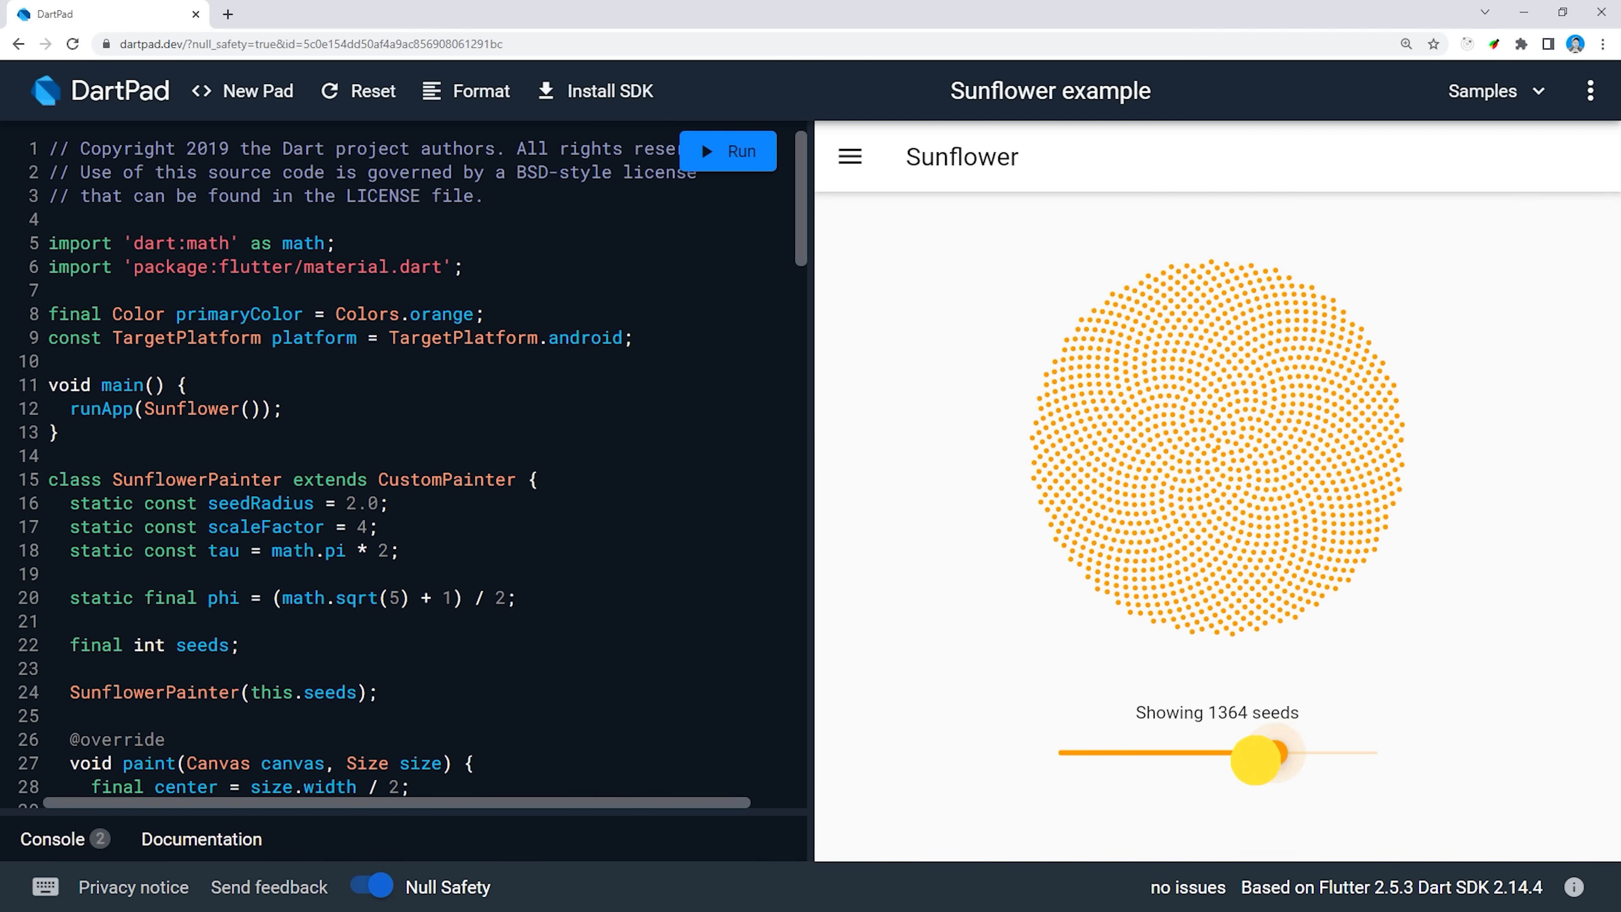
left_click_drag(1254, 754, 1335, 754)
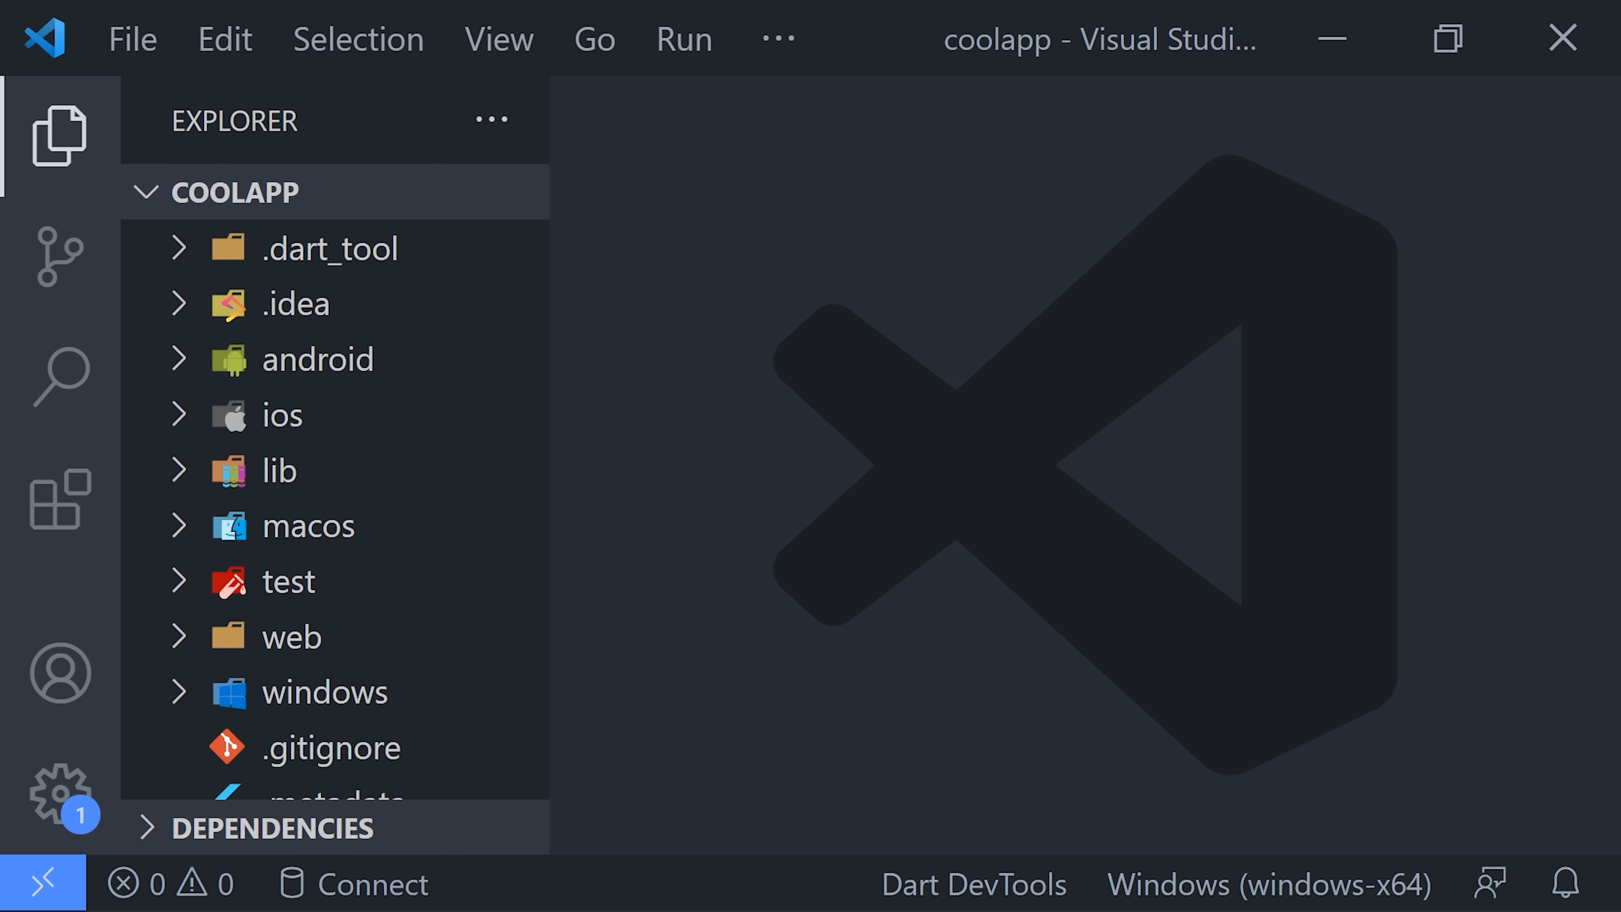
- Pick the target device for coolapp from the status bar's Windows (windows-x64) selector
left_click(59, 498)
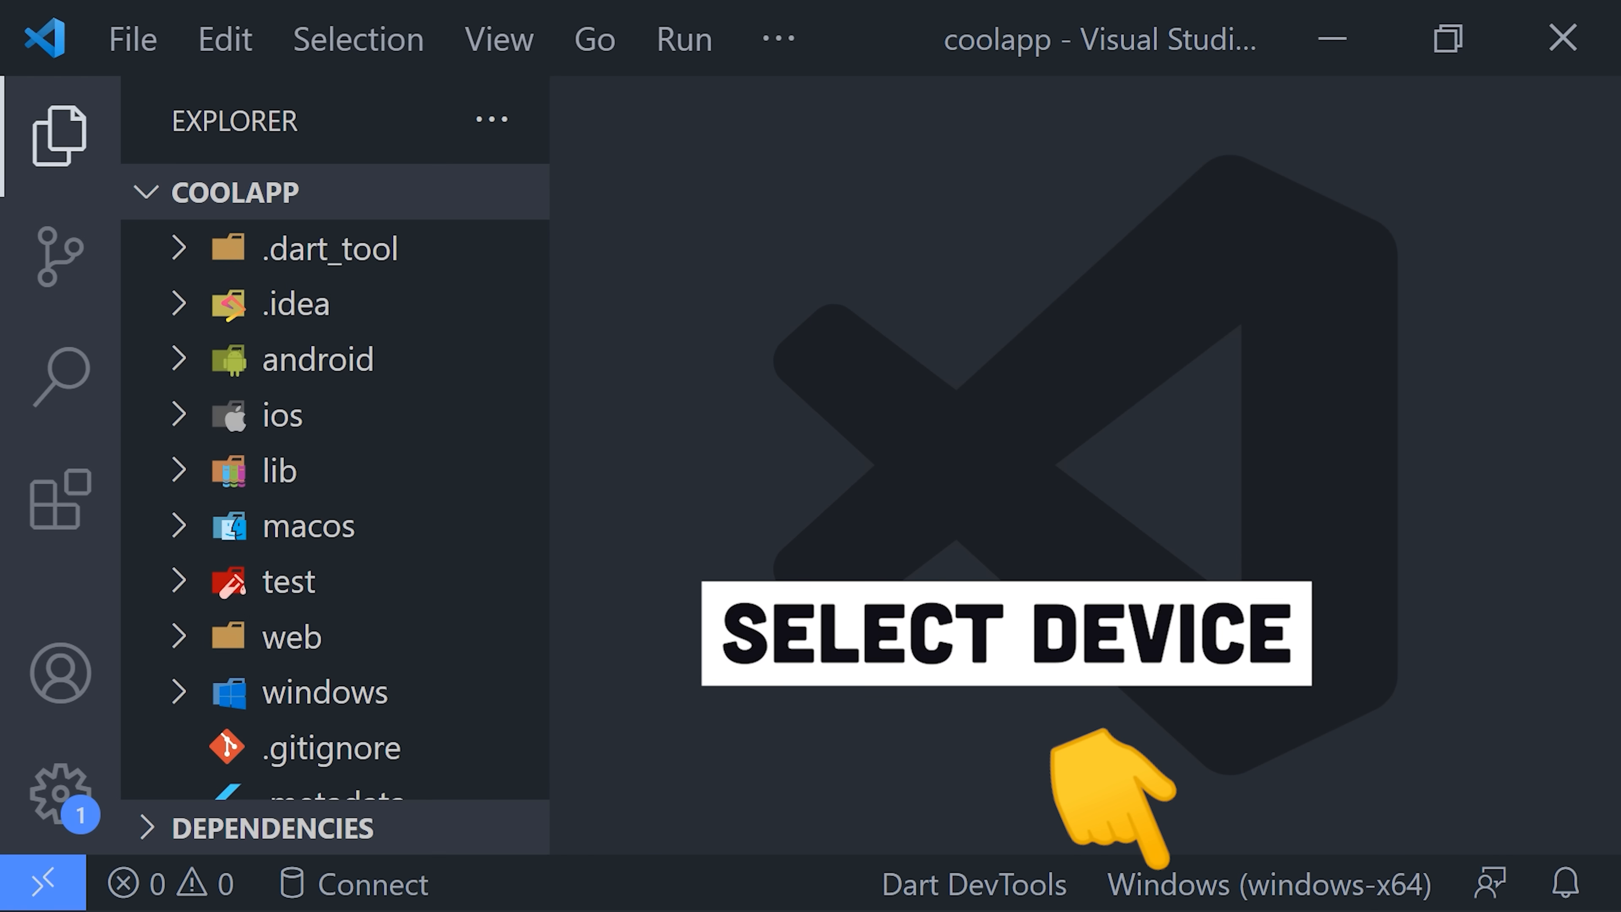
left_click(1265, 885)
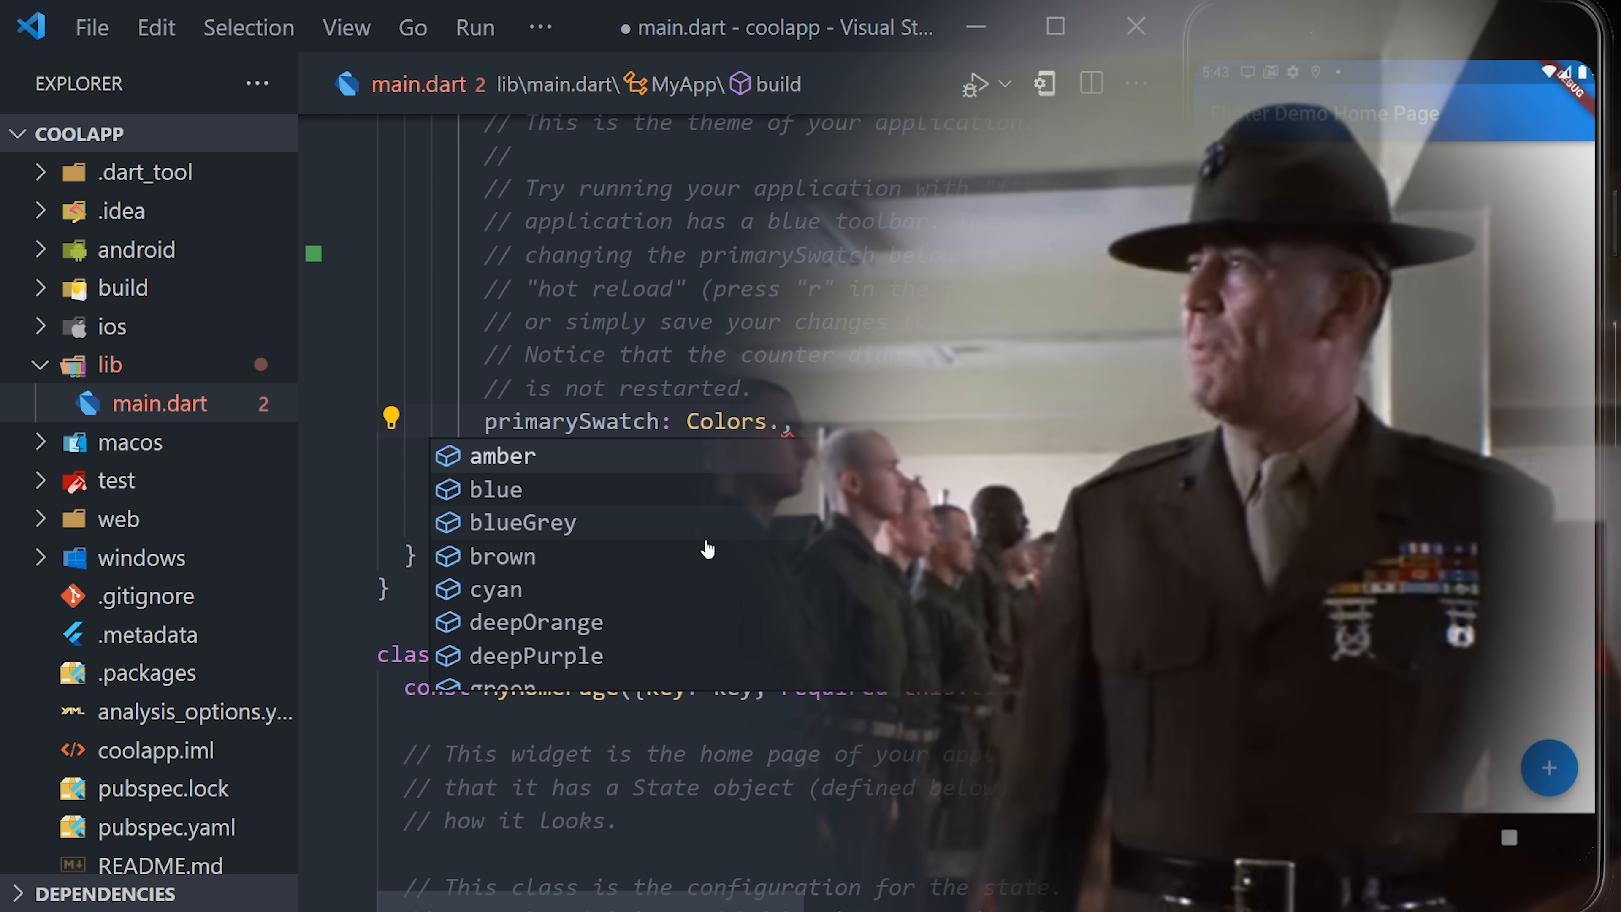
- Set primarySwatch to Colors.deepOrange, then replace deepOrange with a colour starting with 'p'
left_click(539, 622)
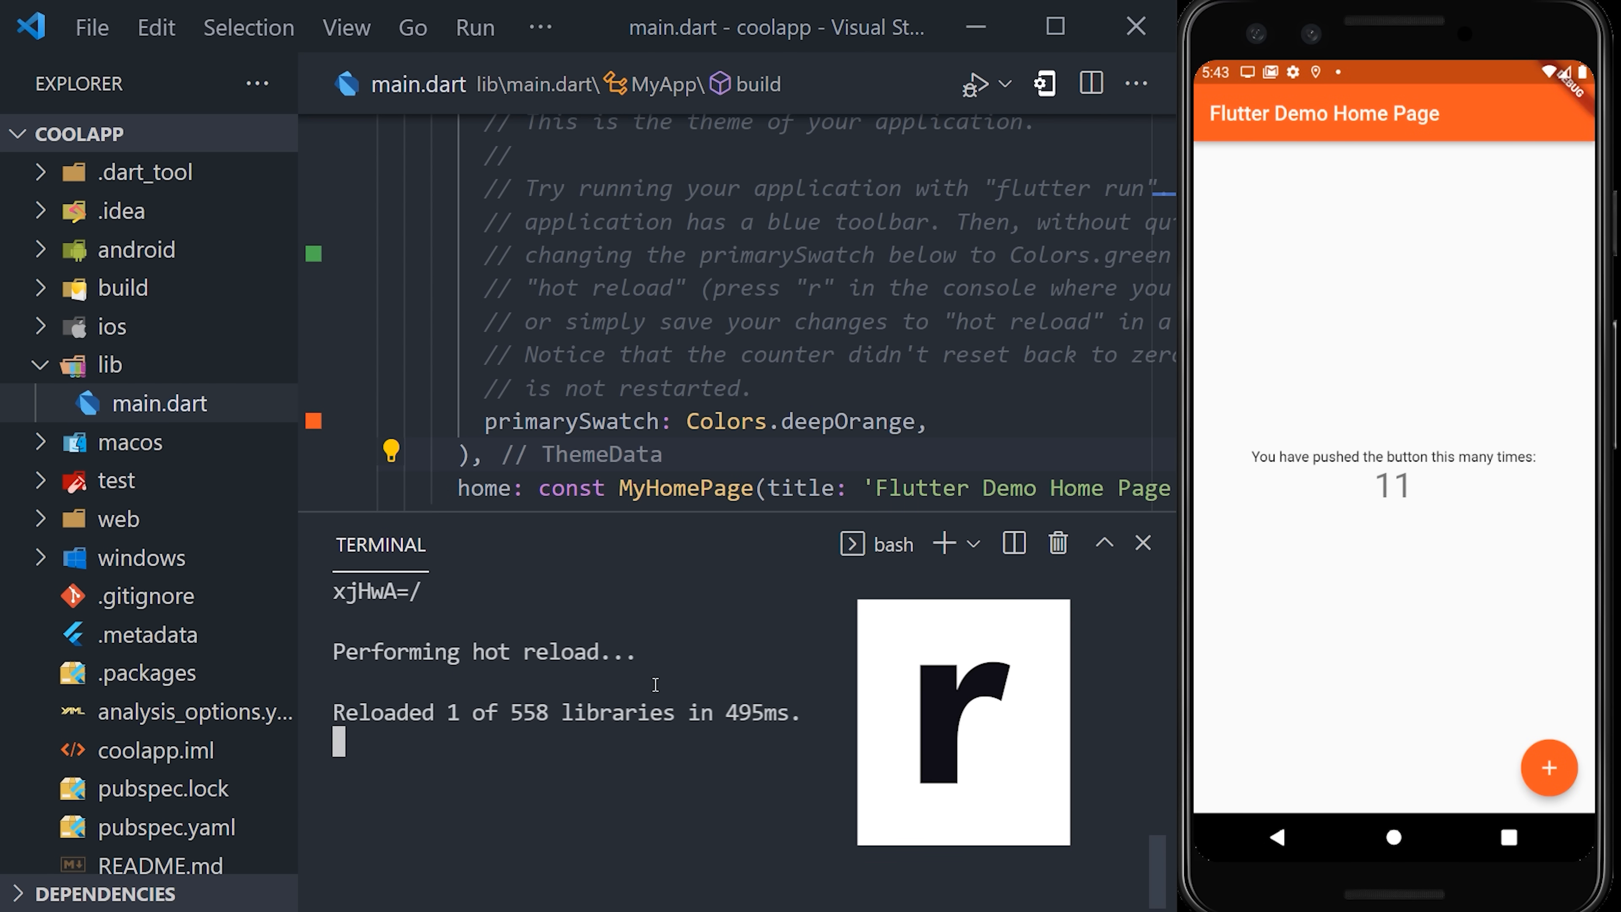
double_click(848, 420)
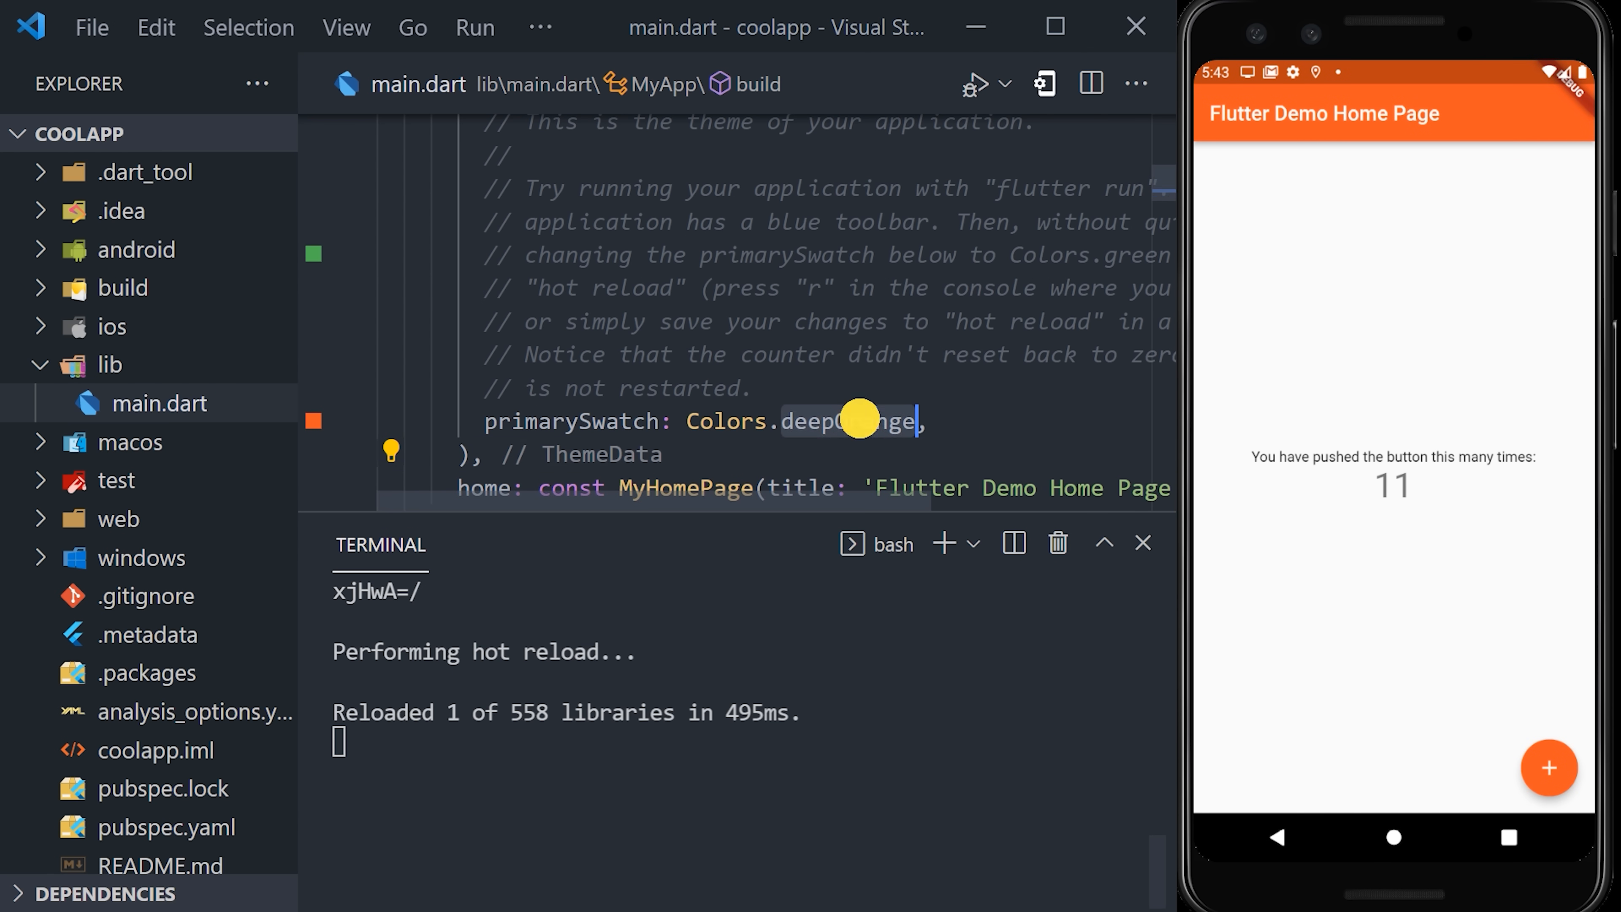
type("p")
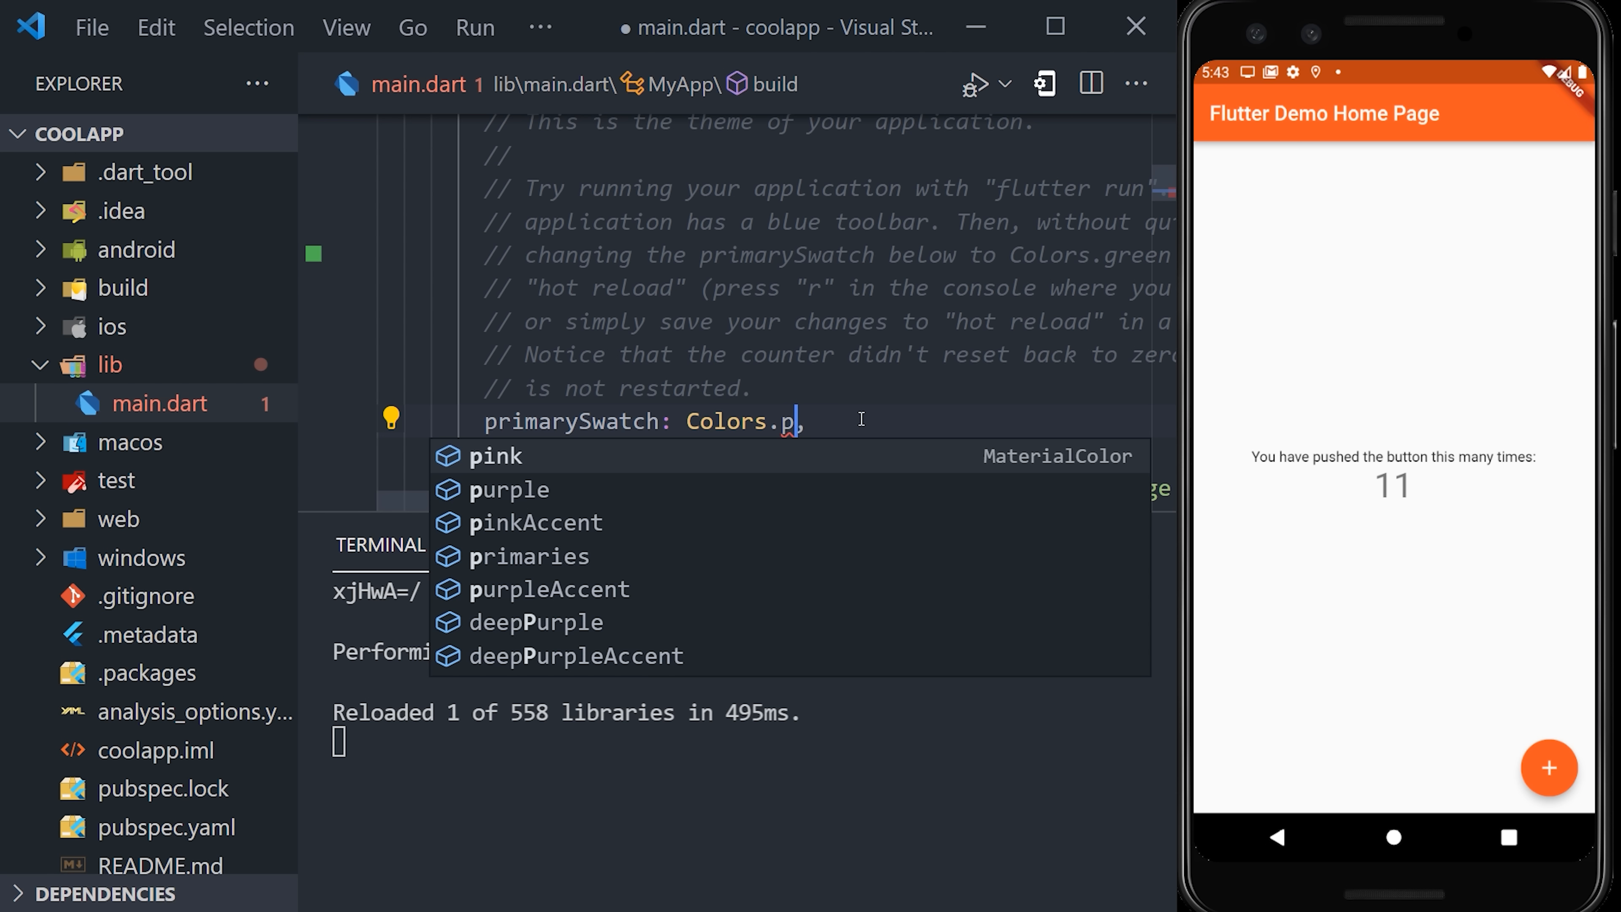
left_click(548, 589)
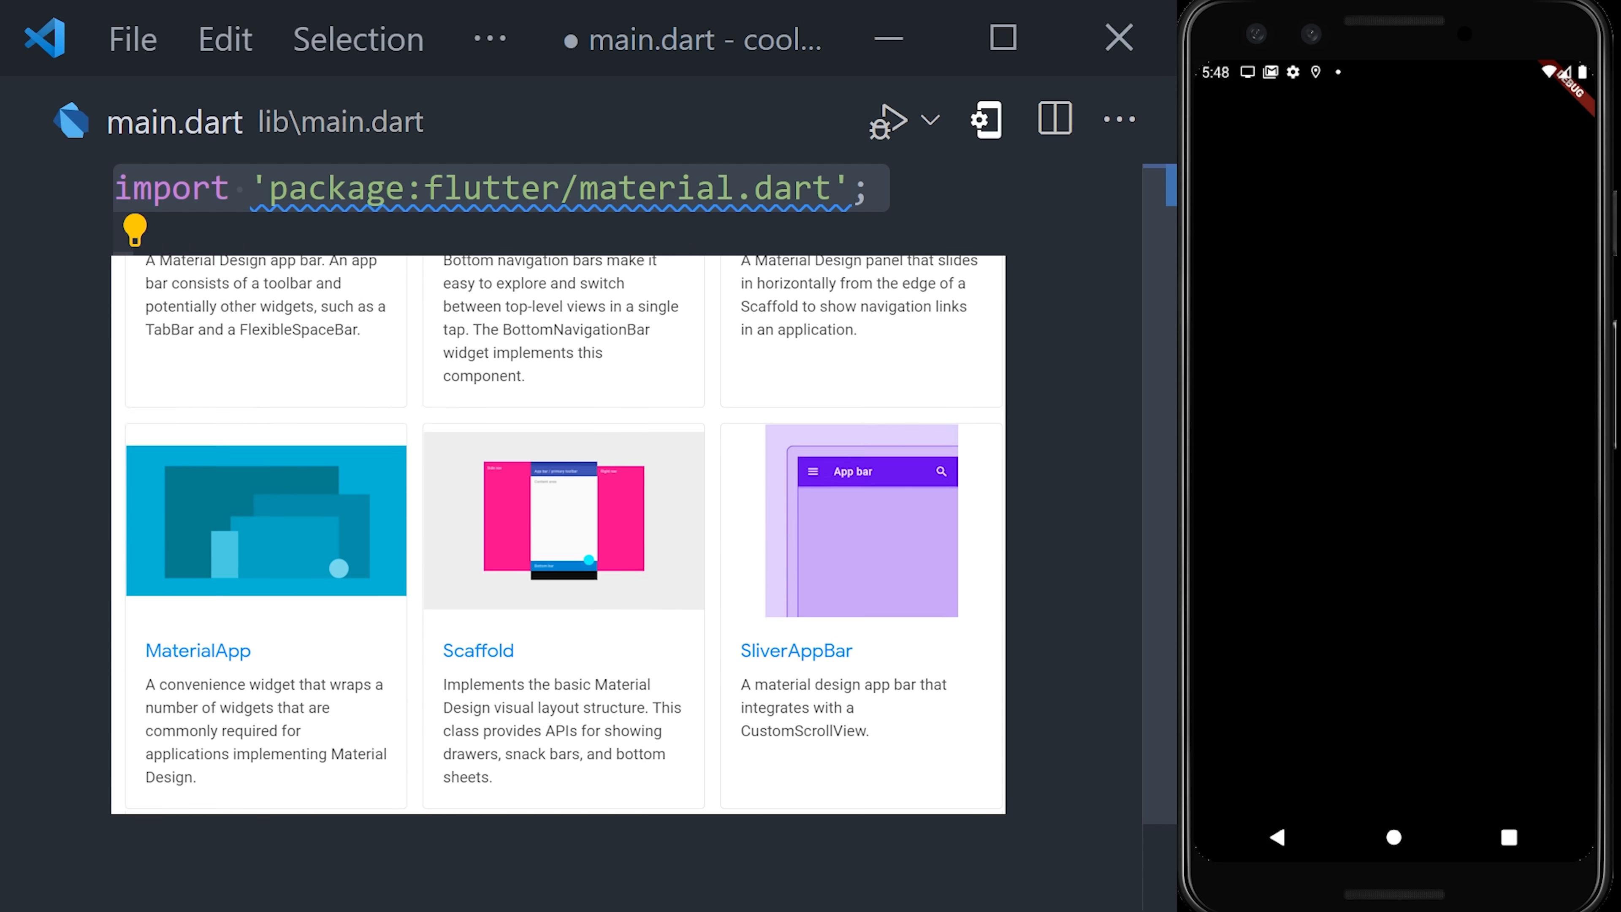
- Clear main.dart down to the material.dart import and an empty void main()
scroll("down", 3)
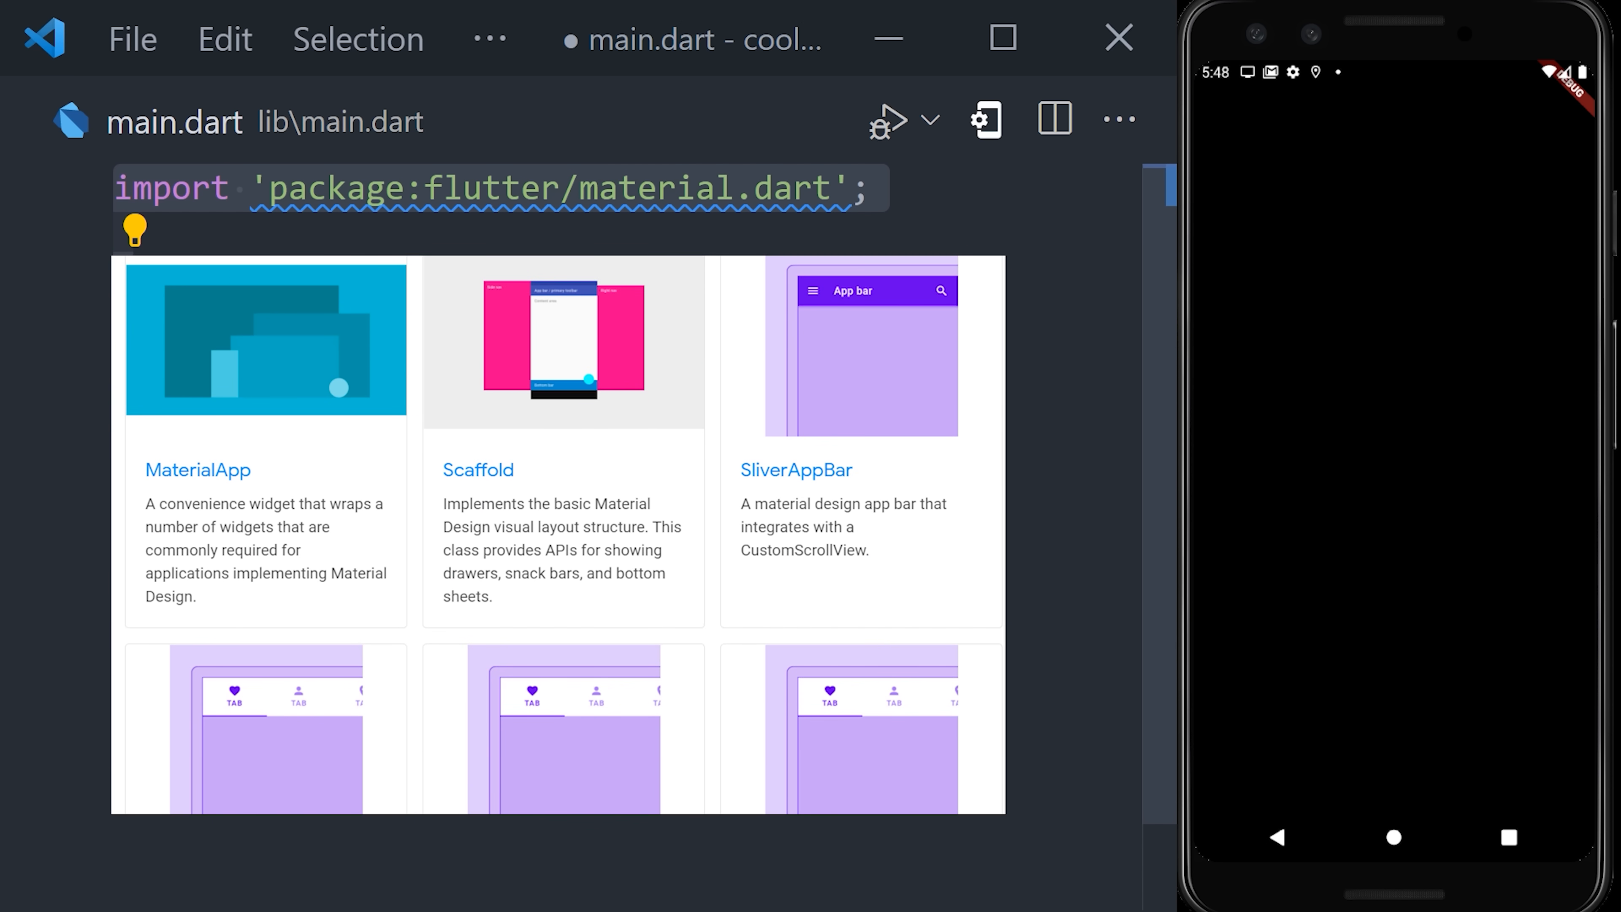
scroll("down", 3)
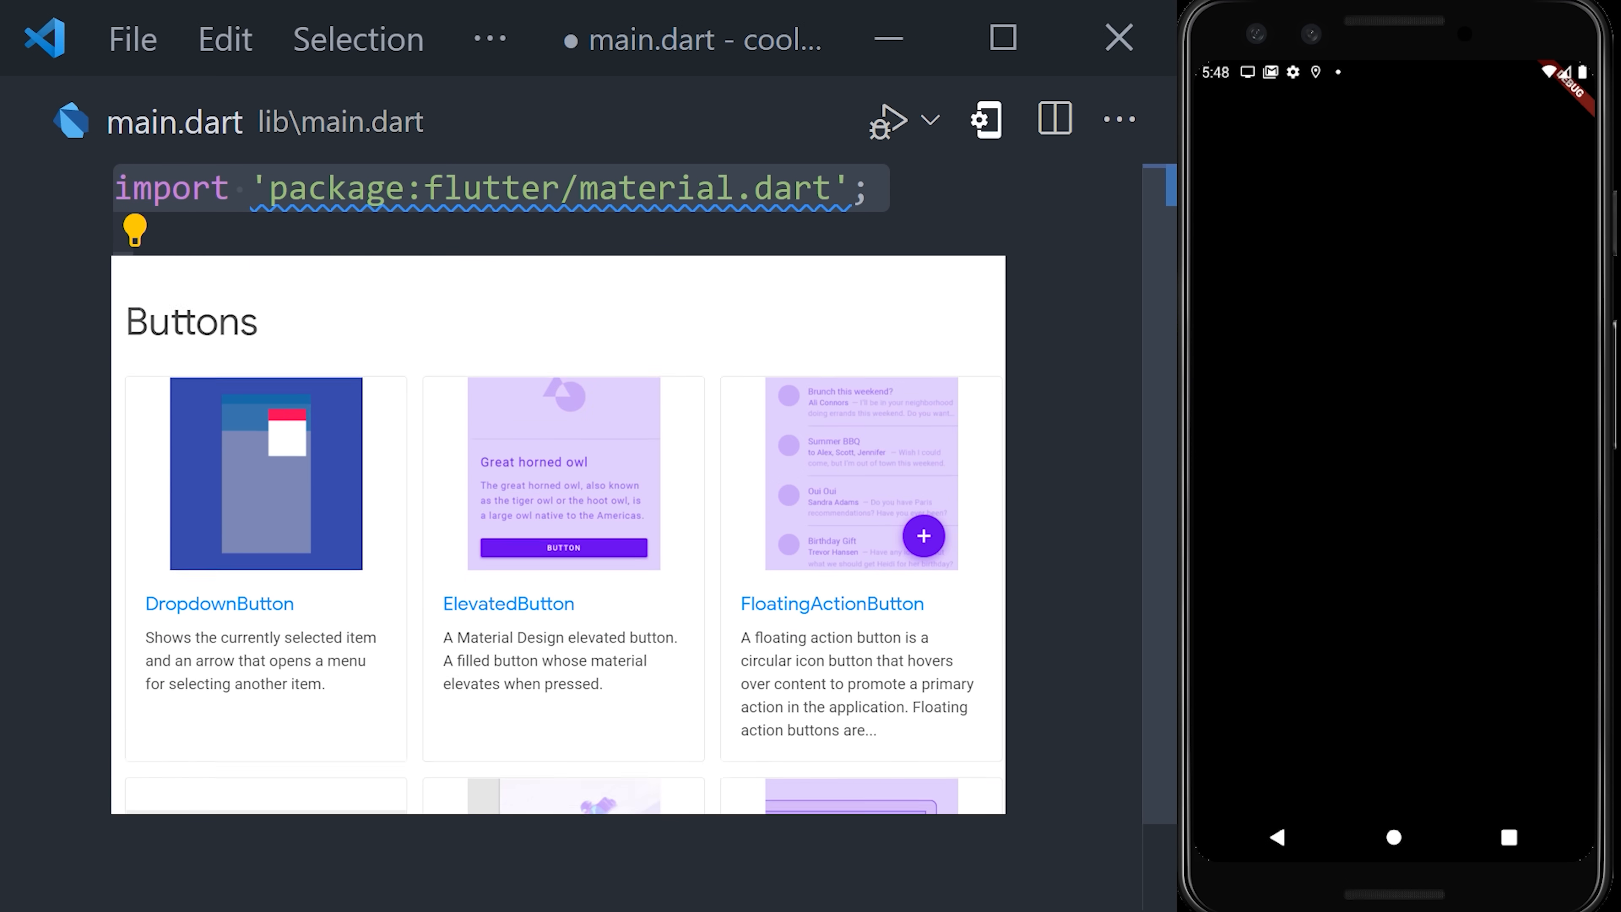
scroll("down", 3)
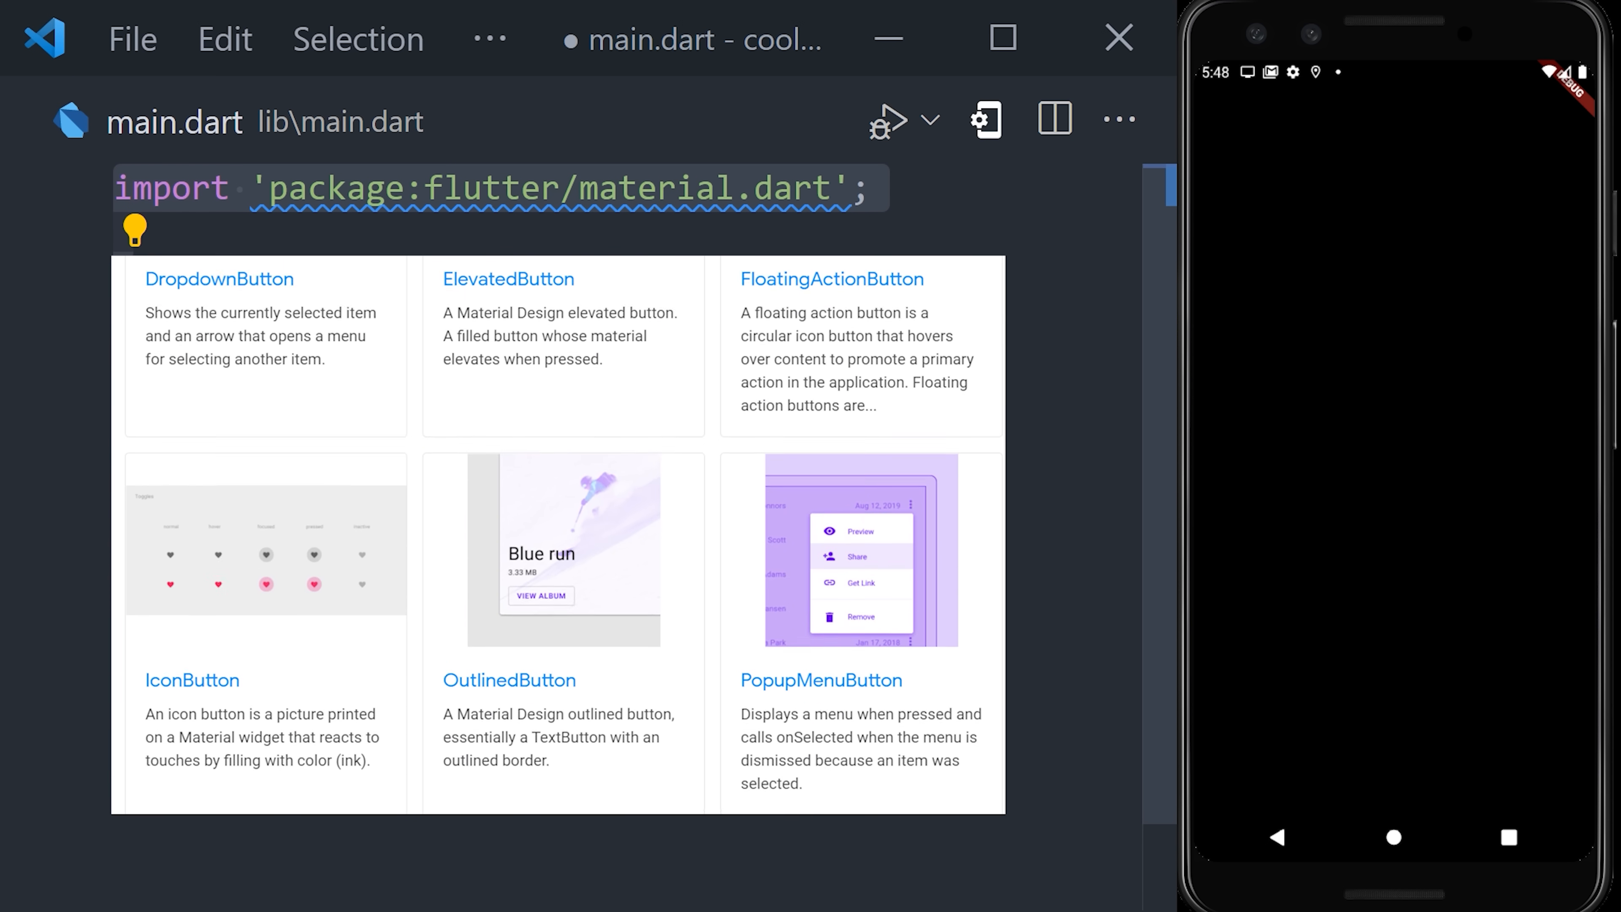
scroll("down", 3)
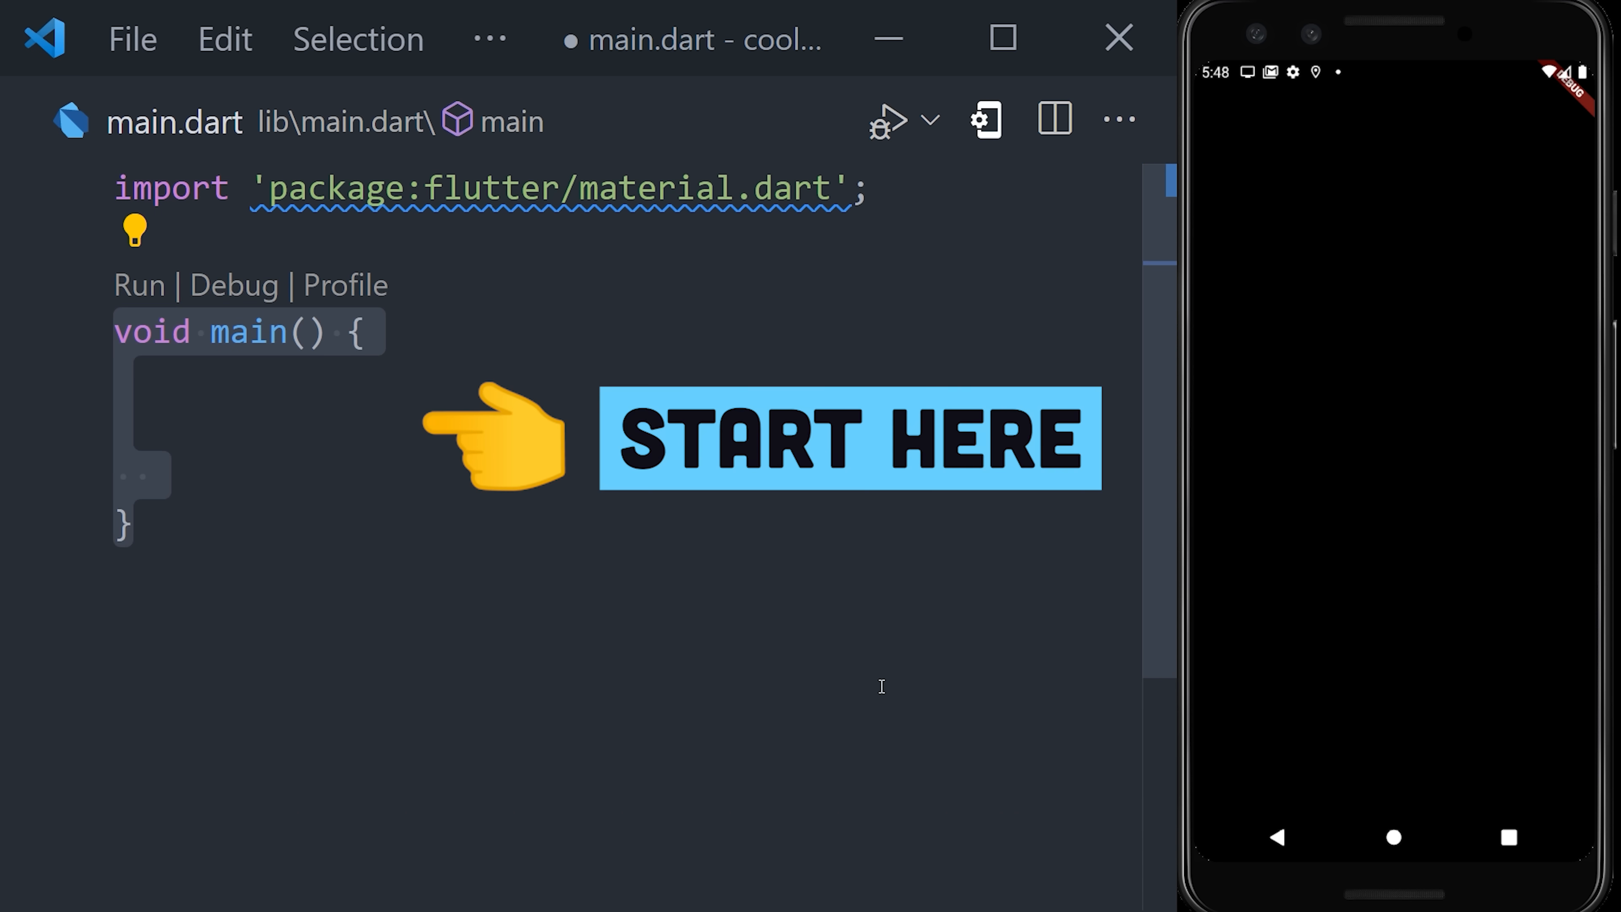
- Write runApp(MyApp()) in main and add a MyApp stateless widget via the 'st' snippet
type("runApp(app);")
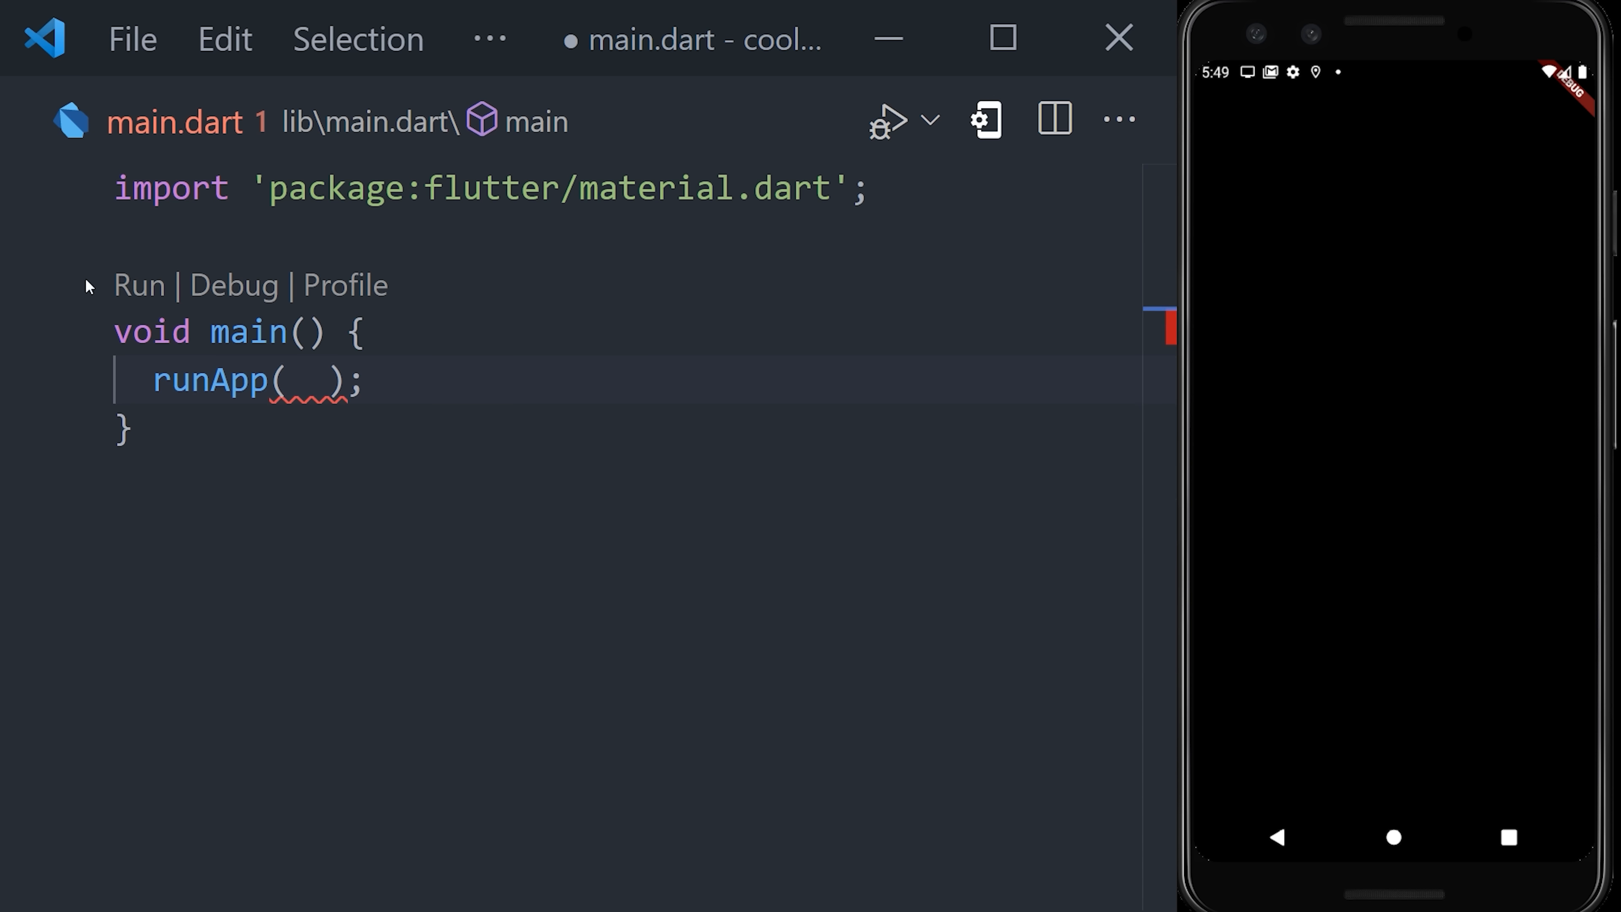
type("MyApp()")
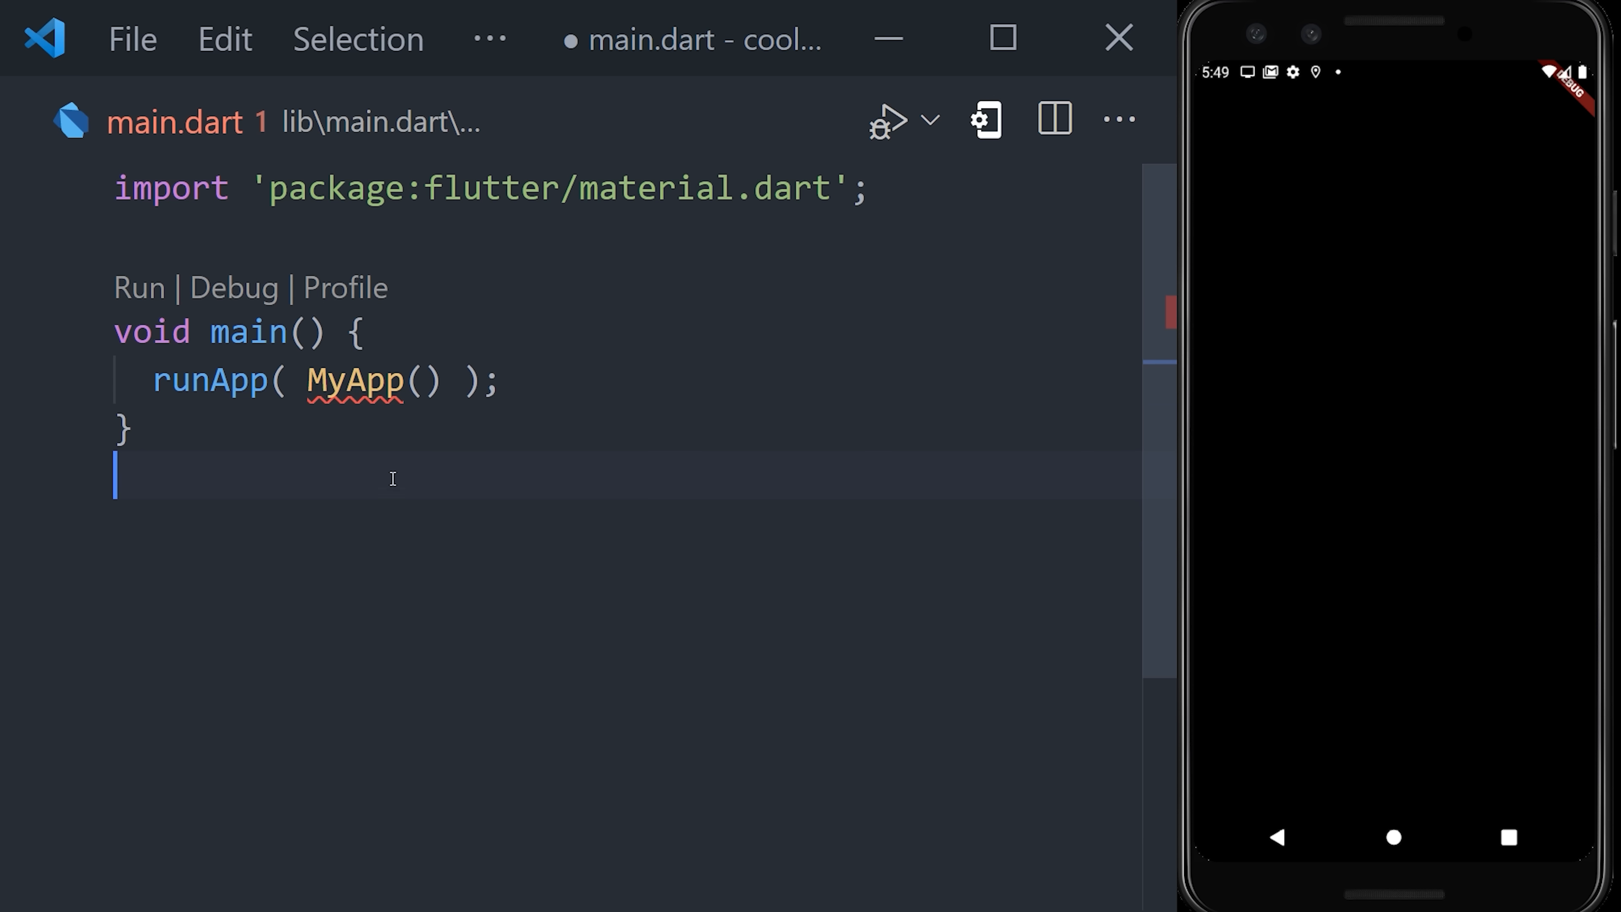
type("st")
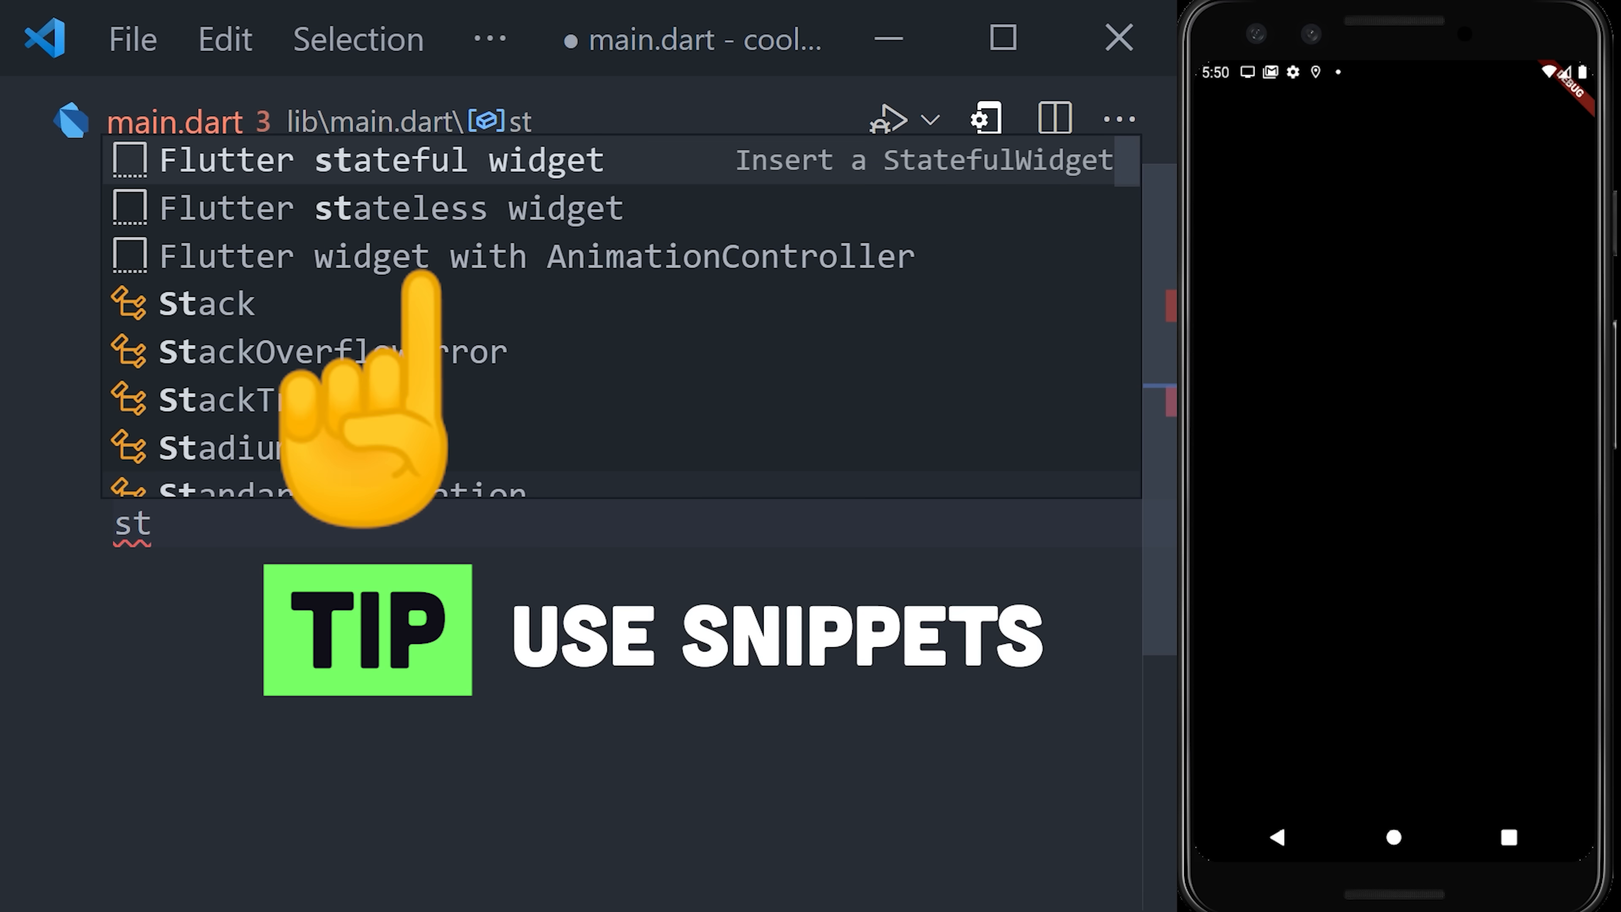
mouse_move(456, 204)
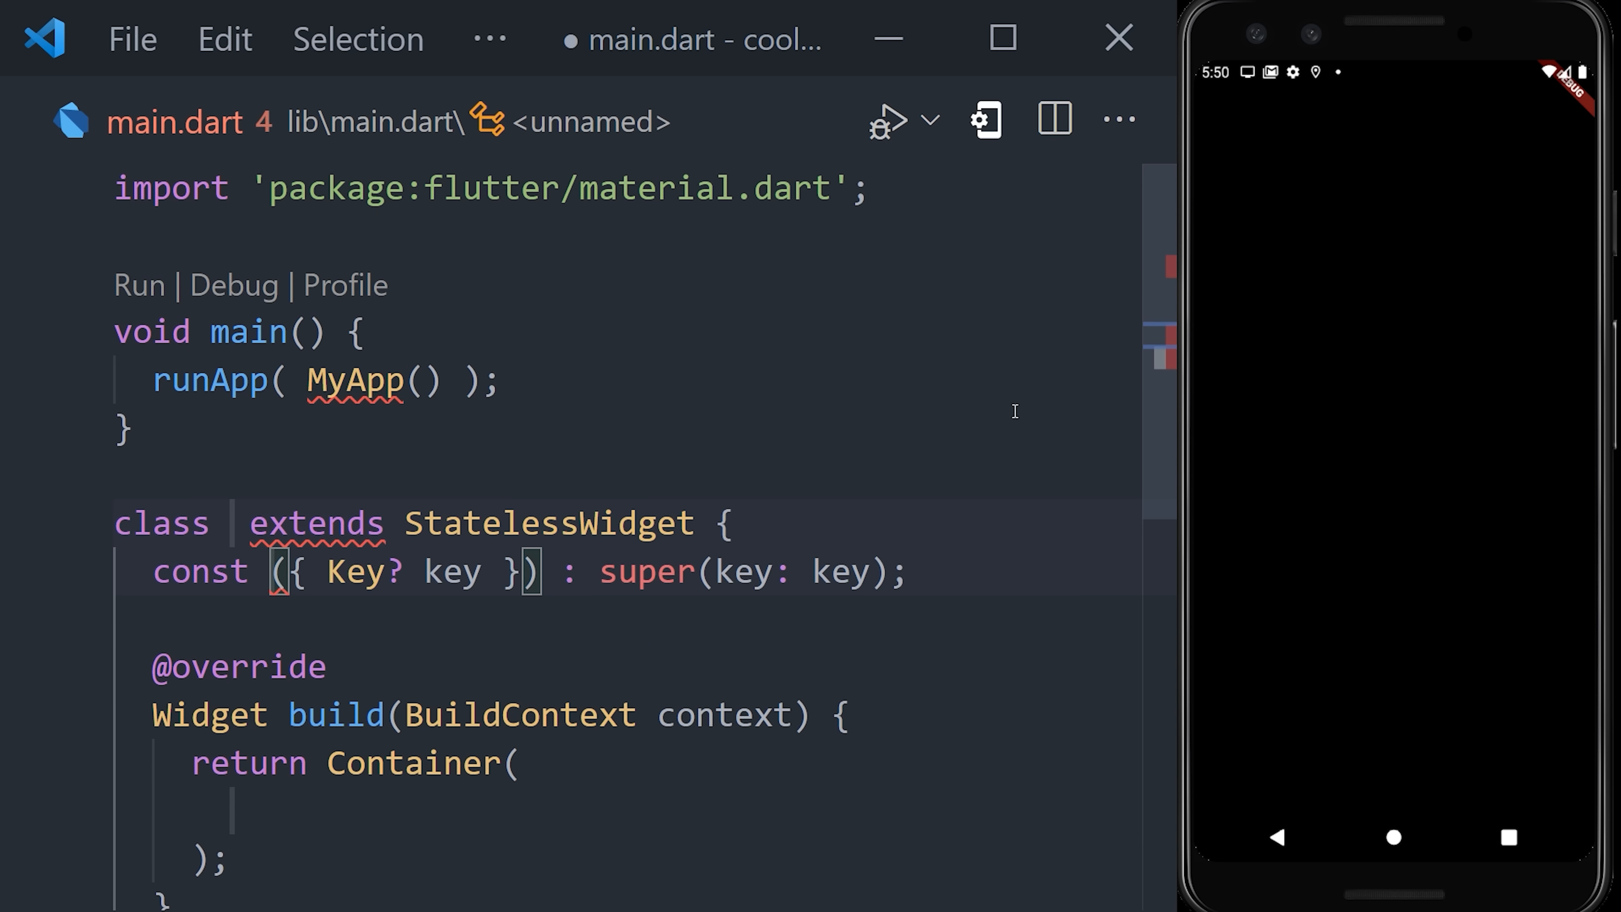
scroll("down", 3)
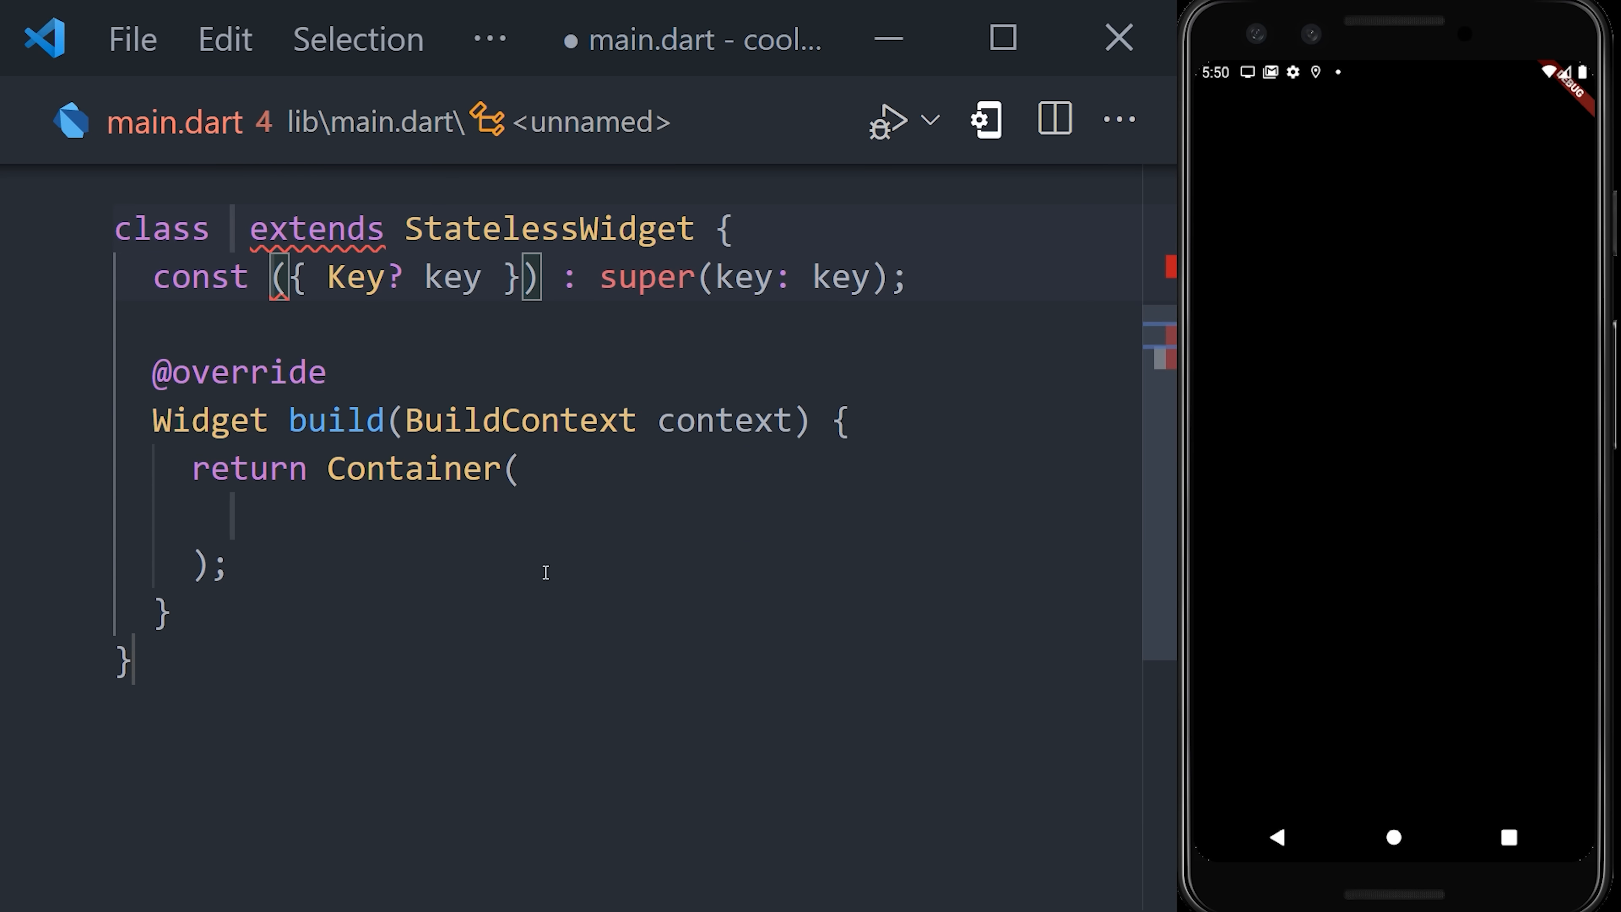
type("MyApp")
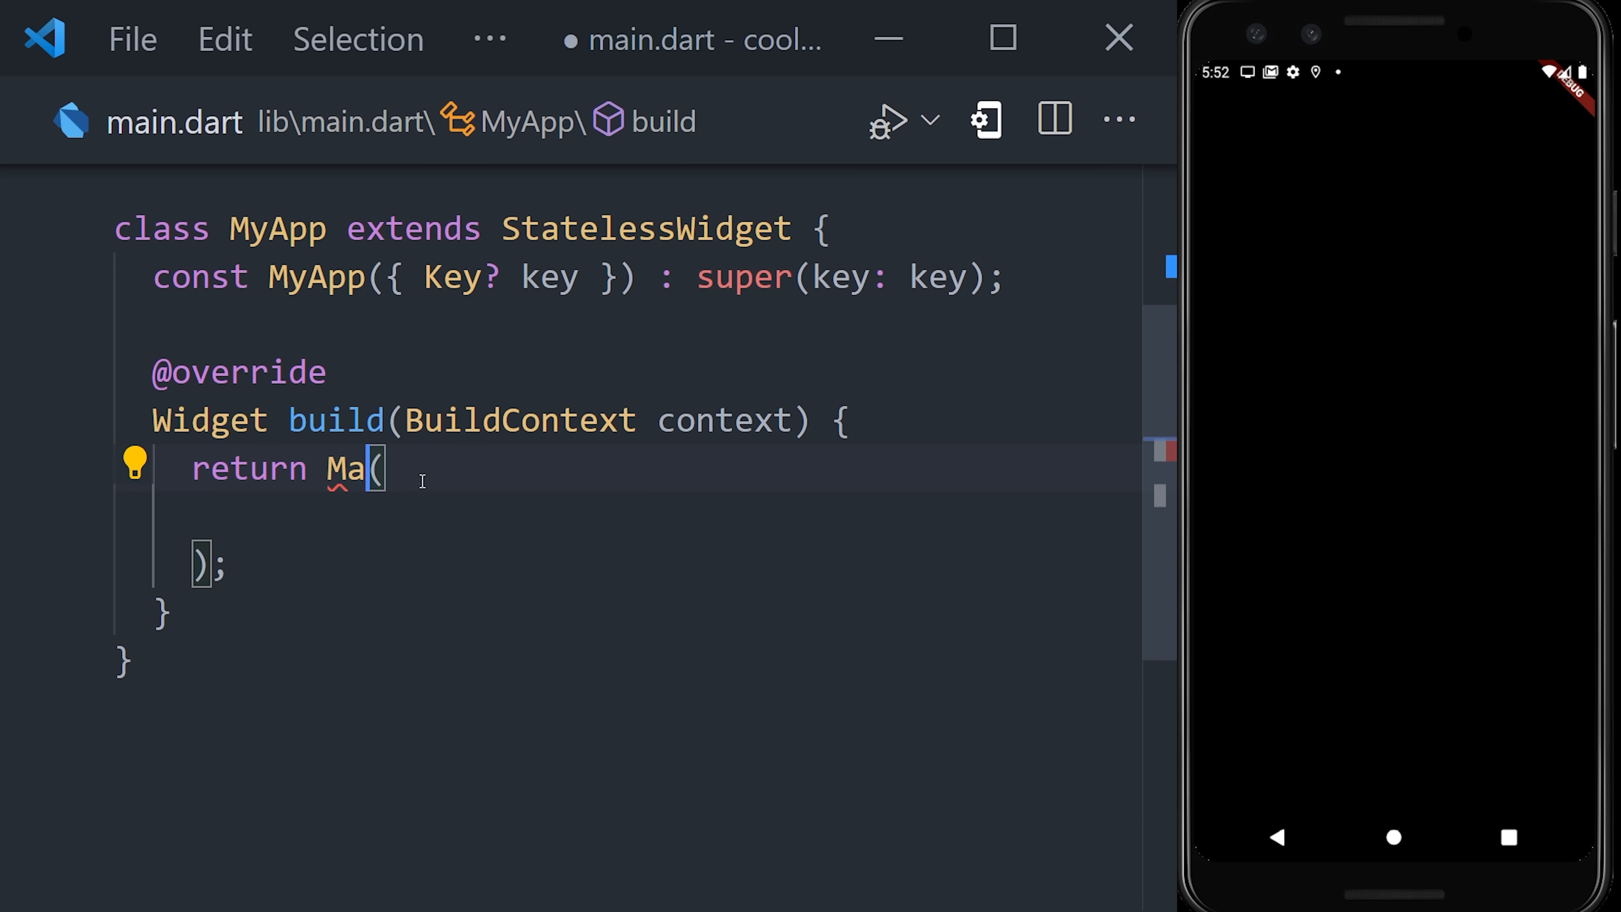
- Return a MaterialApp whose home is a Scaffold with appBar: AppBar()
type("terialApp")
left_click(646, 517)
type("home: ,")
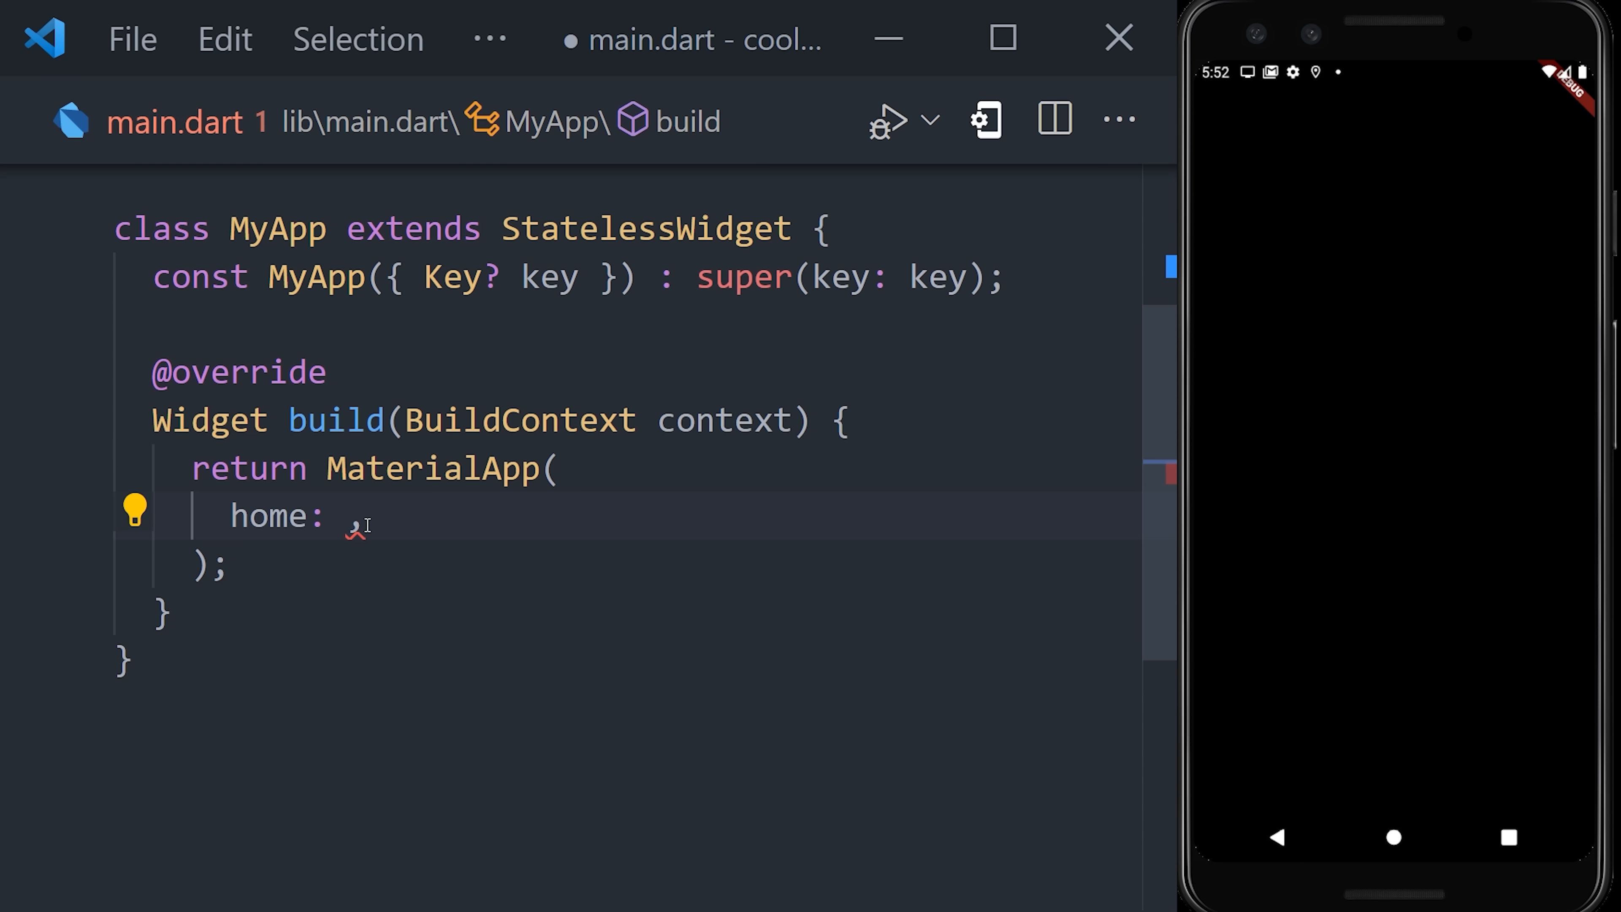
type("Sca")
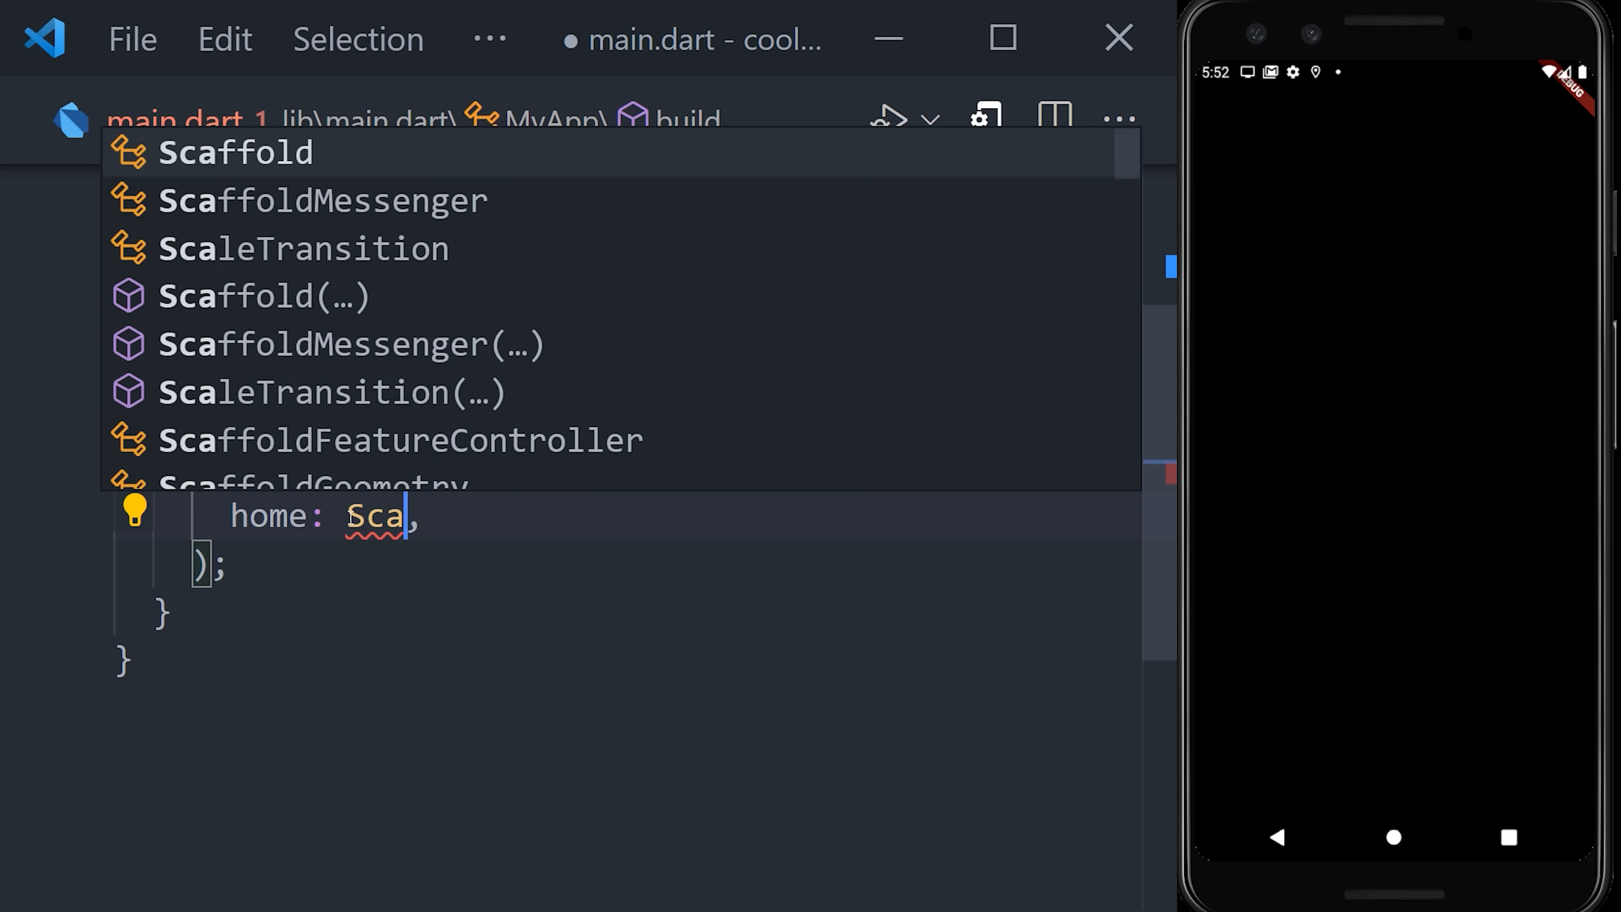
type("f")
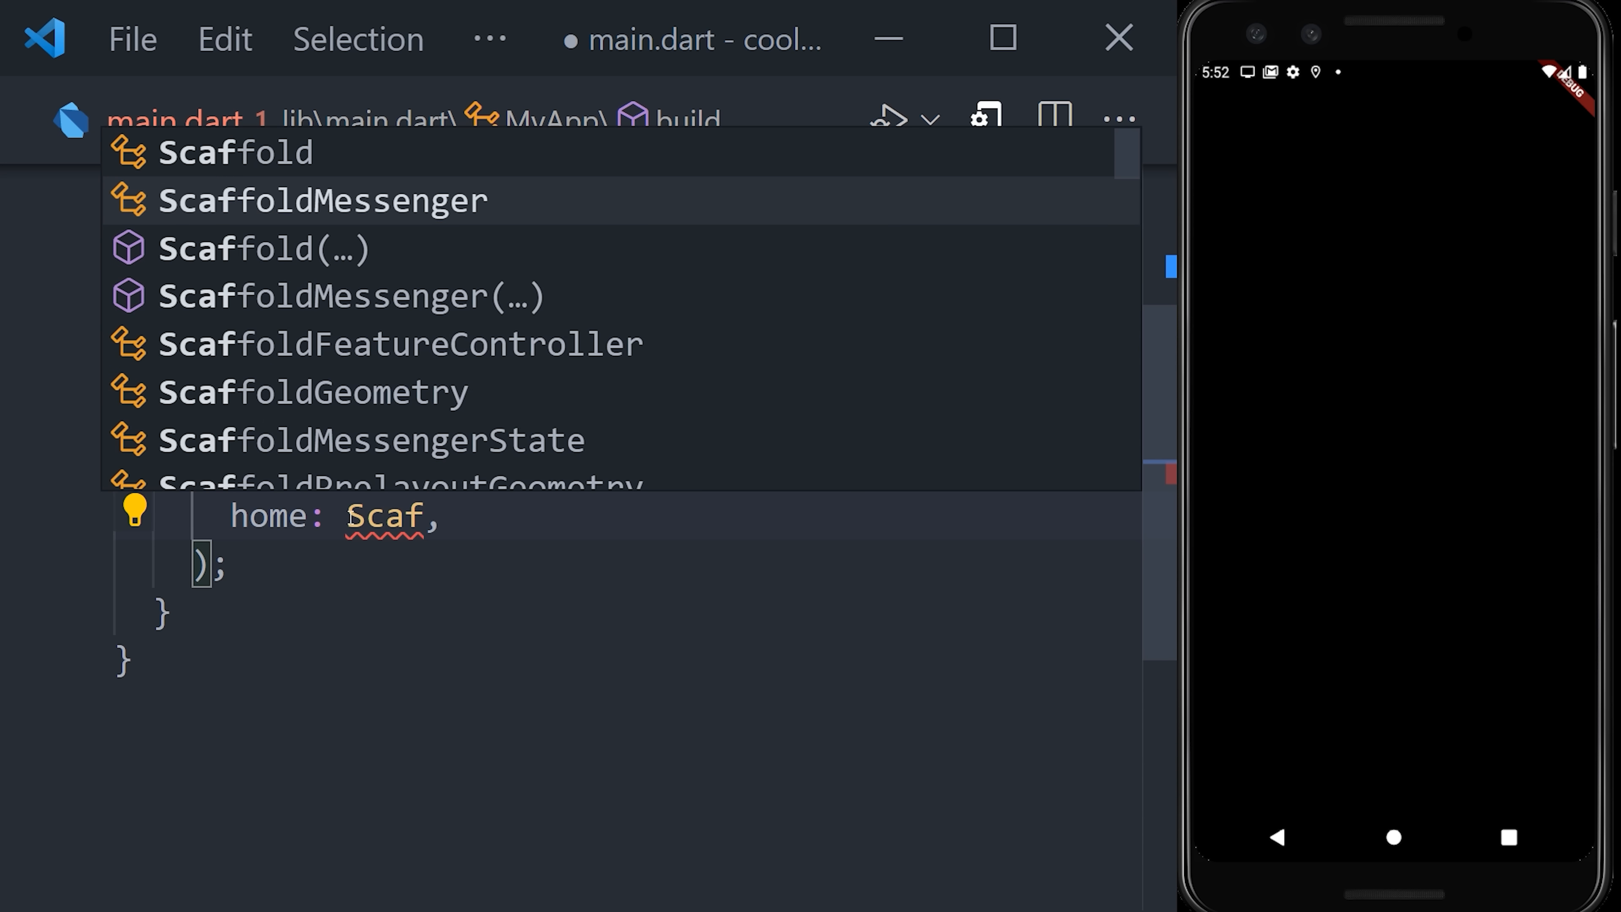
key("Enter")
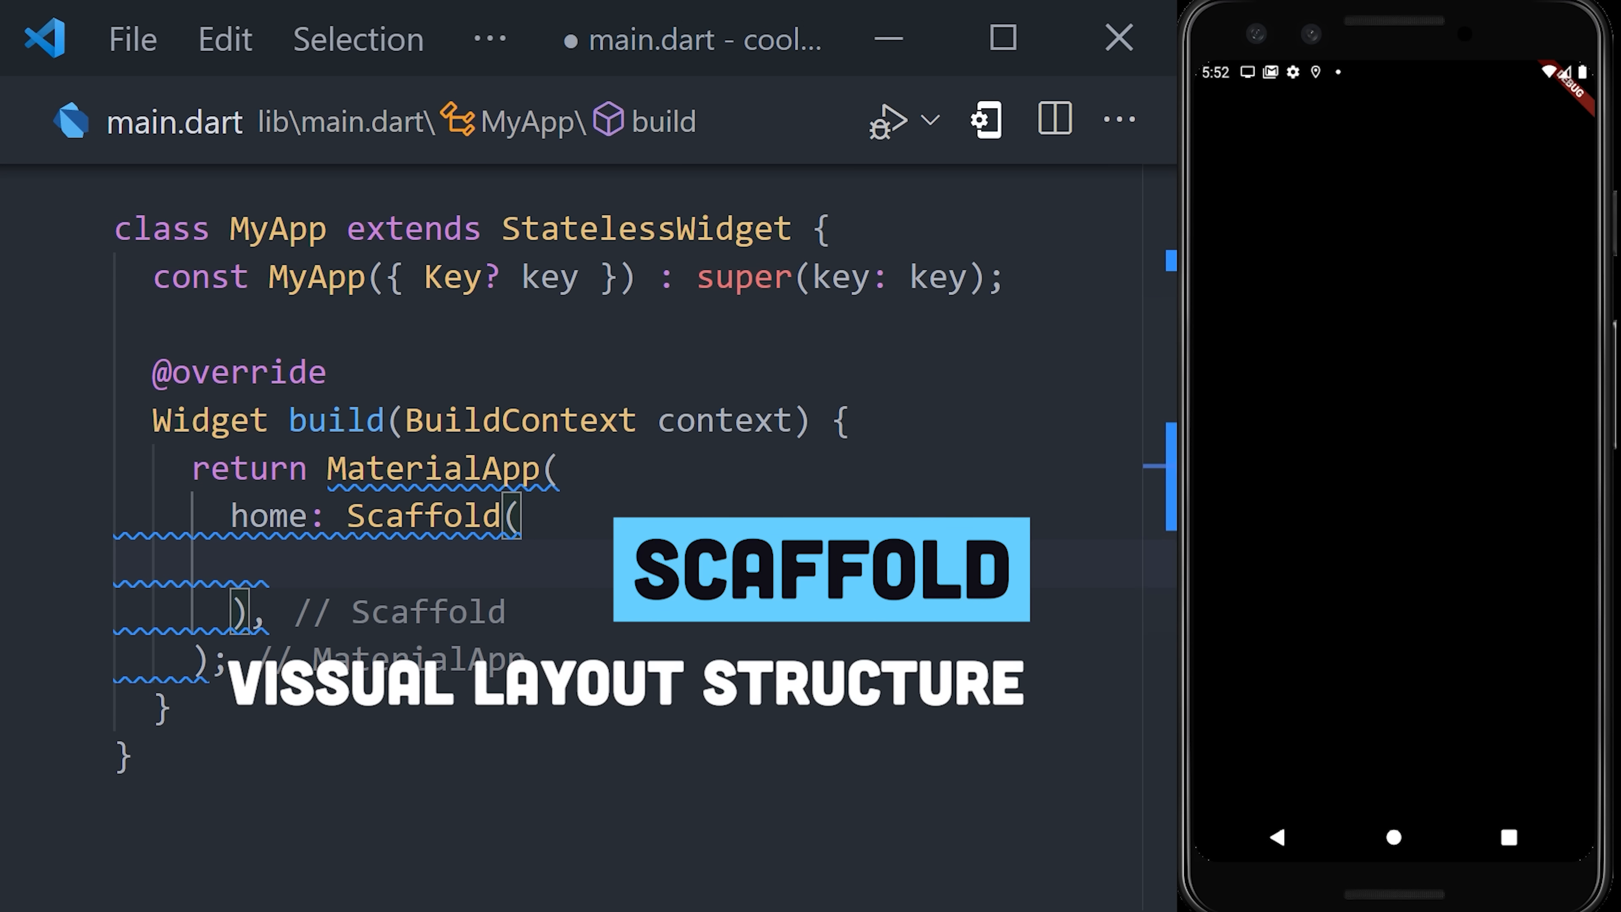
type("appBar: AppBar(),")
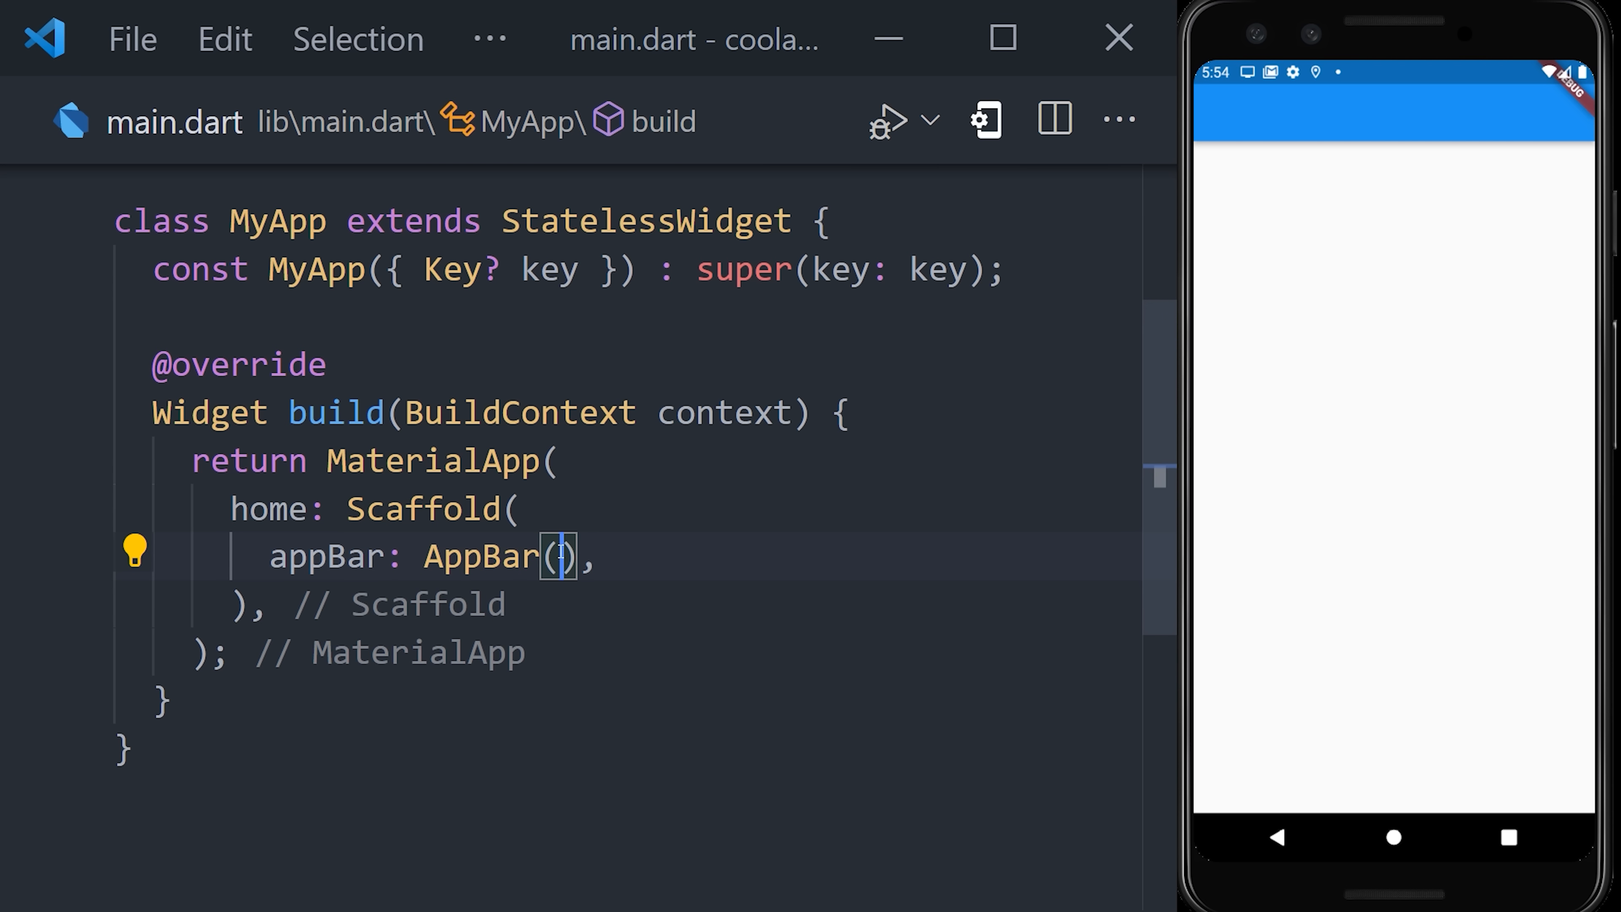
key("ctrl+space")
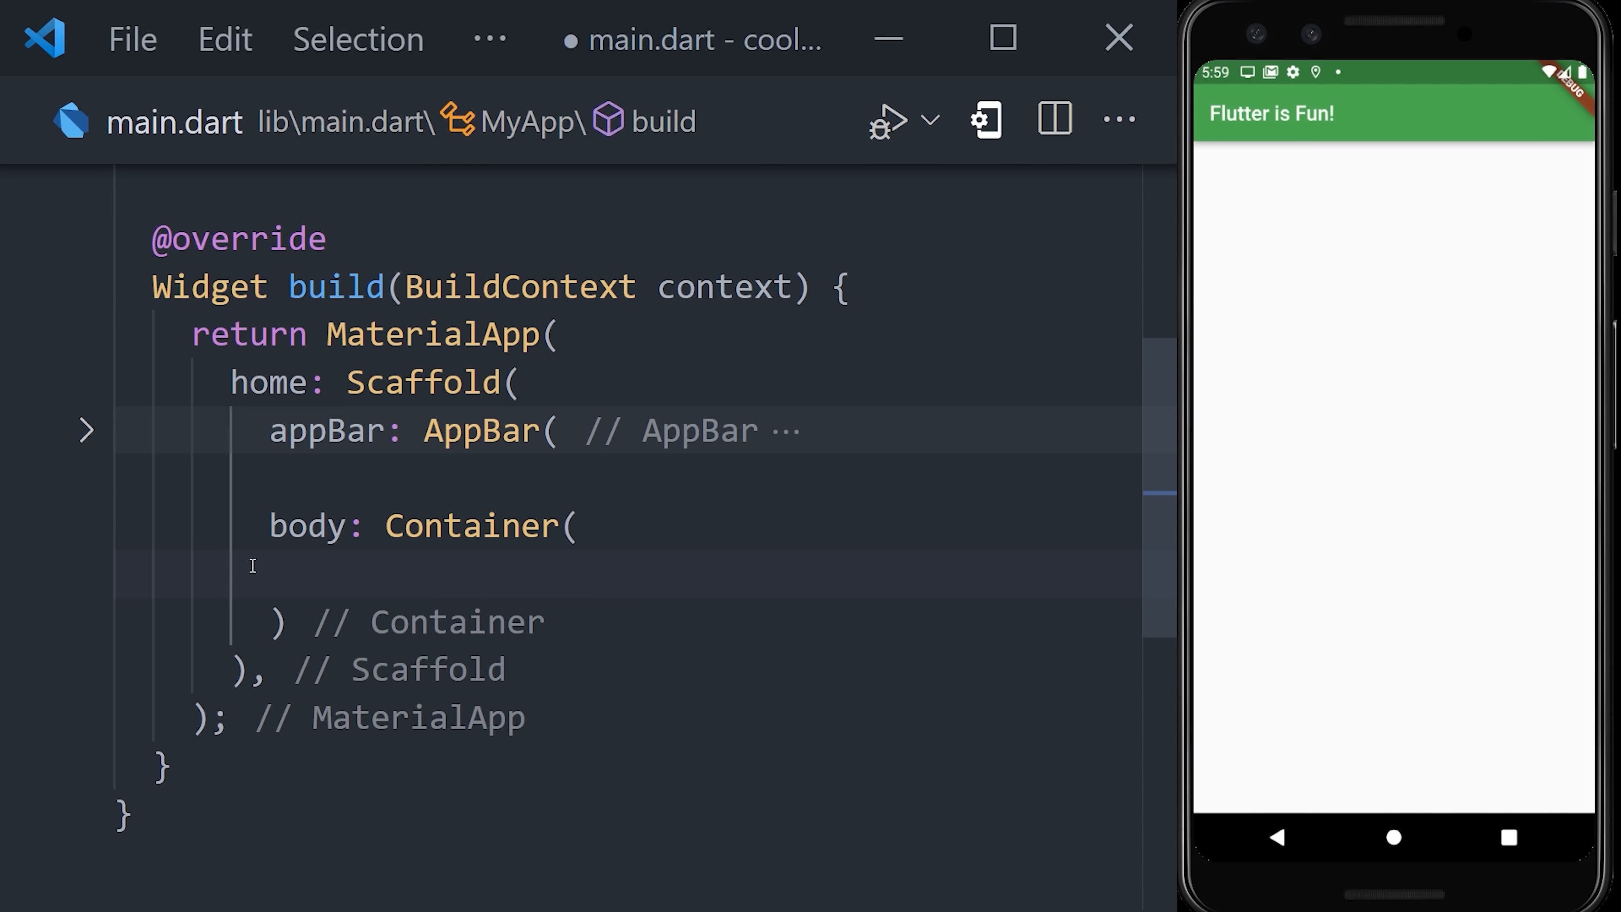
- Give the Container child: const Text('Hi Mom 🐣') with EdgeInsets.all(10) margin and padding
type("child: const Text('Hi Mom 🐣'),")
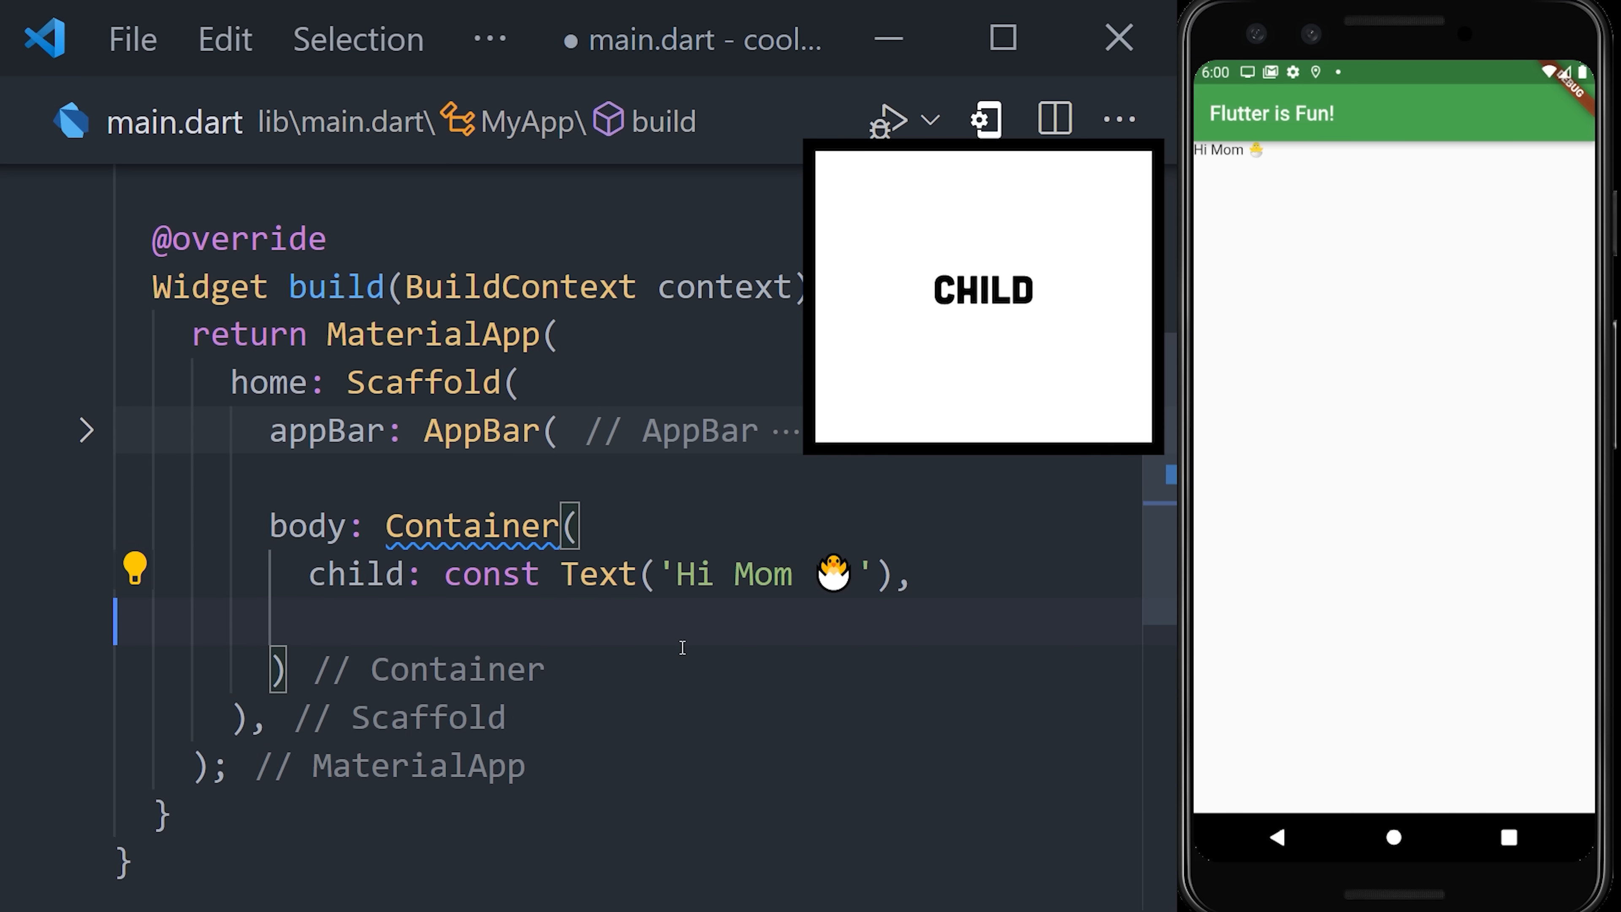
type("margin: const EdgeInsets.all(10),")
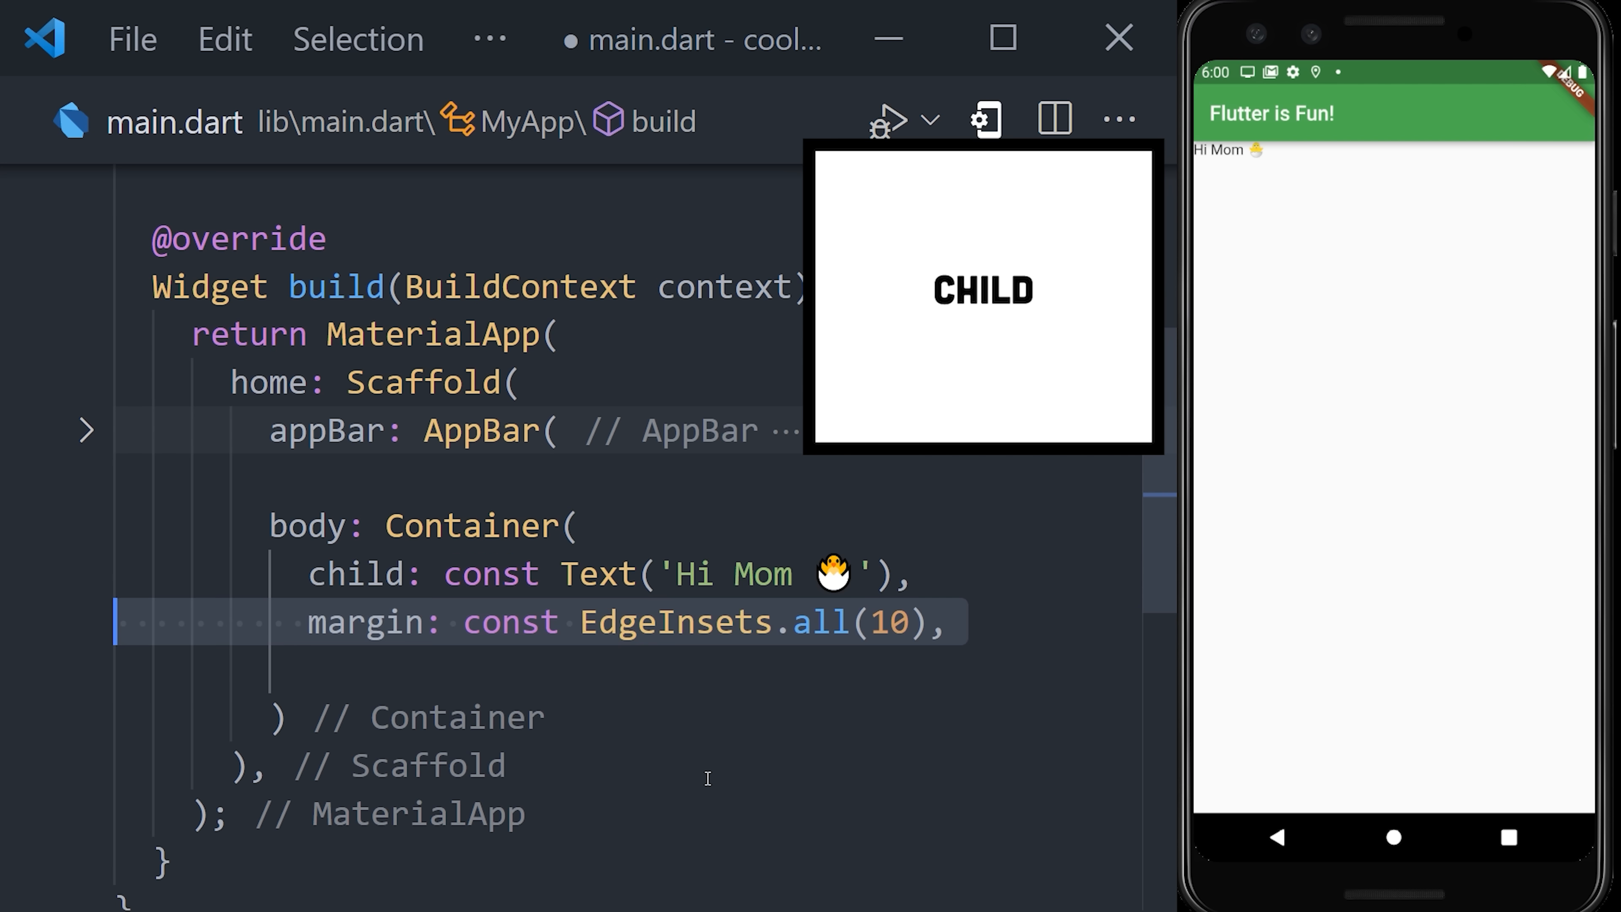
type("padding: const EdgeInsets.all(10),")
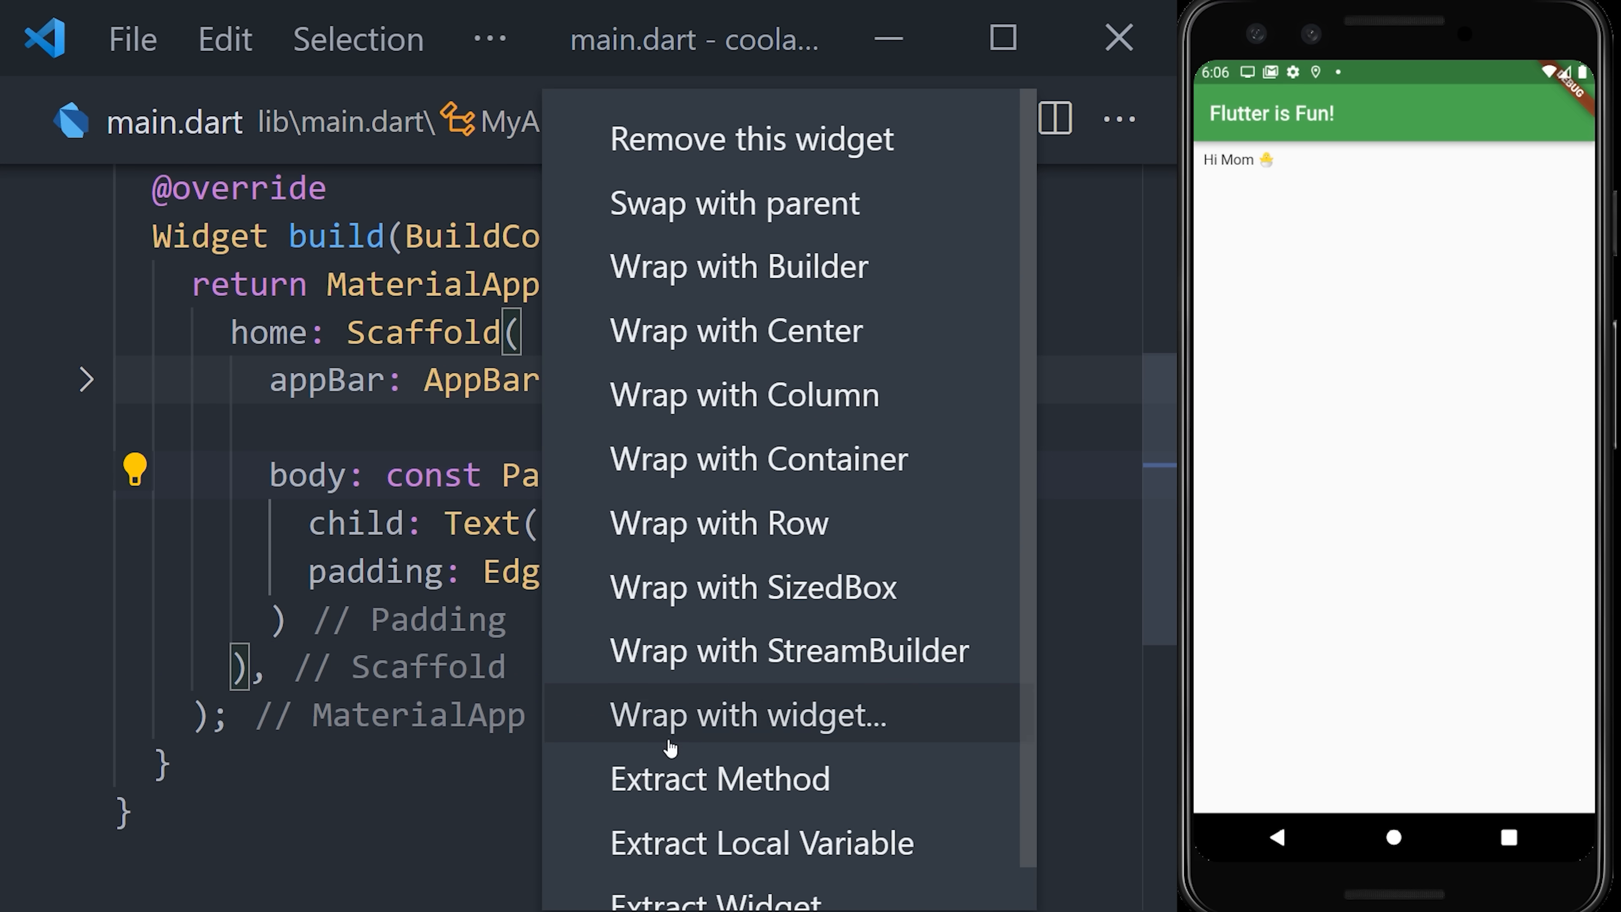
mouse_move(790, 700)
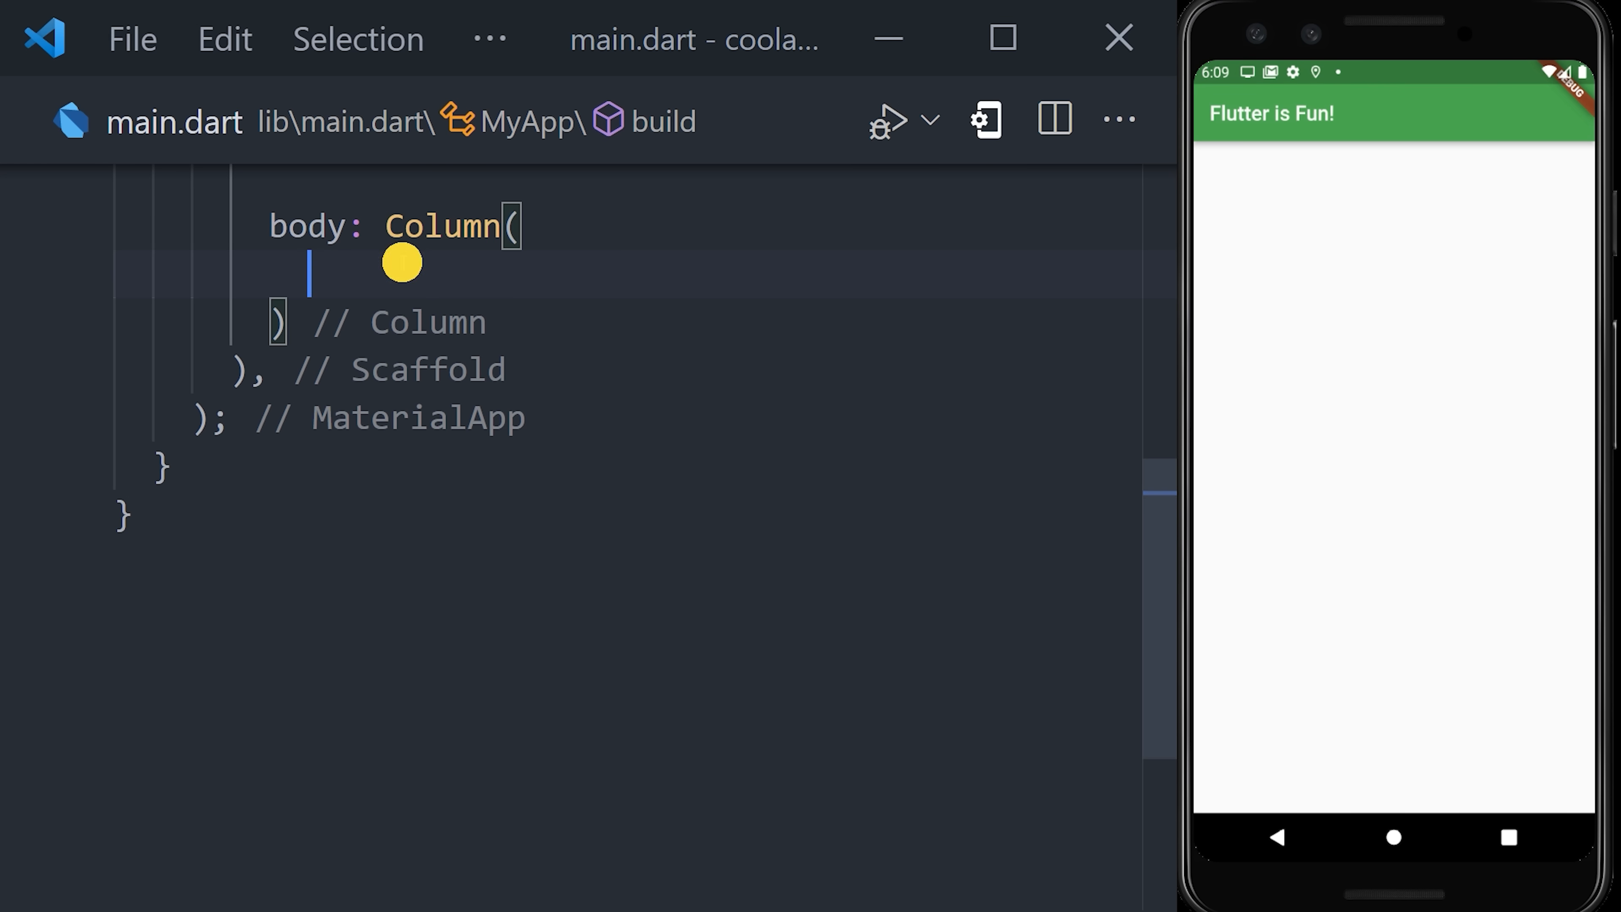
- Add children: const [ backpack, leaderboard, person Icons ] and select Column to replace it
type("children: [],")
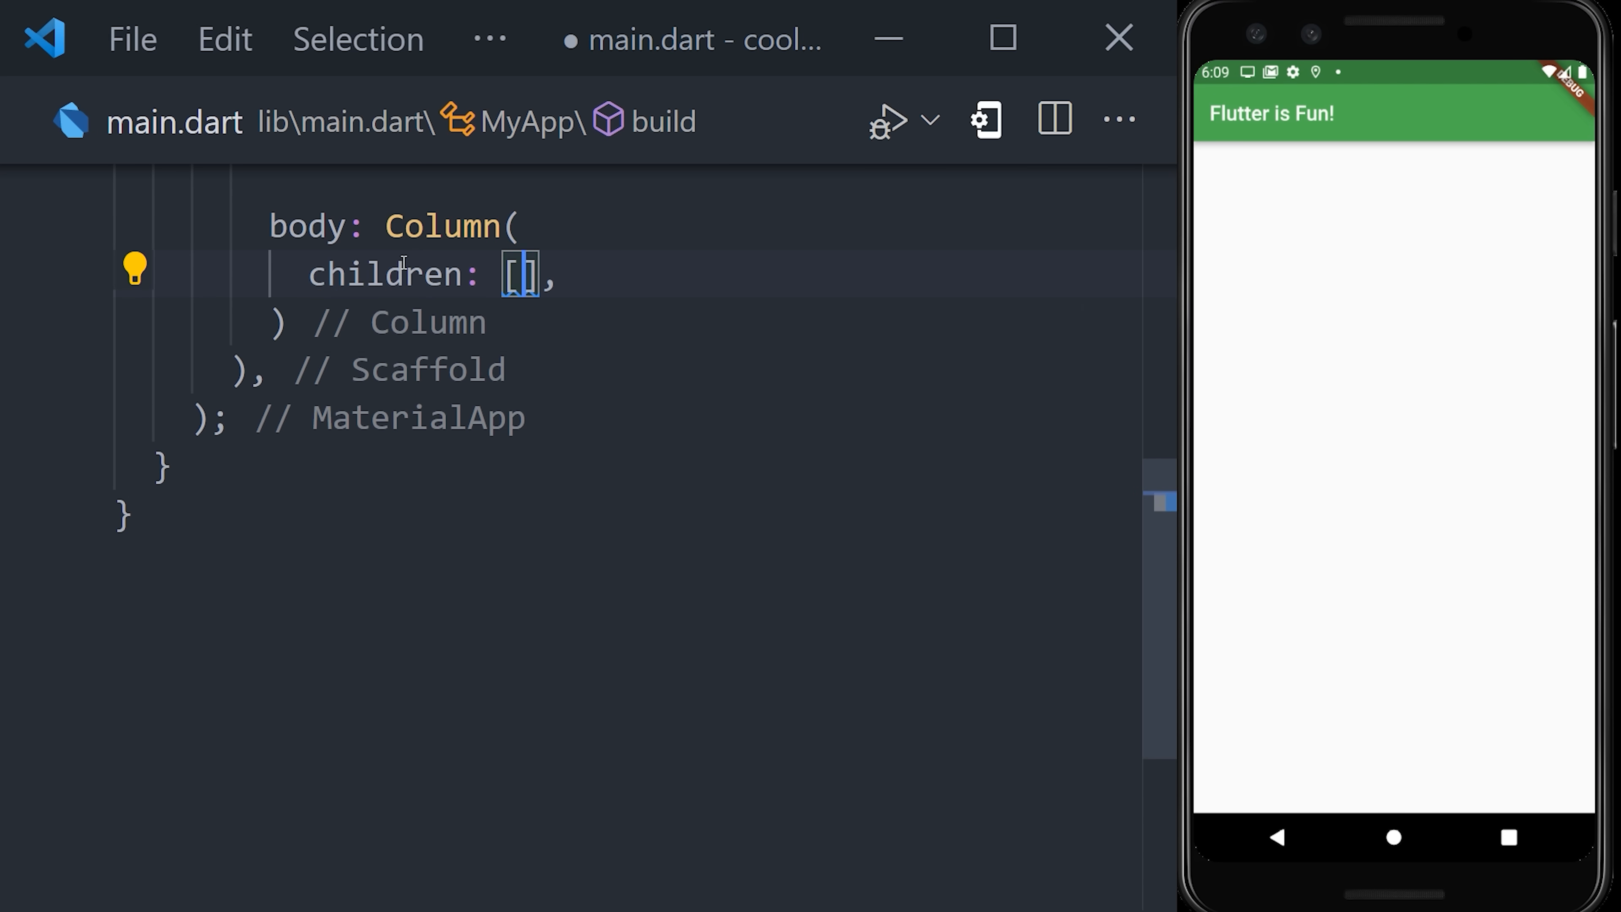
type("const [")
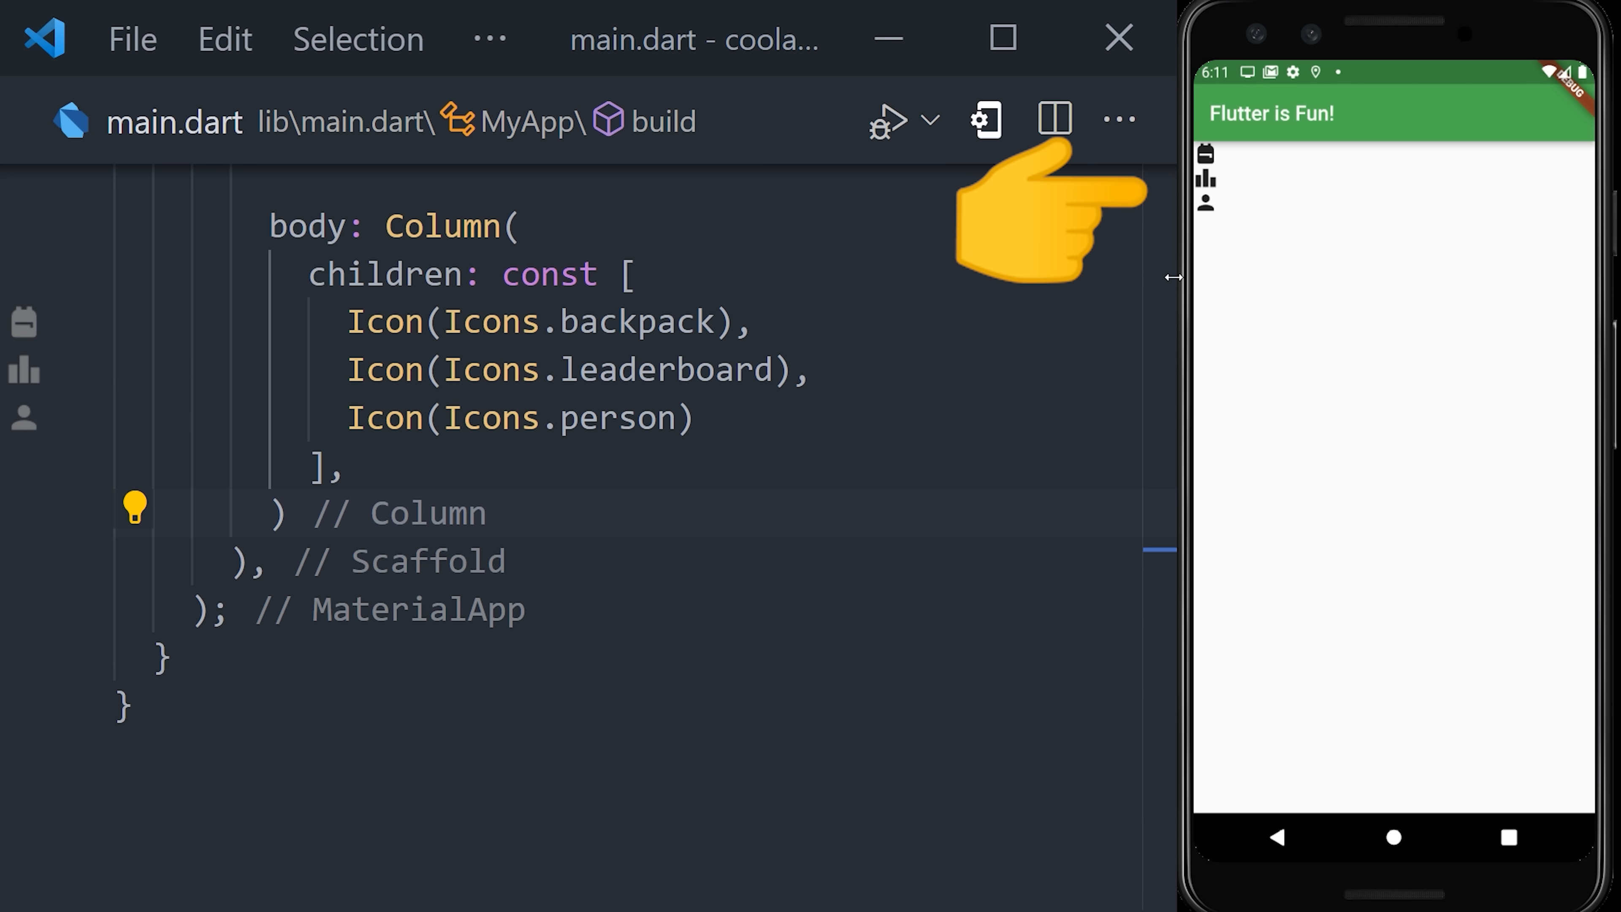
double_click(442, 225)
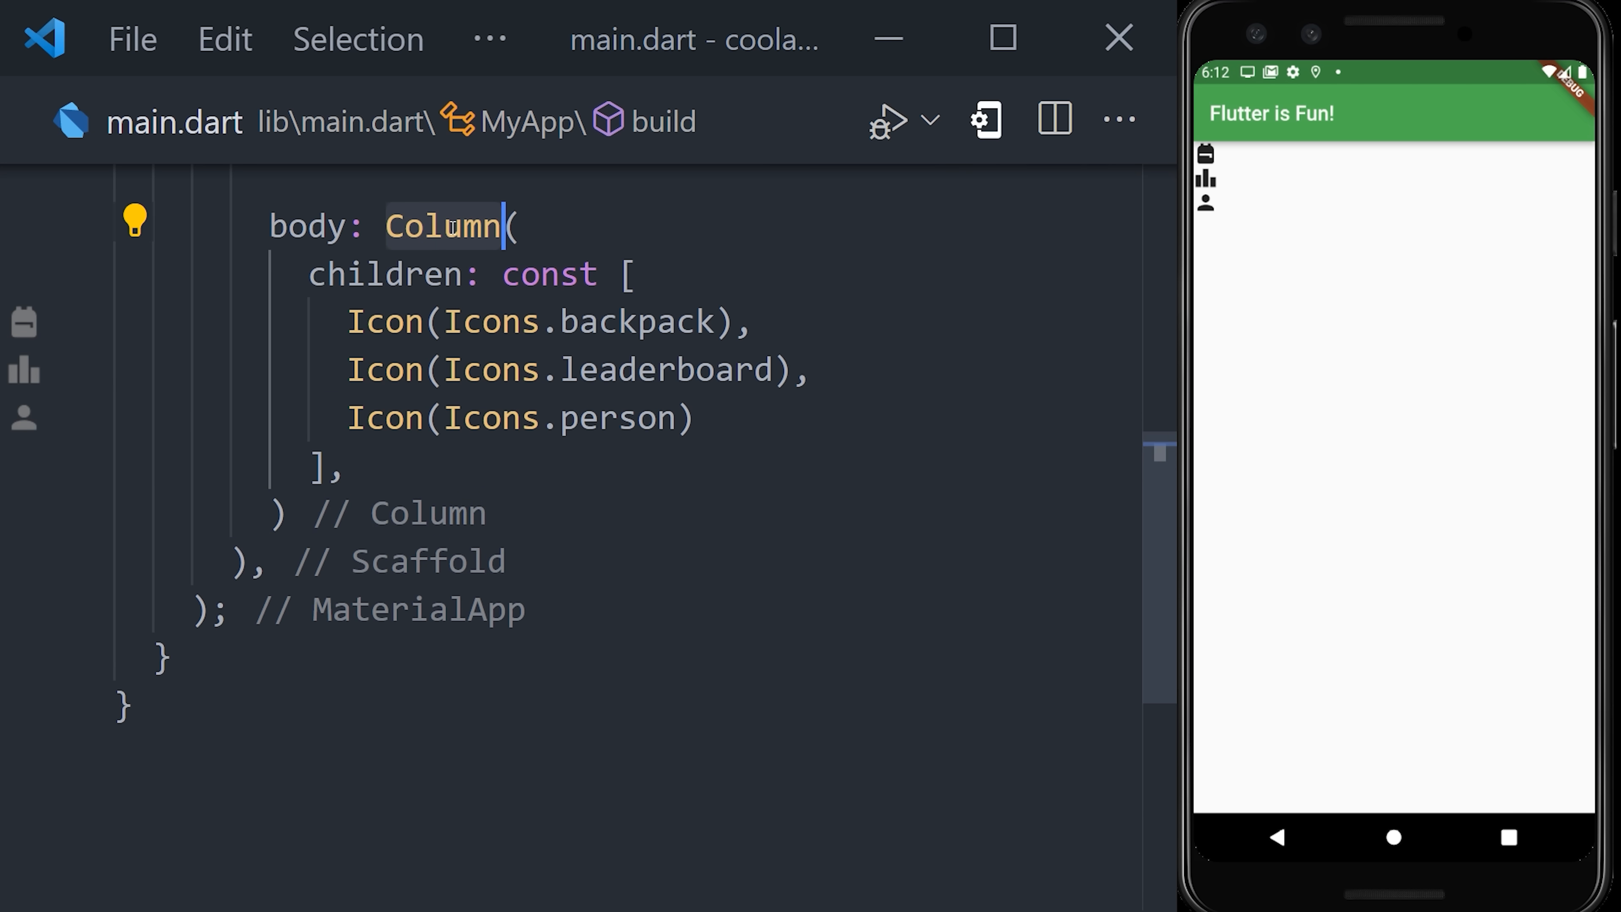
- Rename Column to Row with MainAxisAlignment.spaceBetween and wrap an icon in Flexible with flex: 4
type("Row")
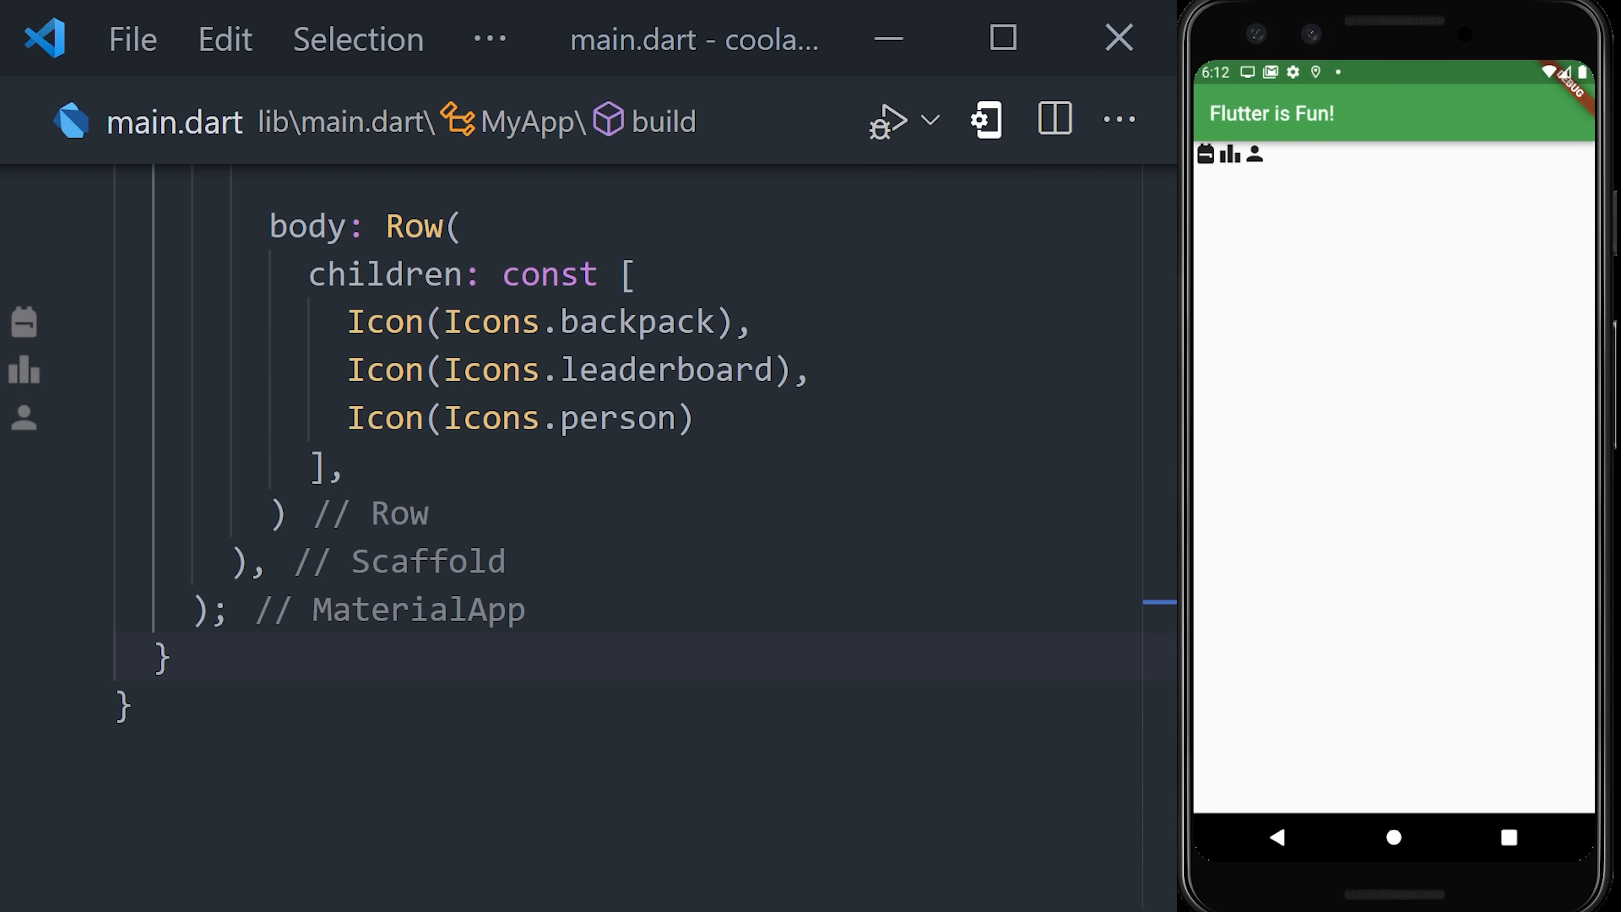
type("mainAxisAlignment: MainAxisAlignment.spaceBetween,")
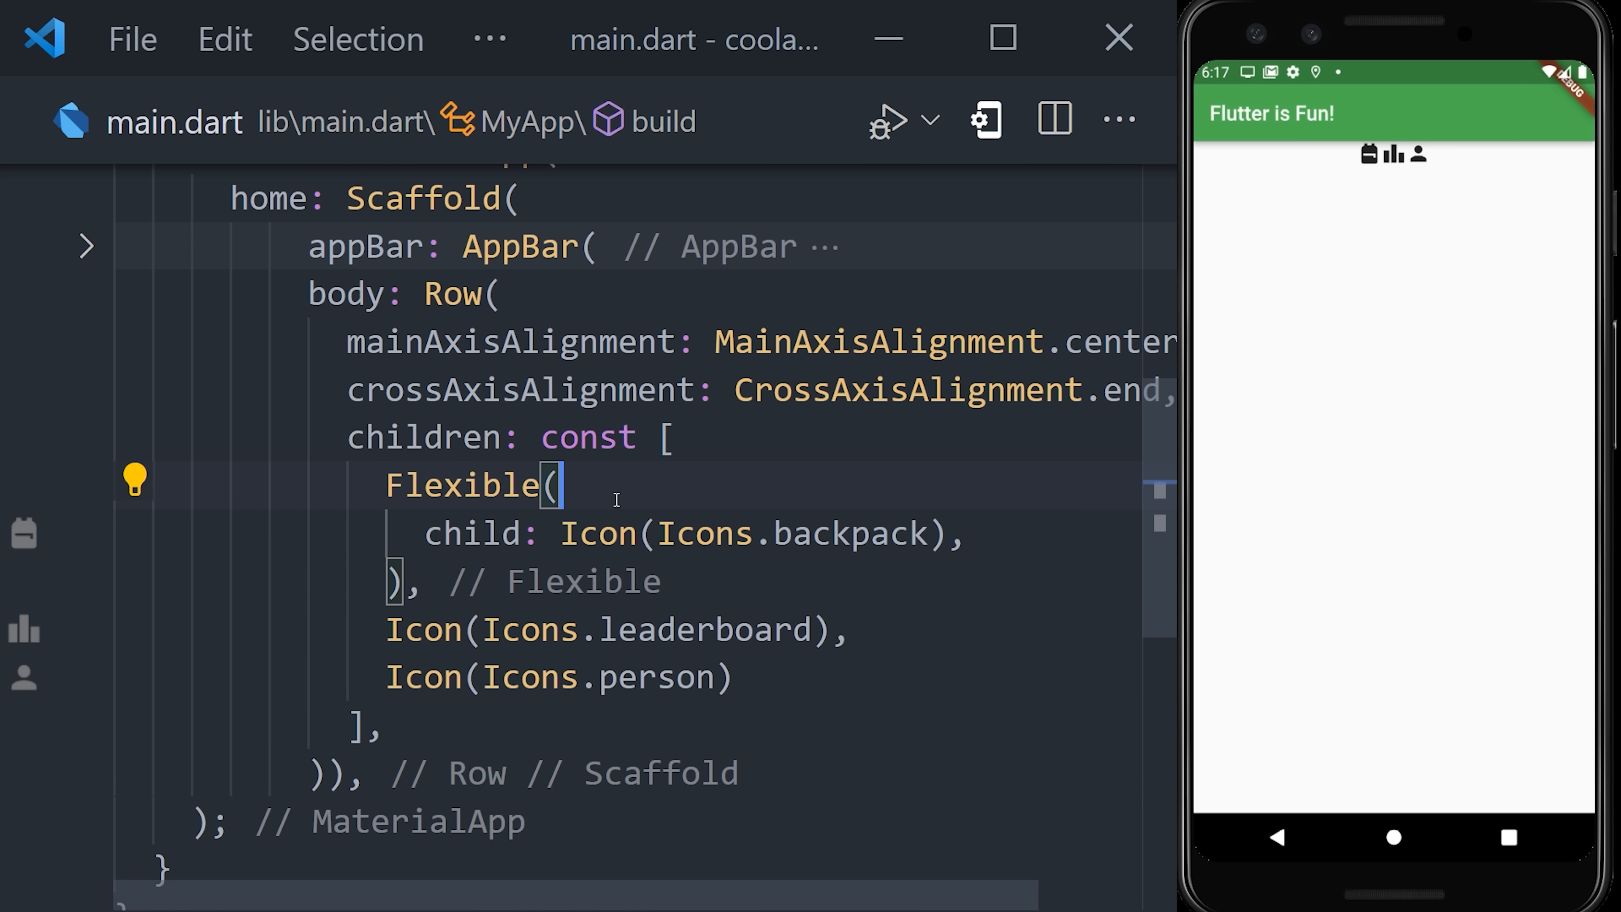
type("fl")
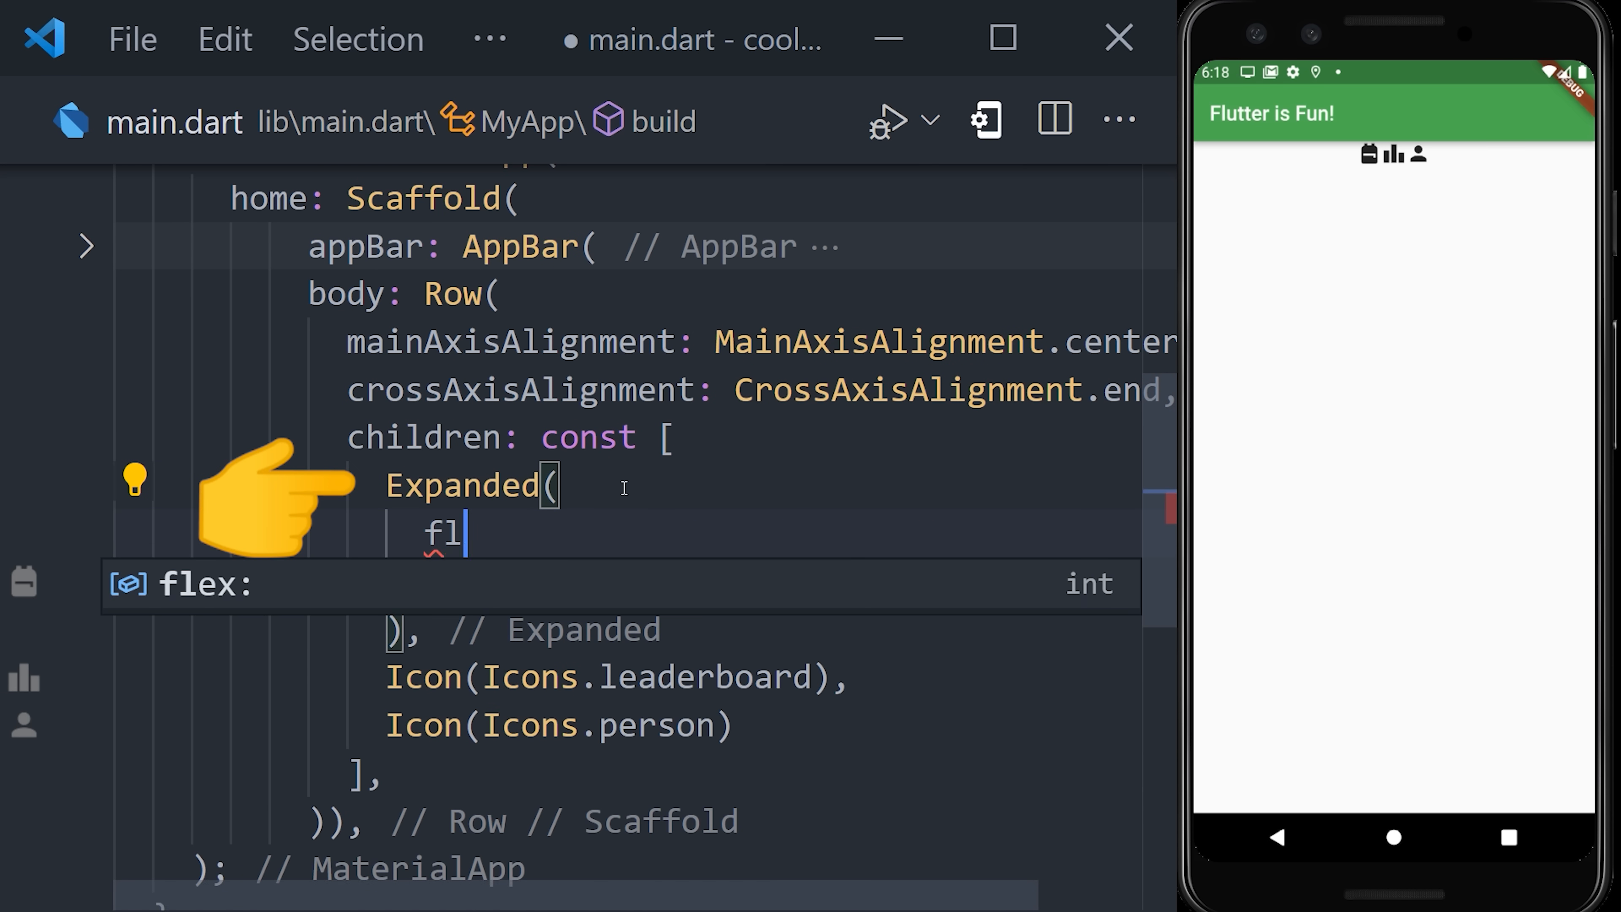
type("ex: 4,")
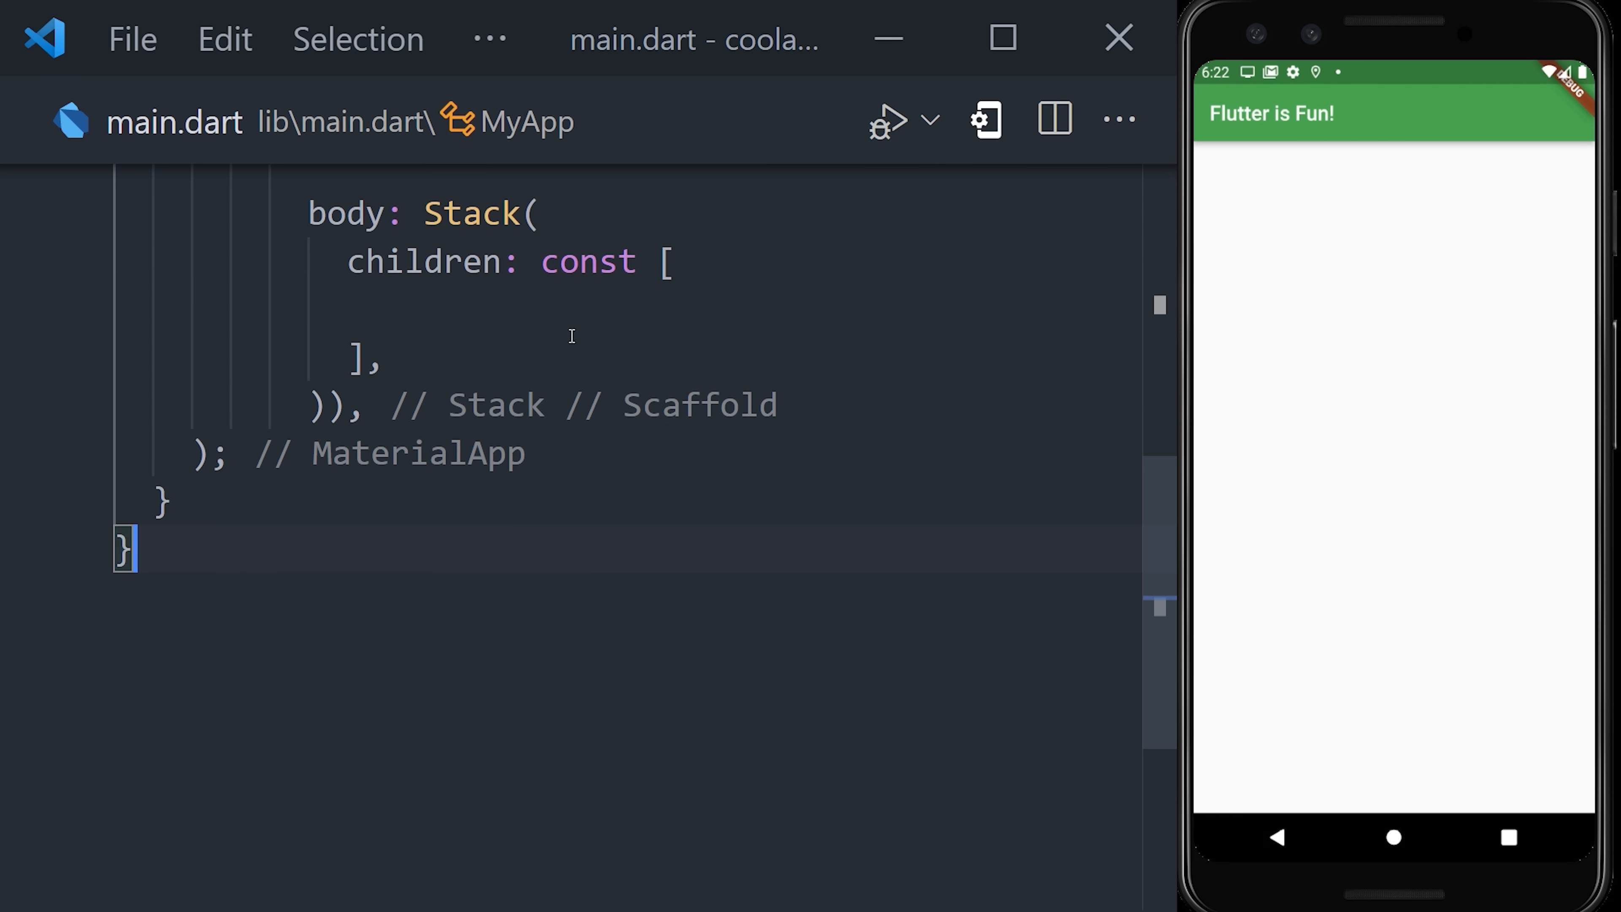
- Delete the Stack body, leaving only the green AppBar titled 'Flutter is Fun!'
left_click(473, 212)
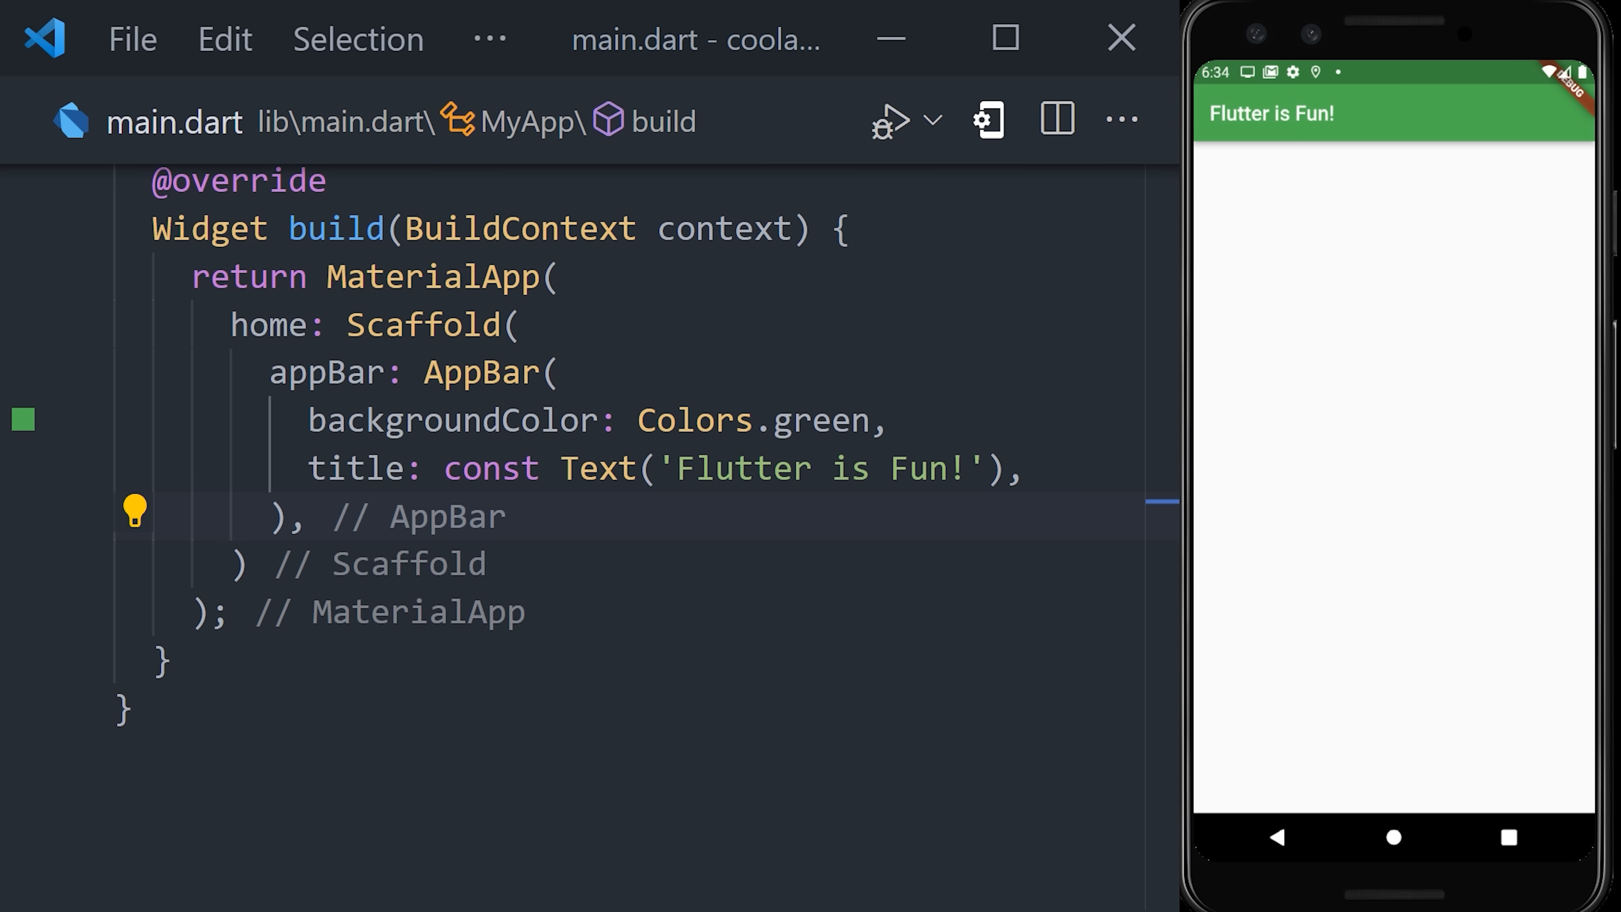
- Add a FloatingActionButton with an add icon whose onPressed prints 'pressed!'
type("floatingActionButton: FloatingActionButton(")
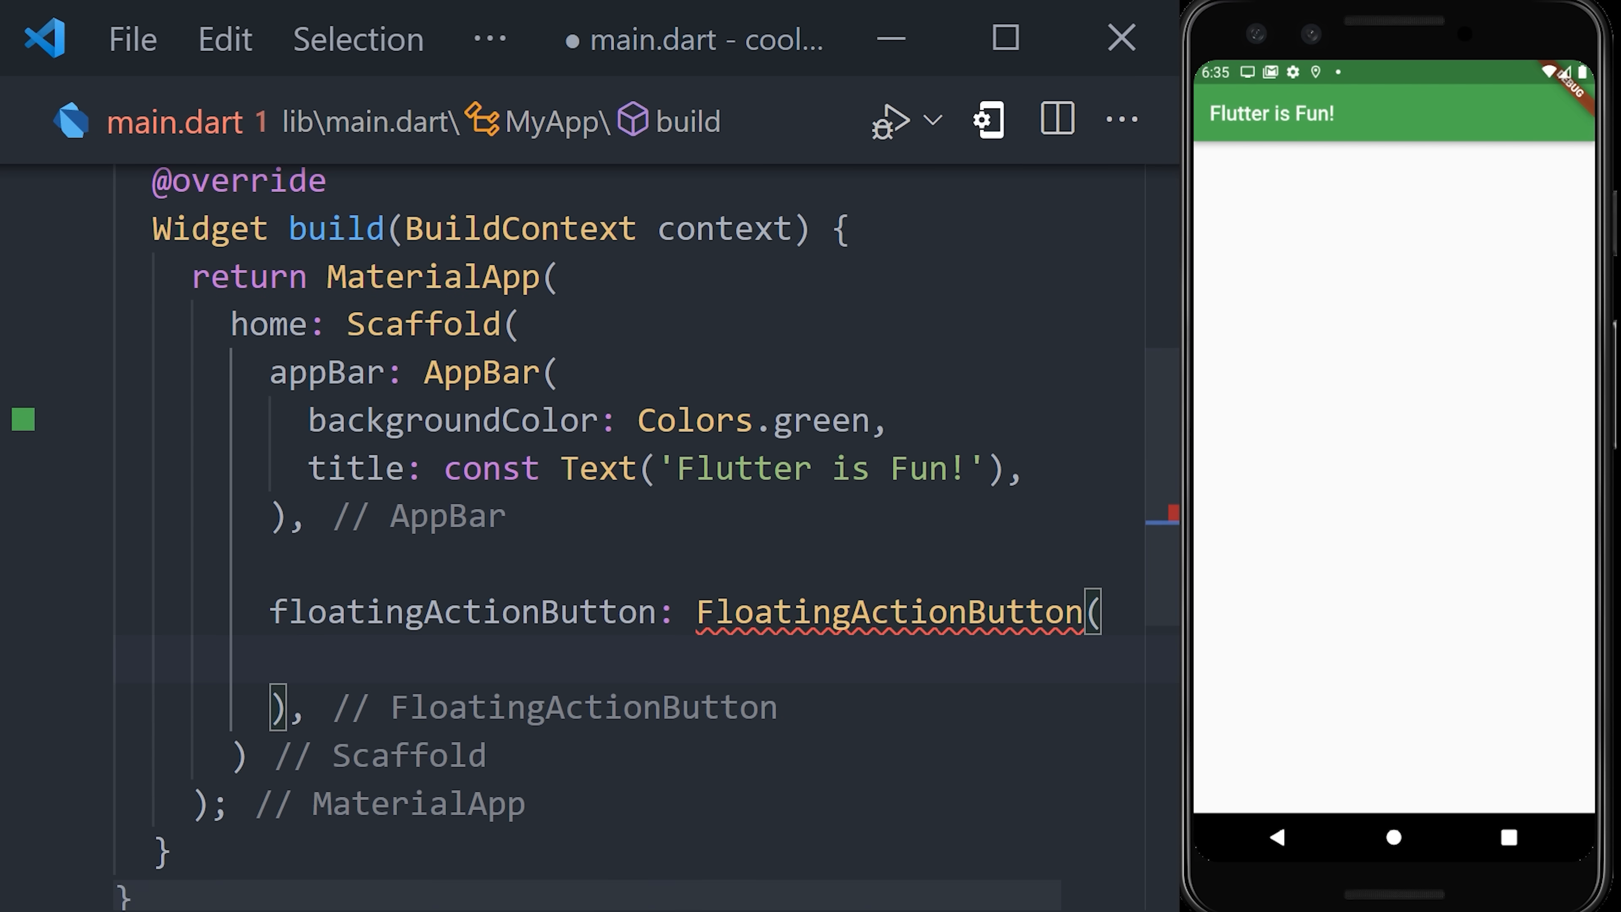
type("onPressed: () {")
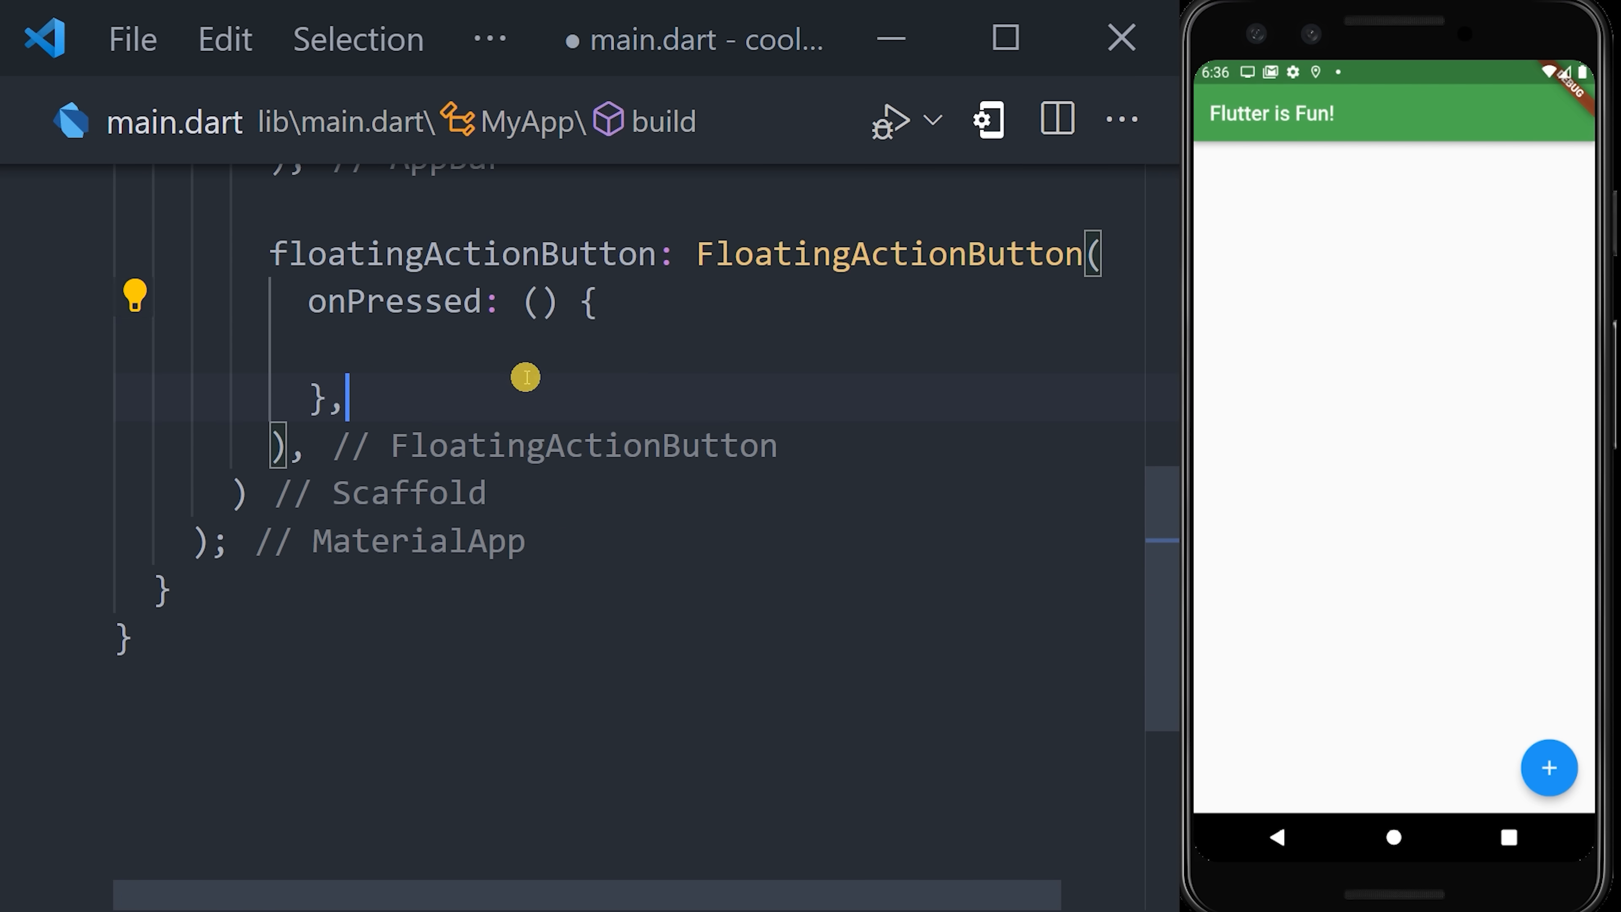
type("child: Icon(Icons.add),")
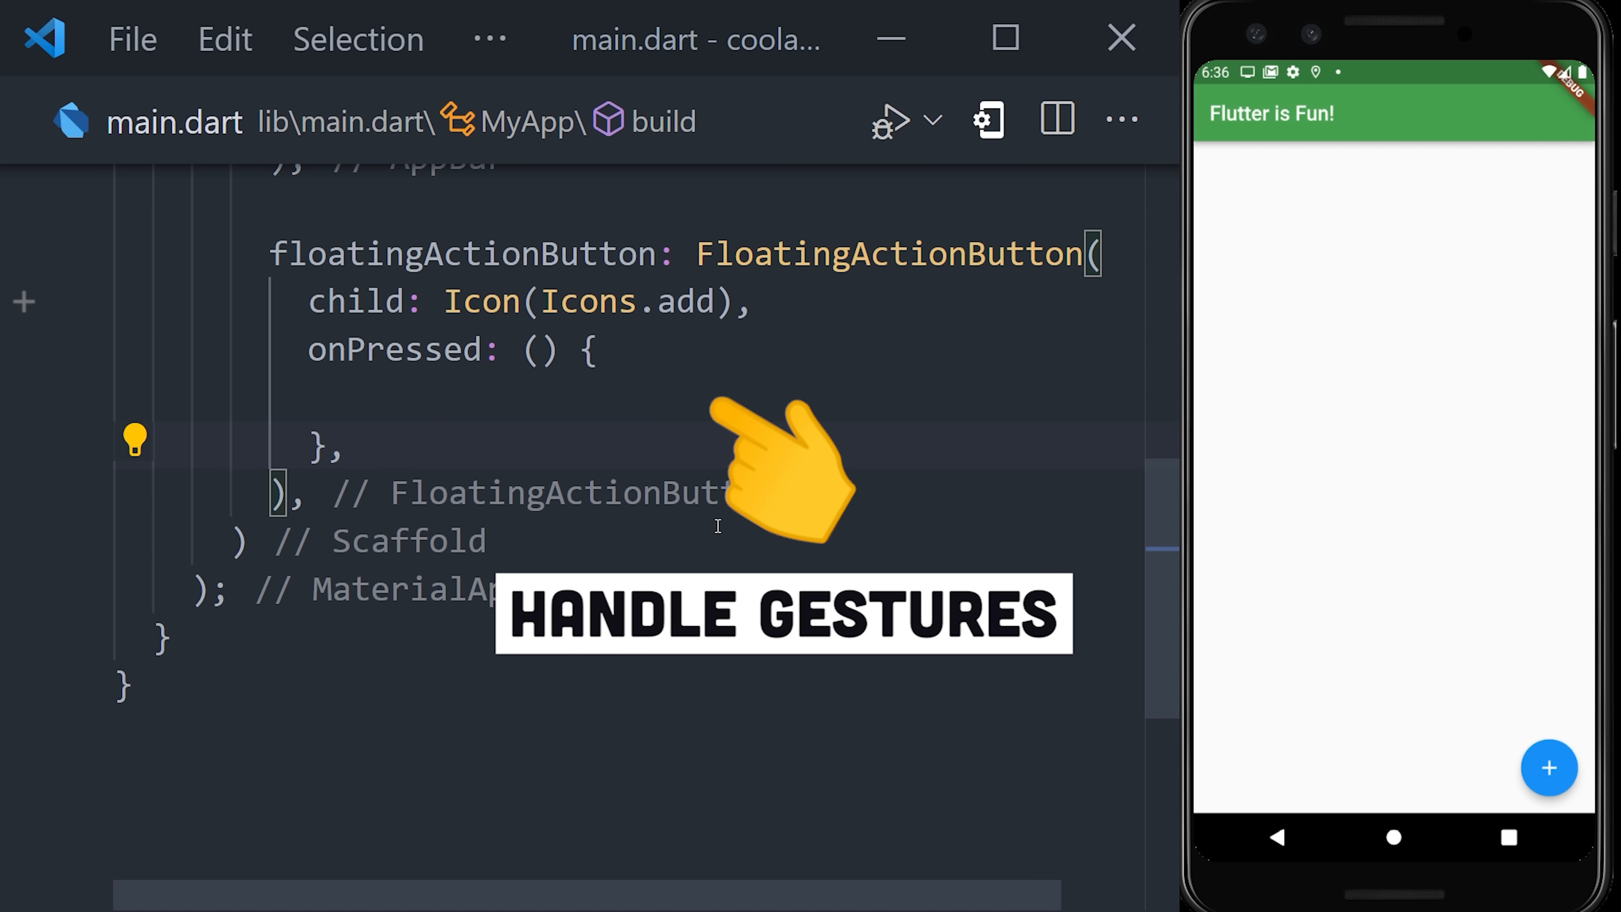
type("print('pressed!');")
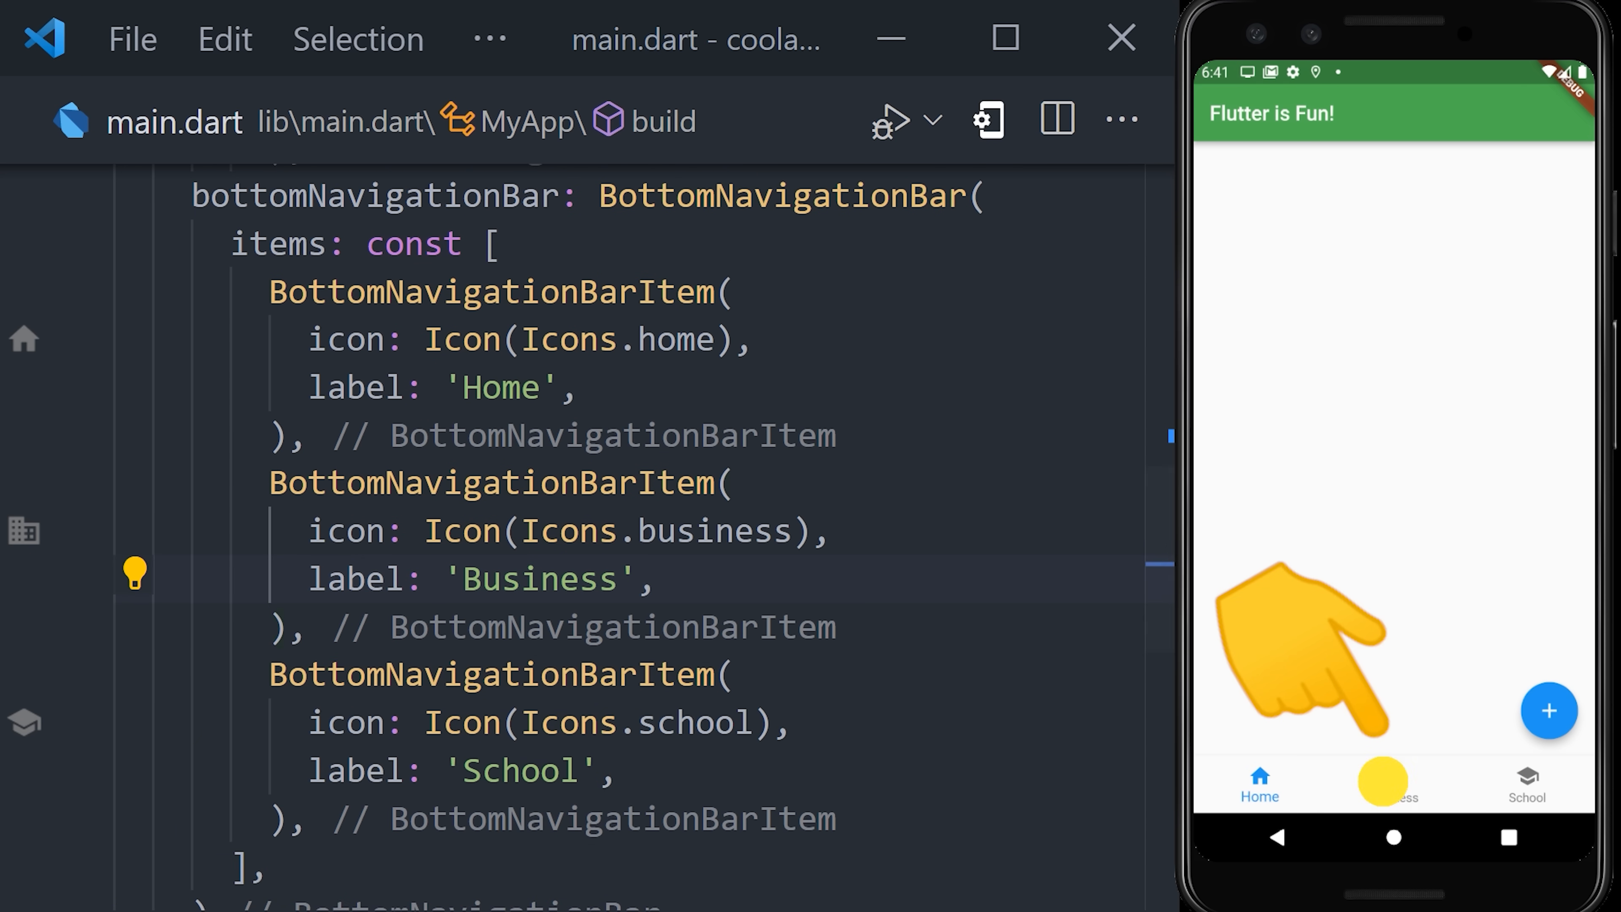
scroll("down", 3)
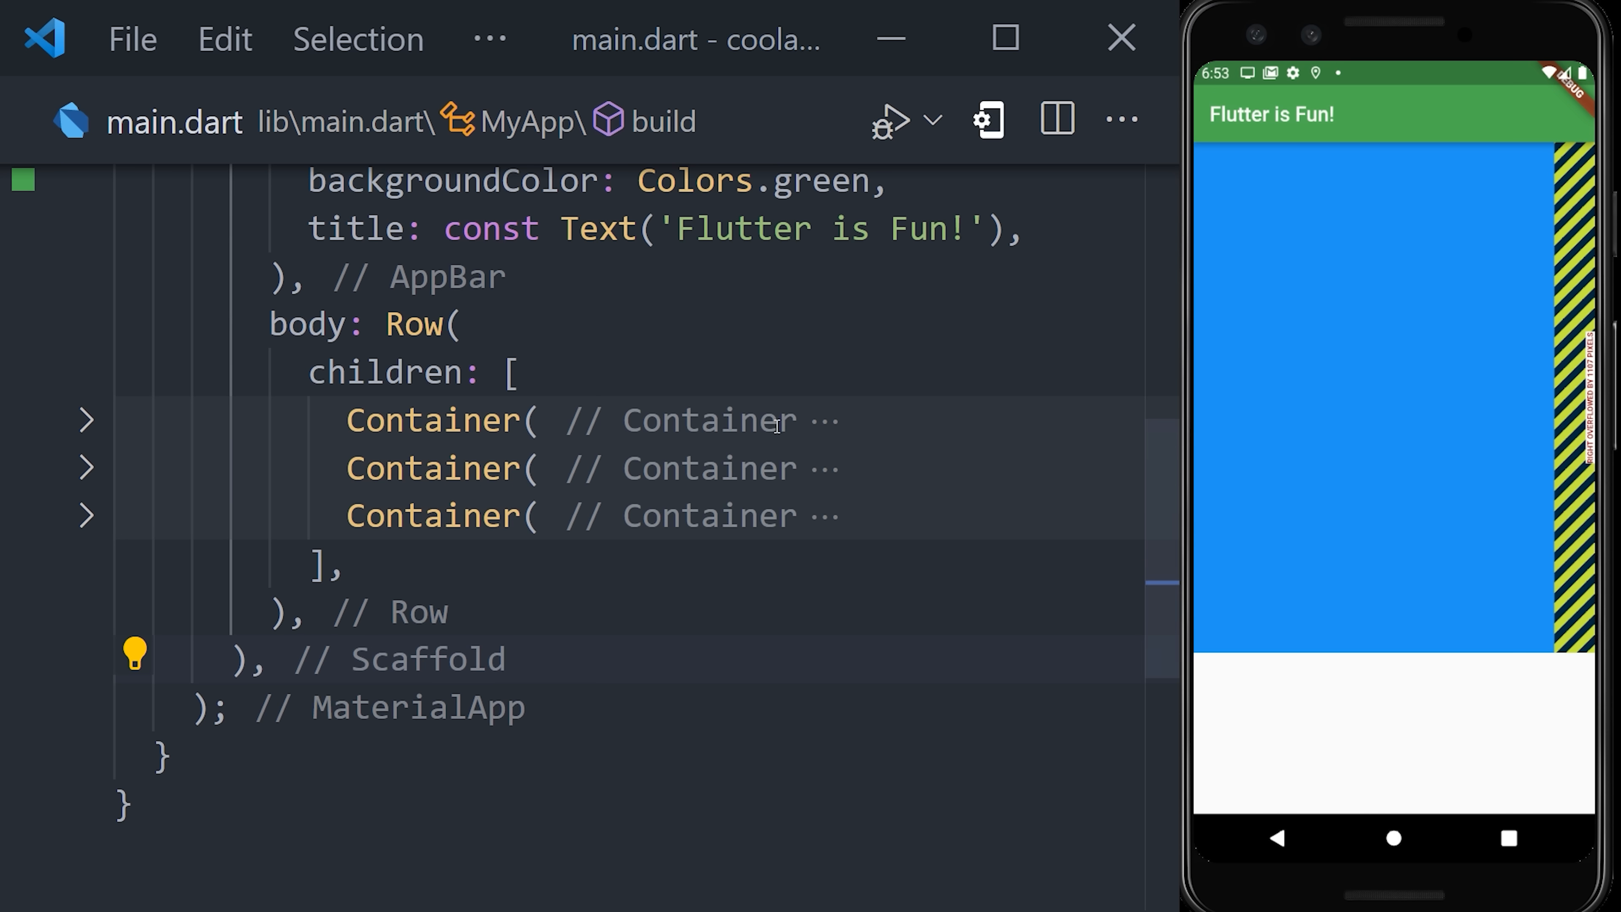
- Replace the Row with a horizontal ListView, setting scrollDirection and addAutomaticKeepAlives: false
left_click(87, 419)
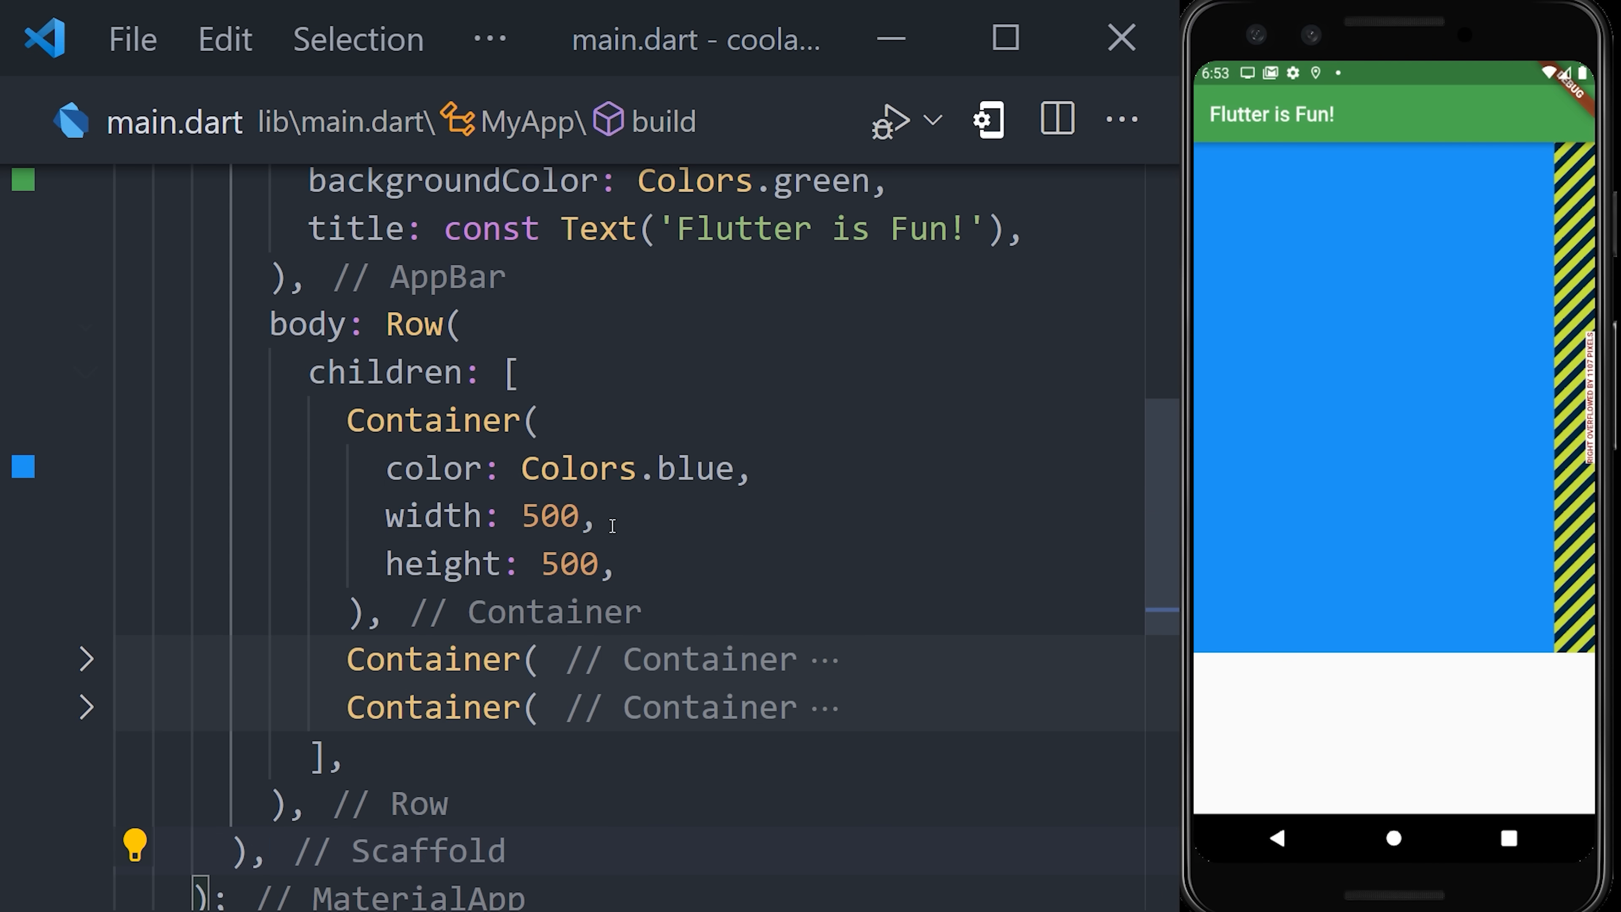
type("ListVie")
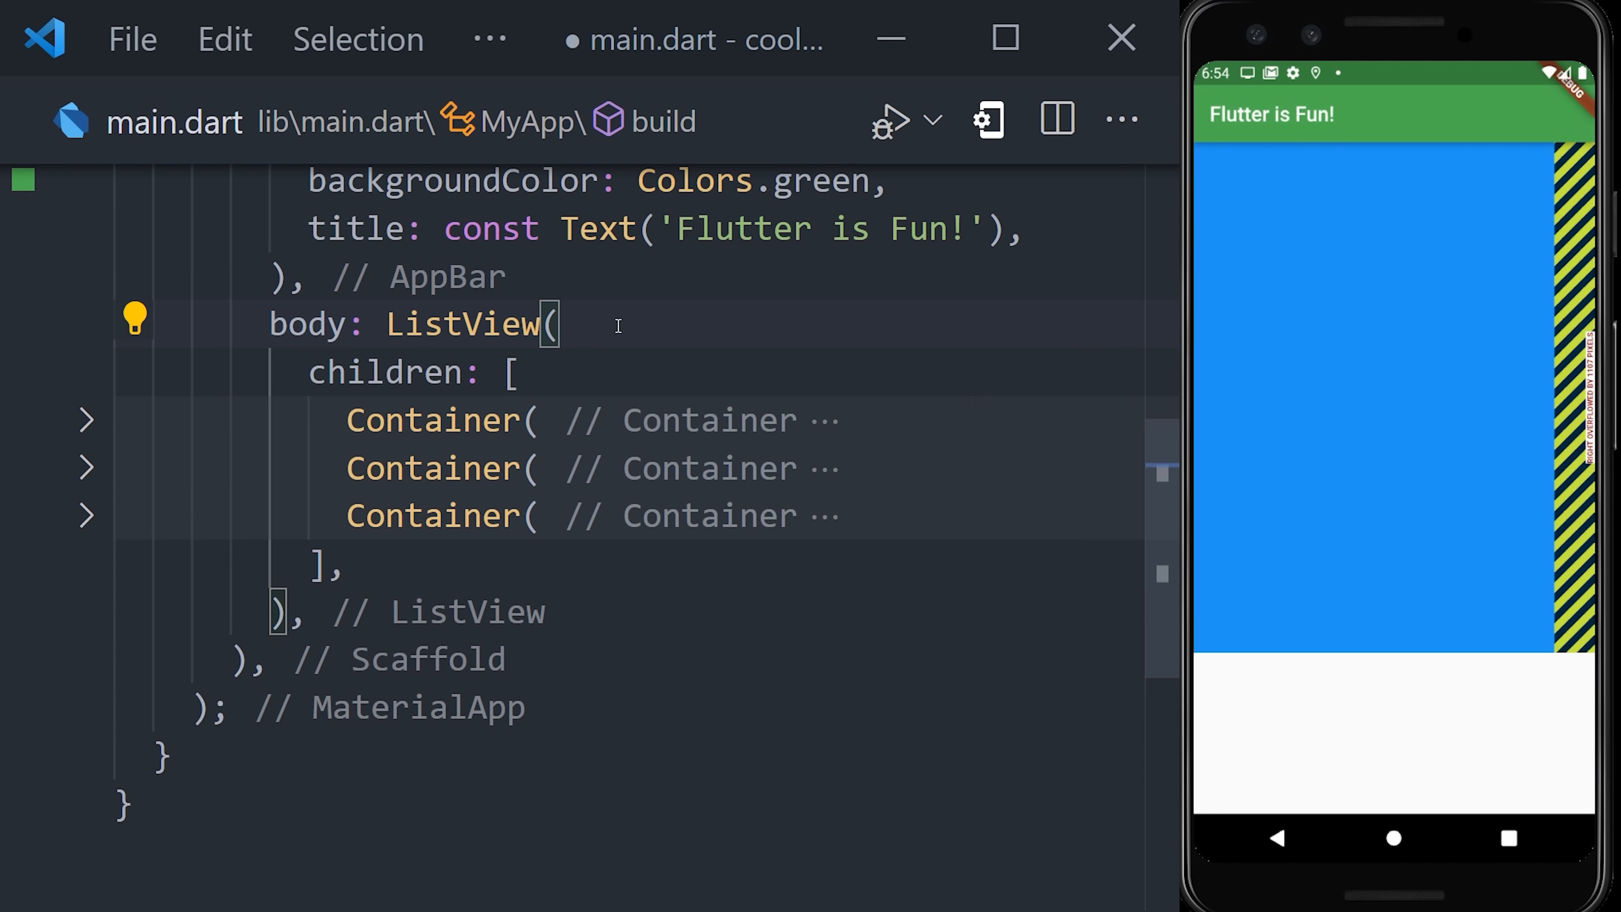
type("scrollDirection: S")
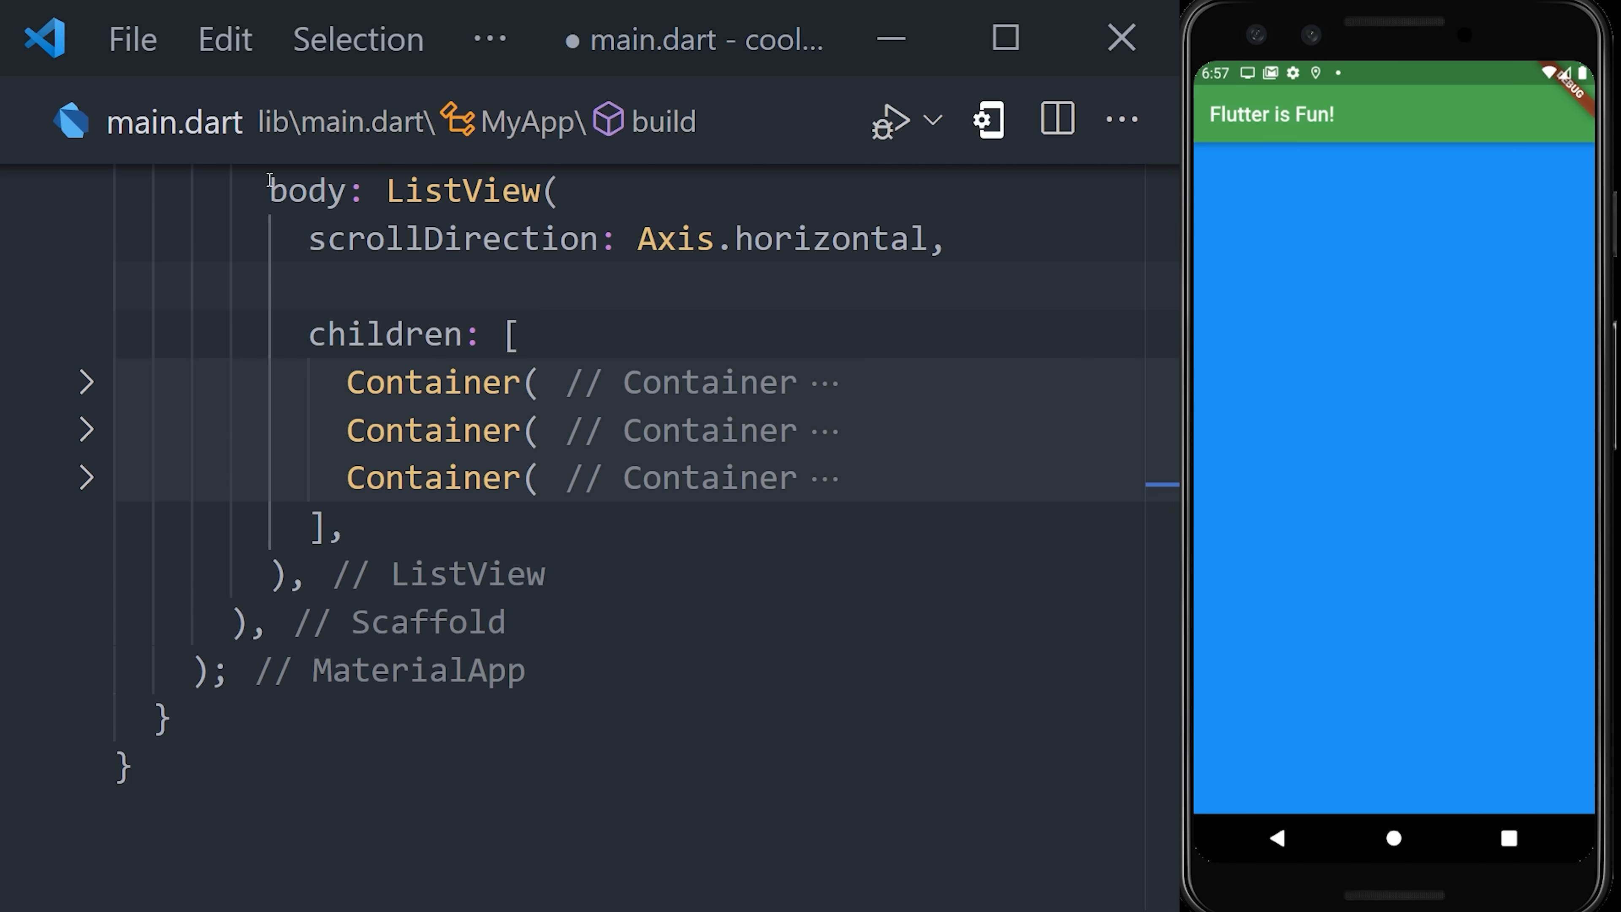
type("addAutomaticKeepAlives: false,")
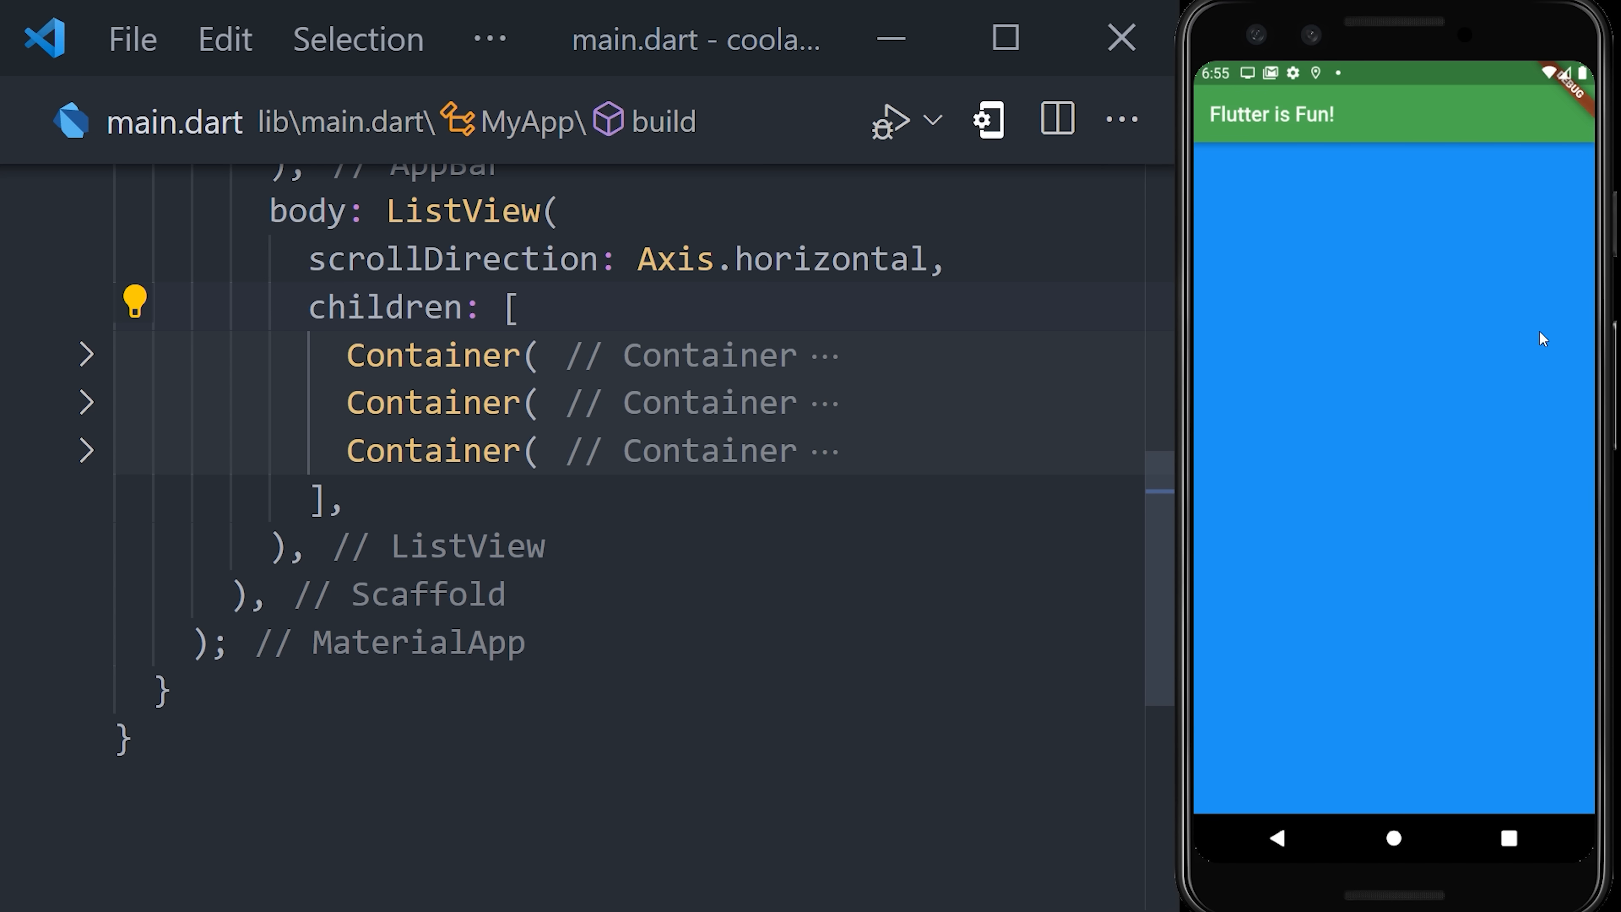
type("addAutomaticKeepAlives: false,")
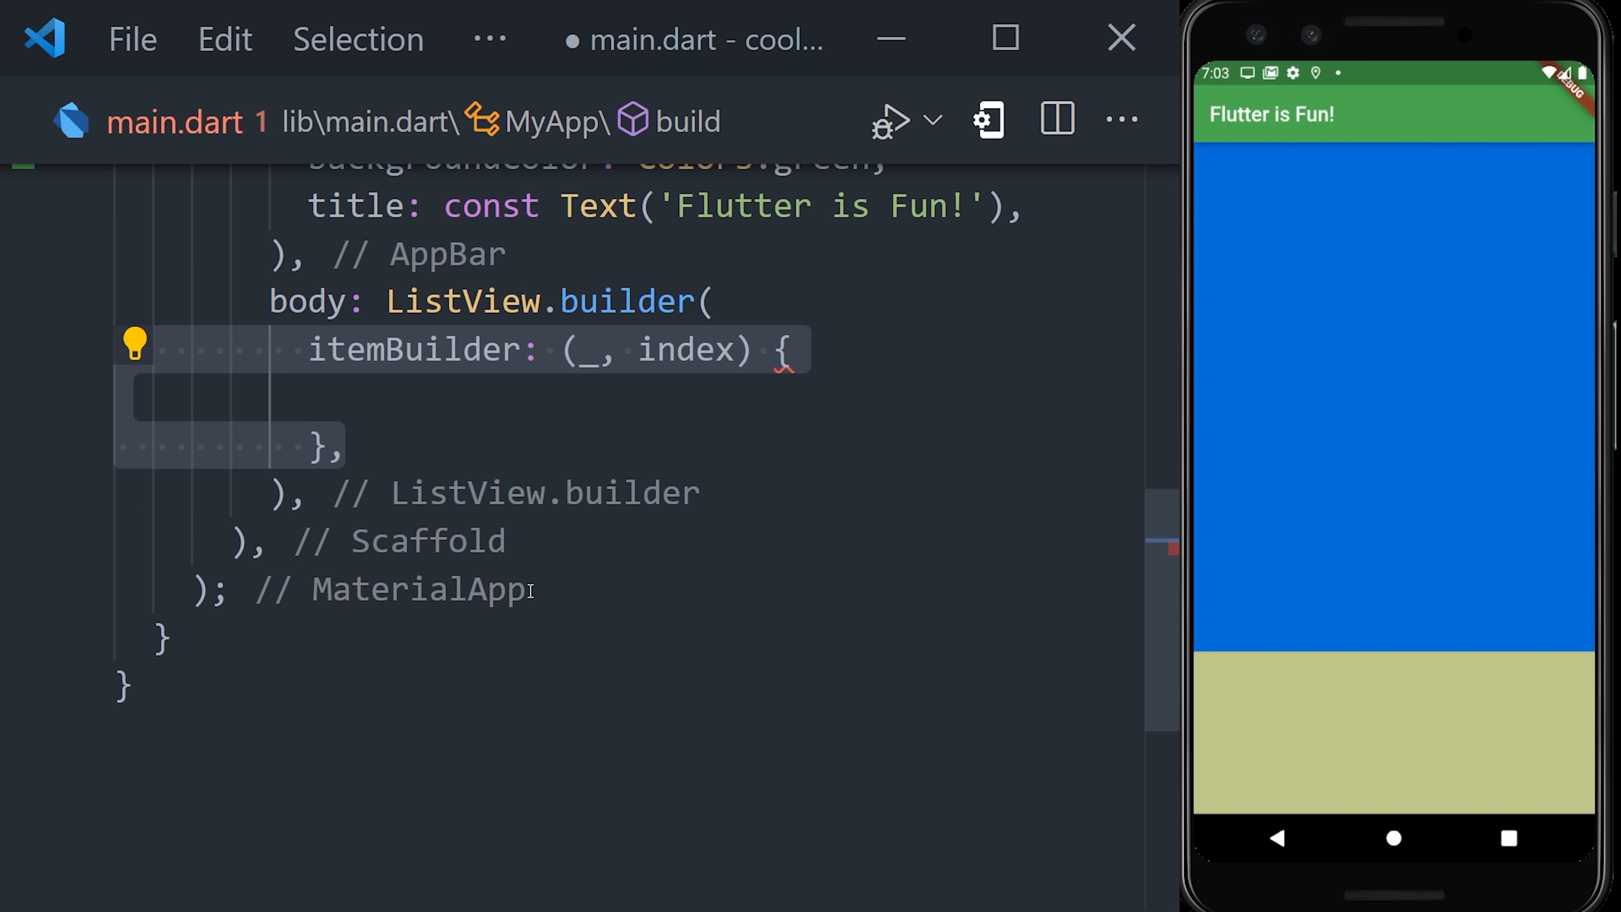
- Write 'return Container()' as the widget's build result
type("return Container(")
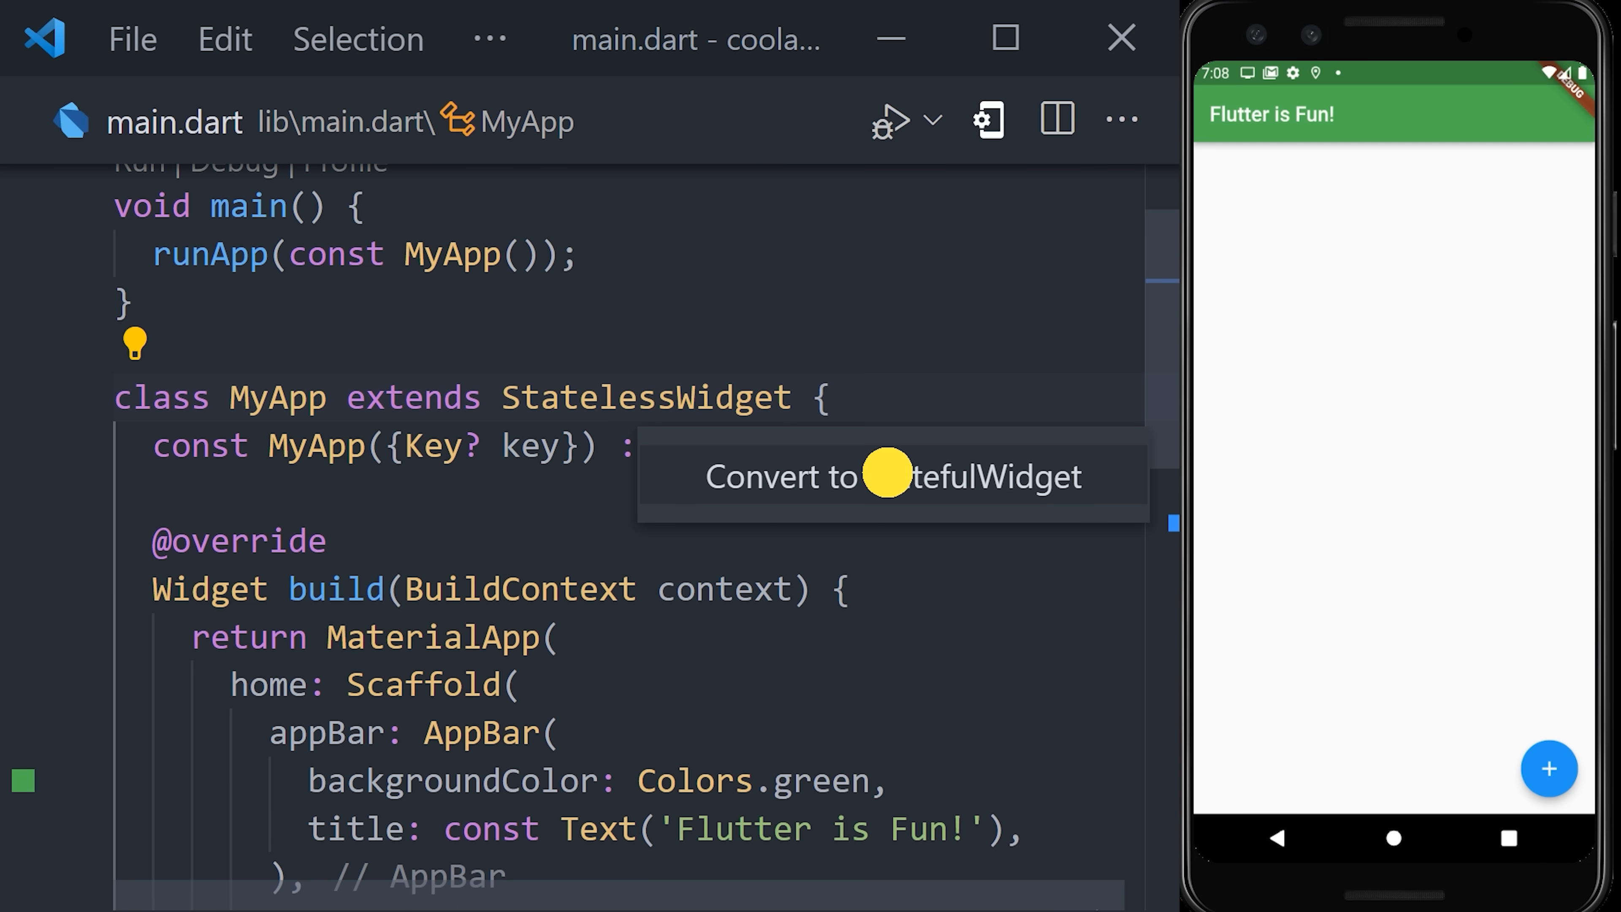
- Convert MyApp to a StatefulWidget with 'int count = 0' and tap the add button to increment it
left_click(892, 476)
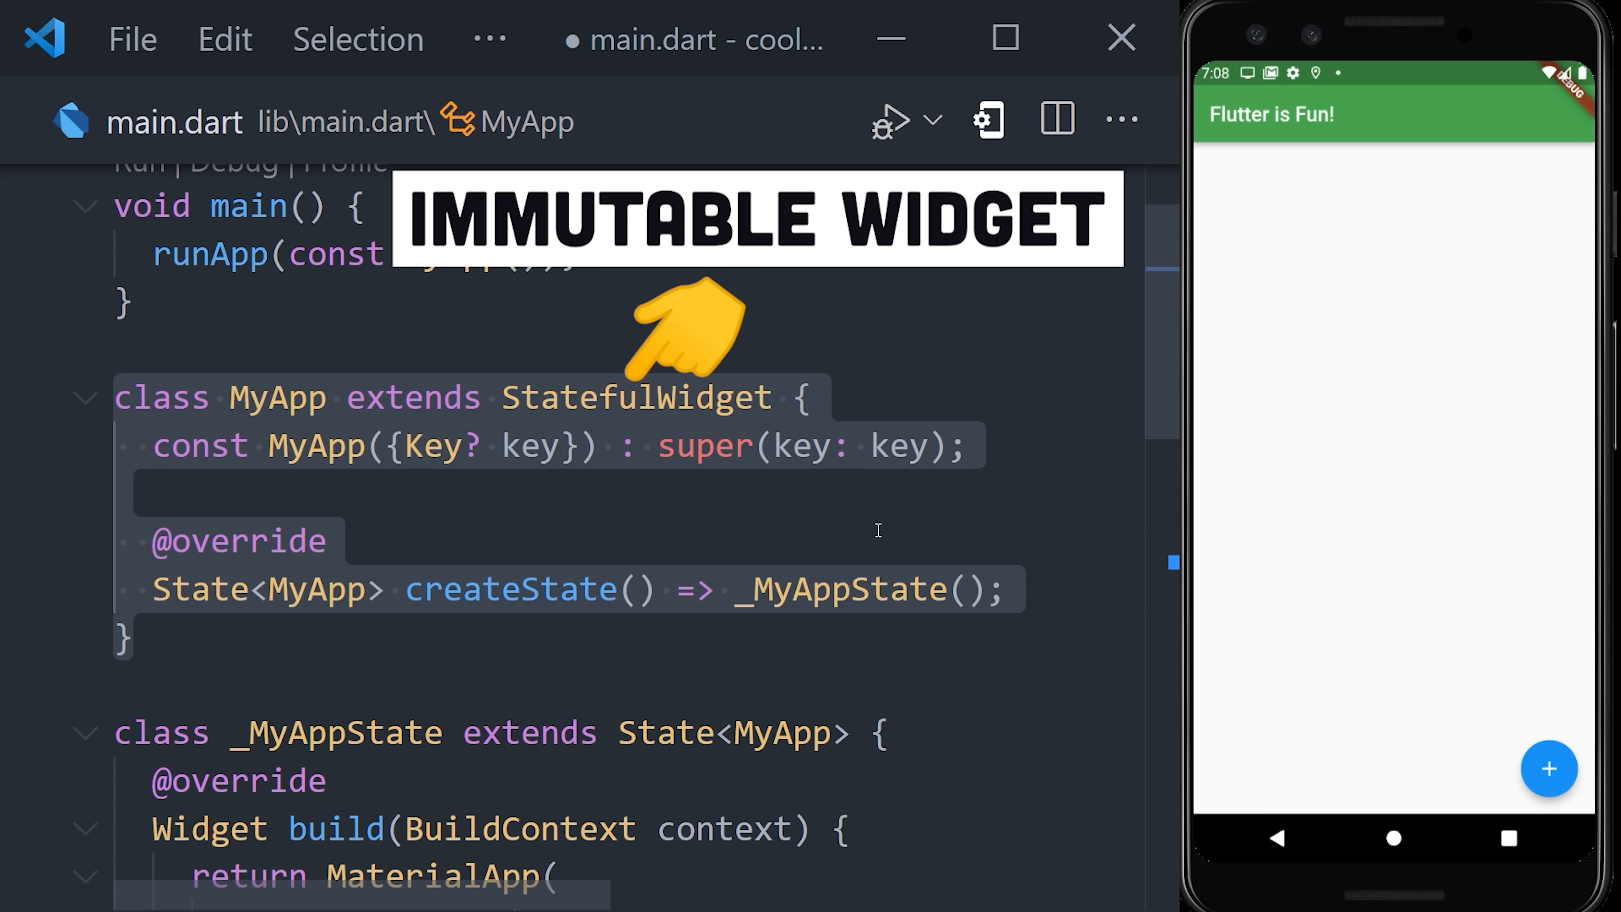
scroll("down", 3)
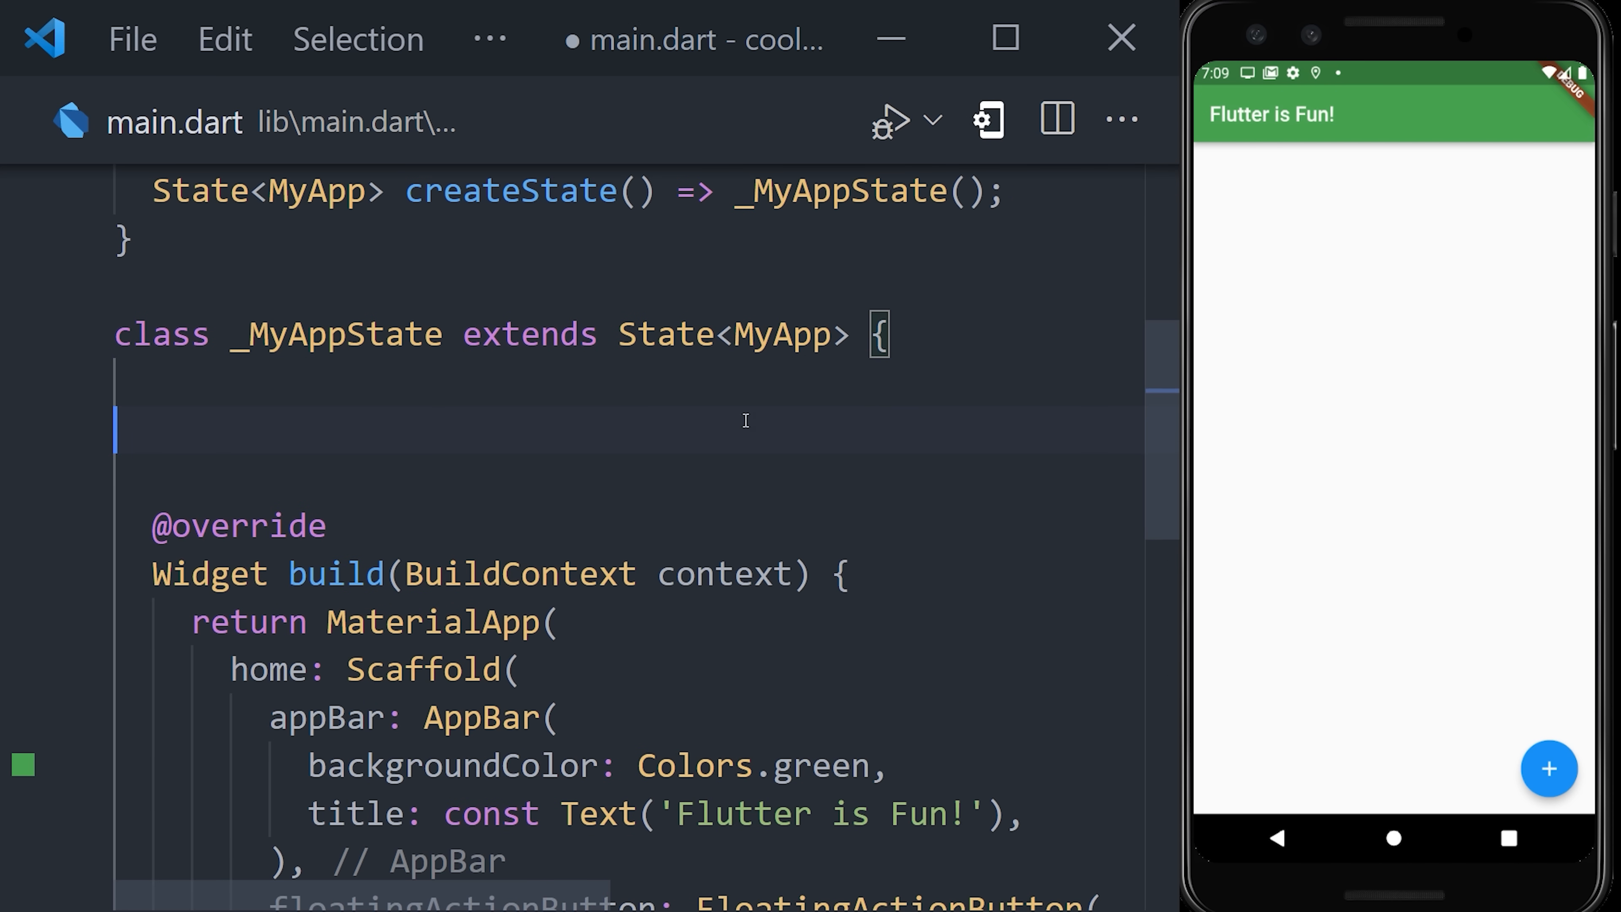
type("int count = 0;")
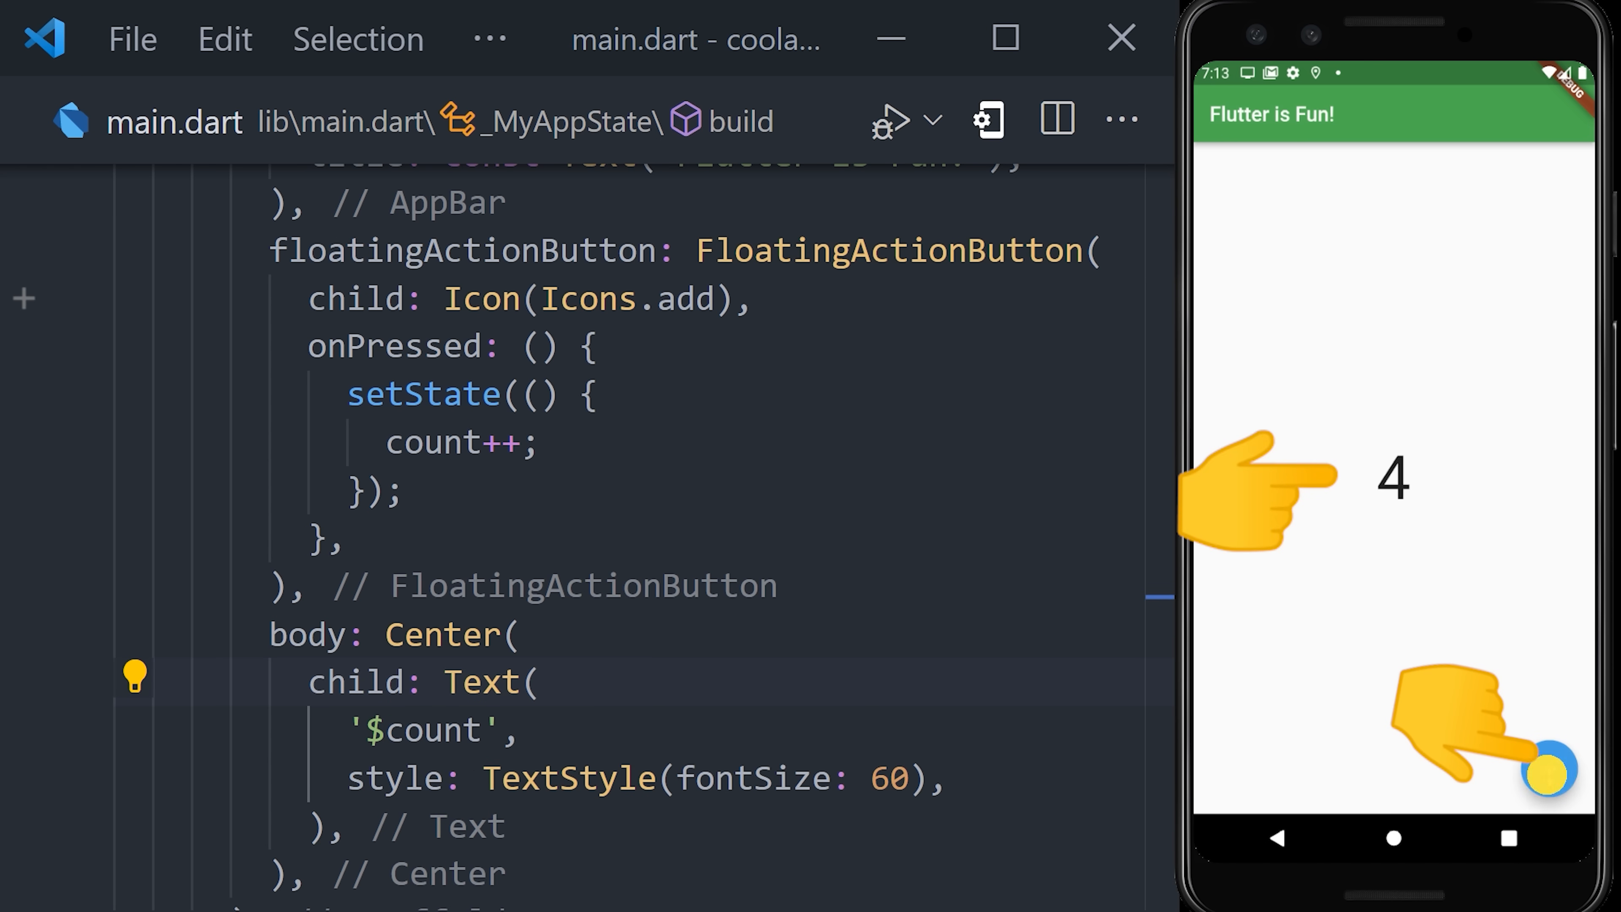
left_click(1548, 770)
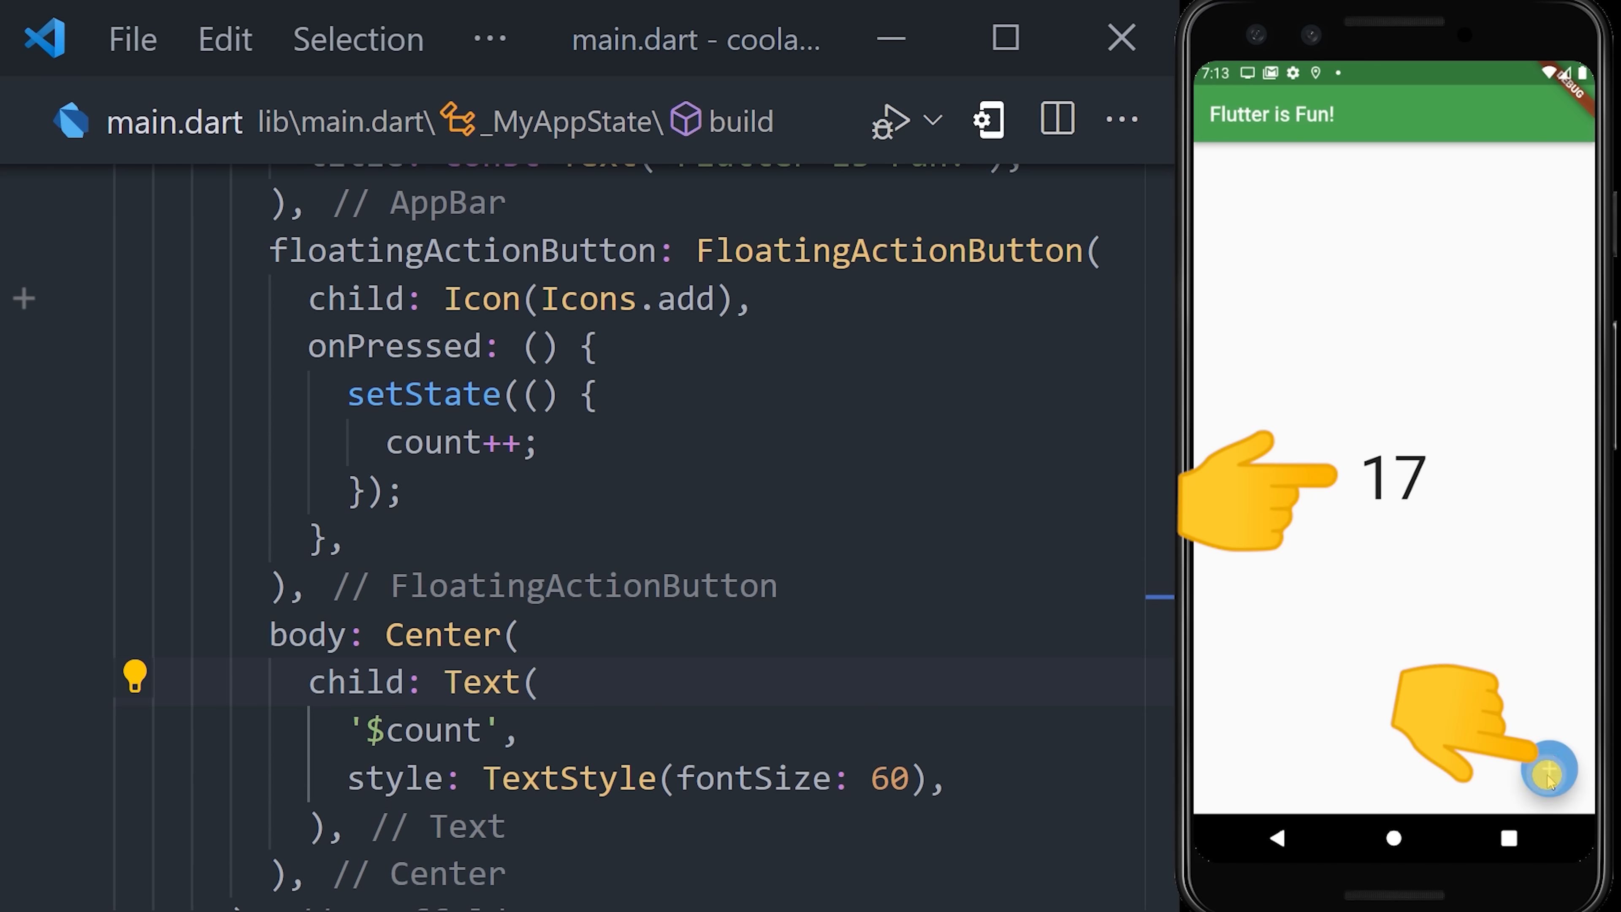
- Increment the counter once more in the emulator before restructuring the page body
left_click(1549, 770)
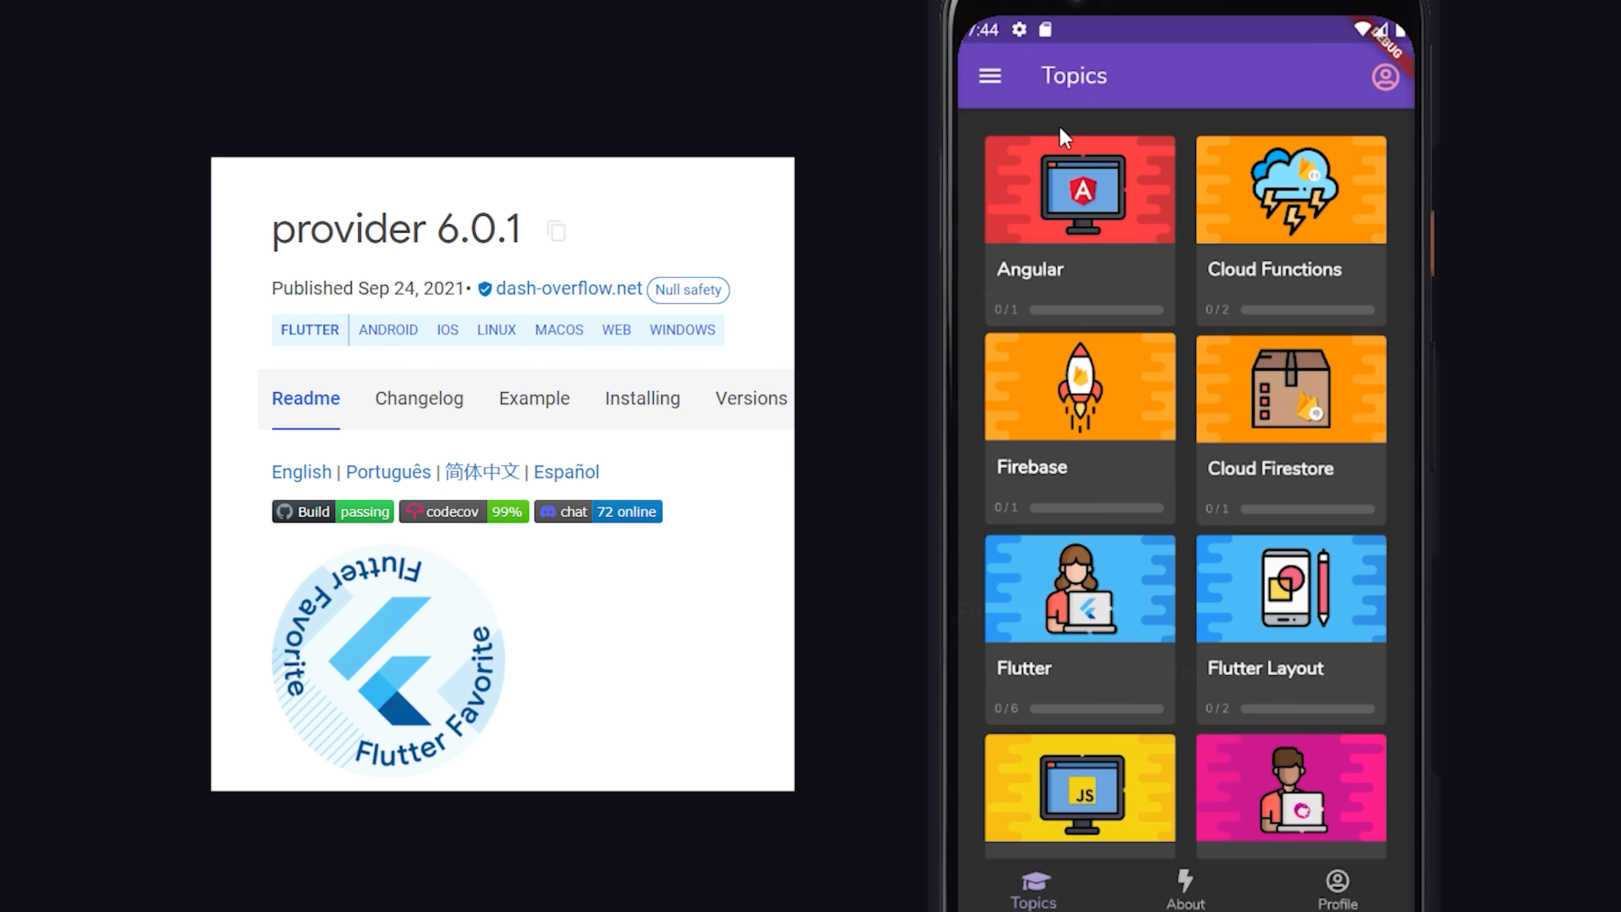
left_click(1289, 189)
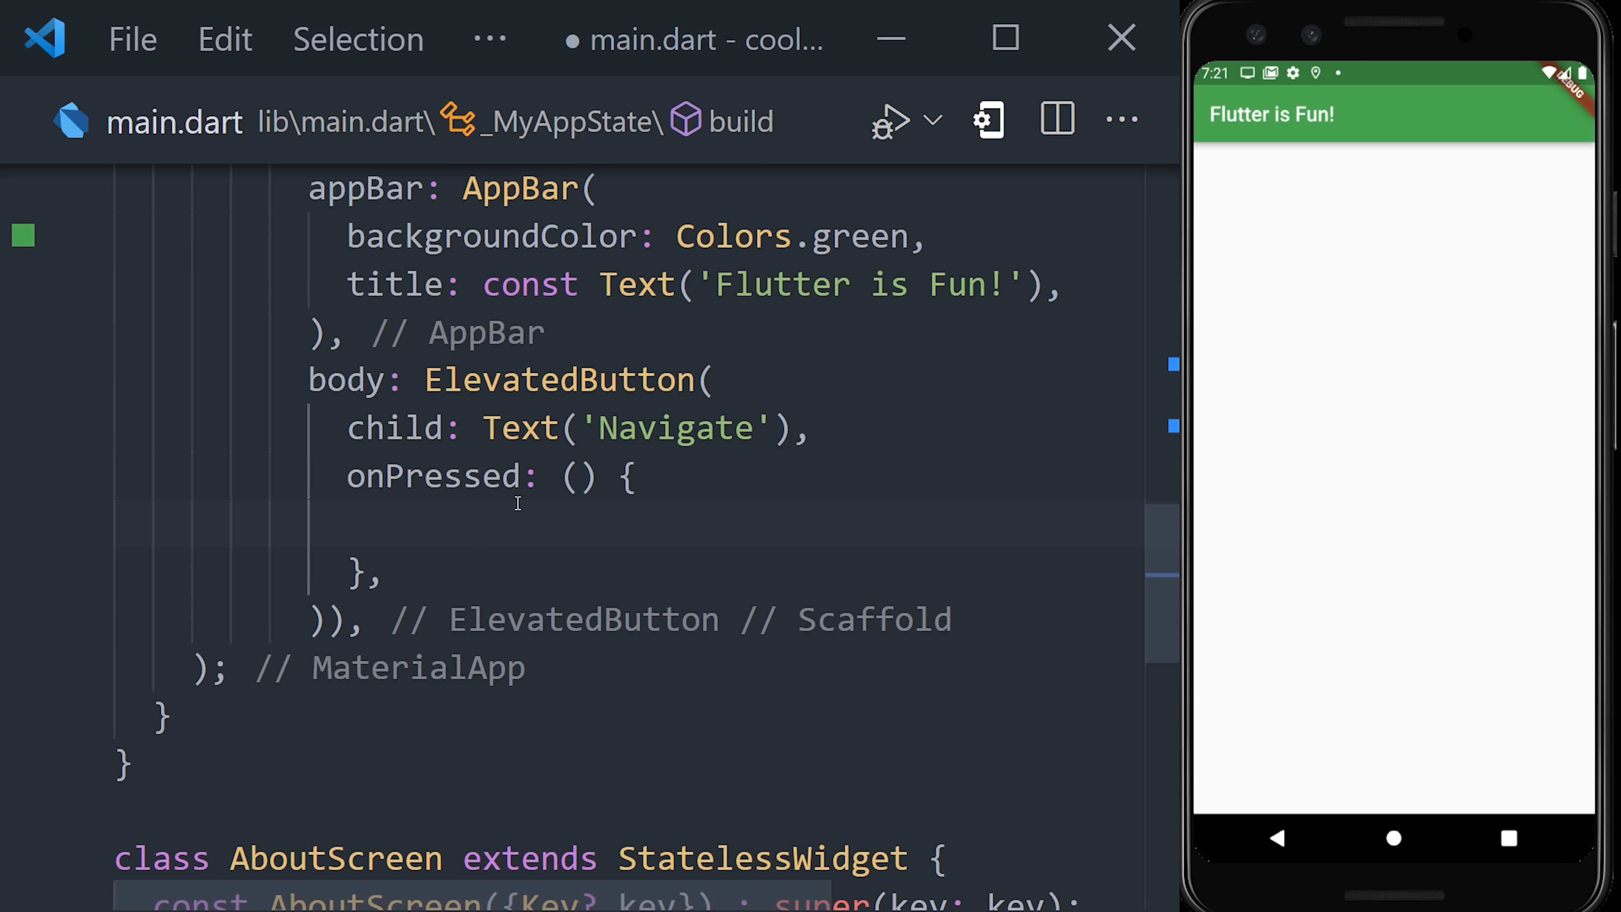
- Write Navigator.push(context, MaterialPageRoute(builder: (_) => AboutScreen())) in onPressed
type("Navigator.push();")
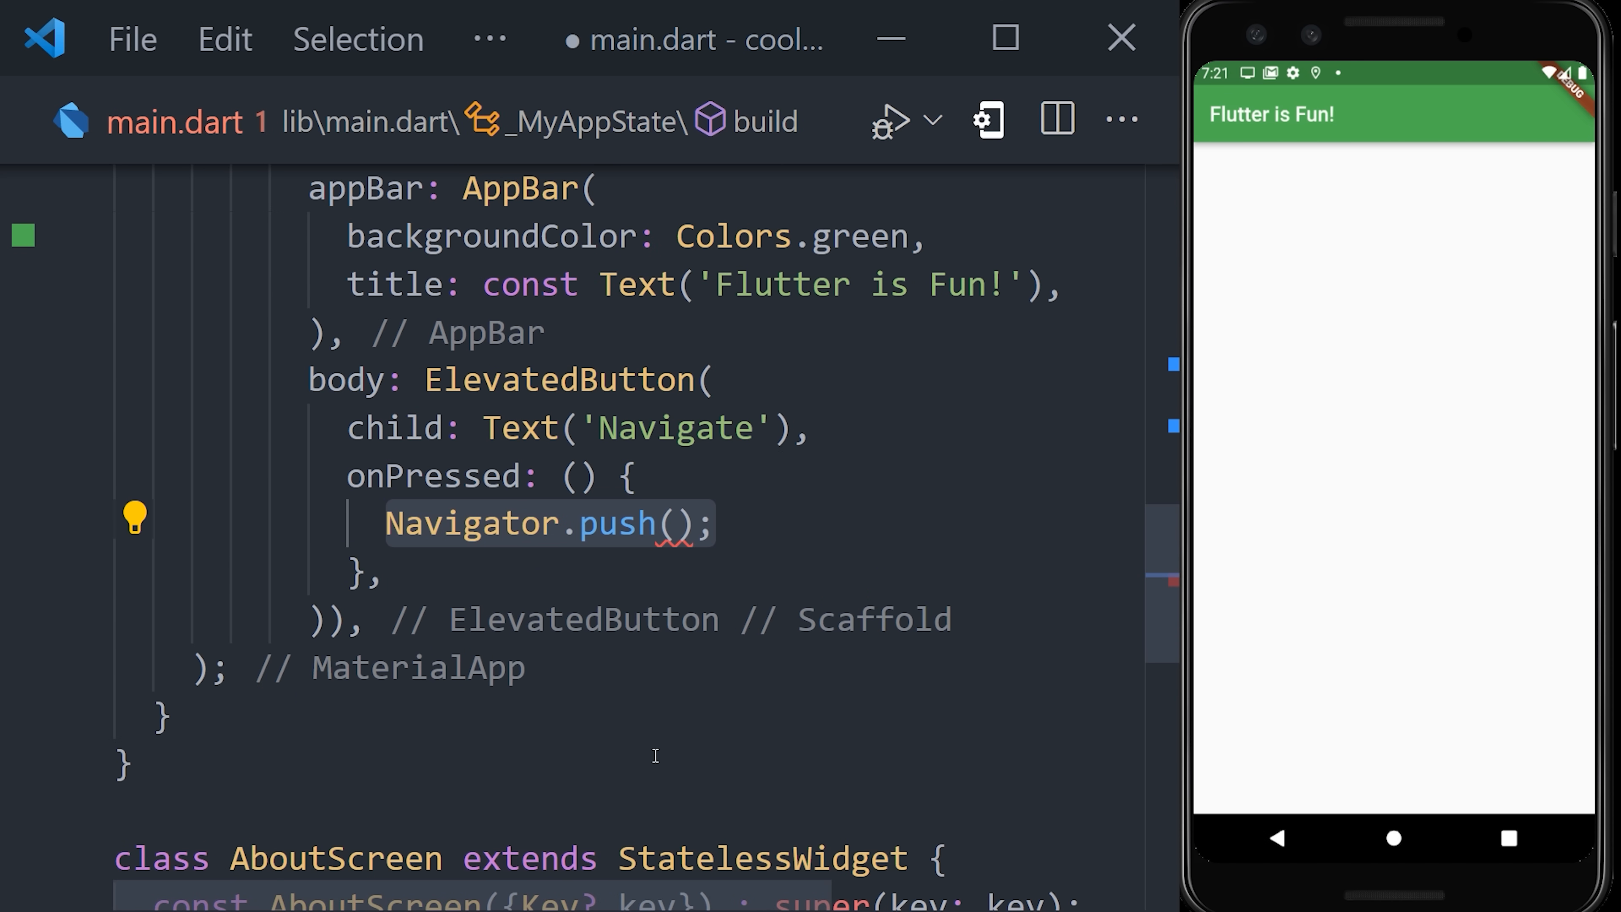
type("context,")
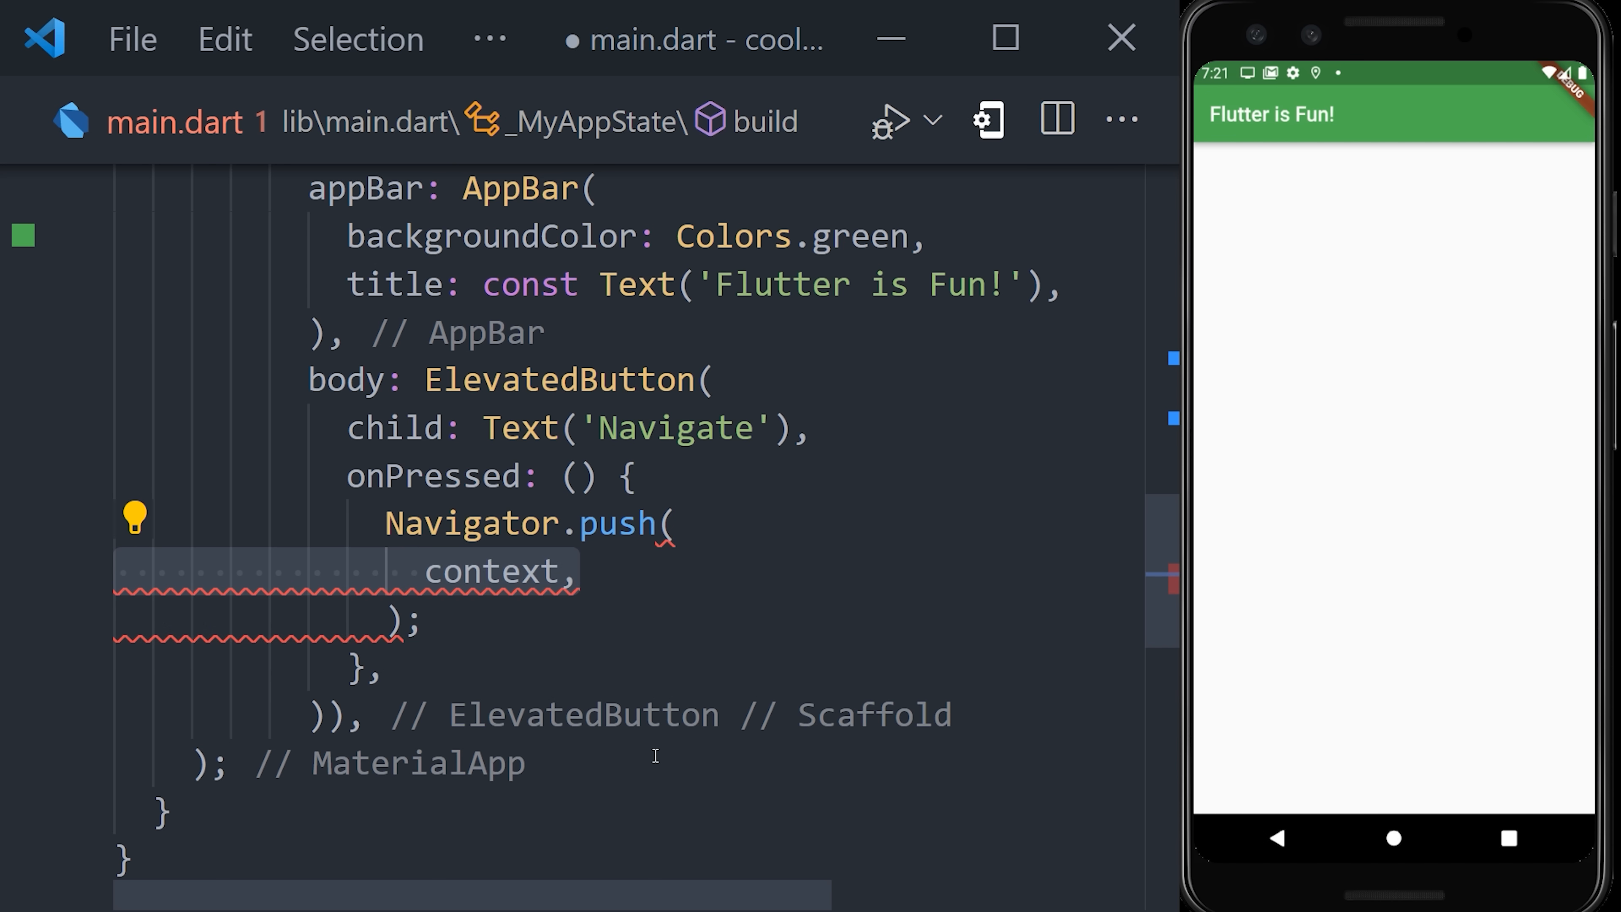
type("MaterialPageRoute(")
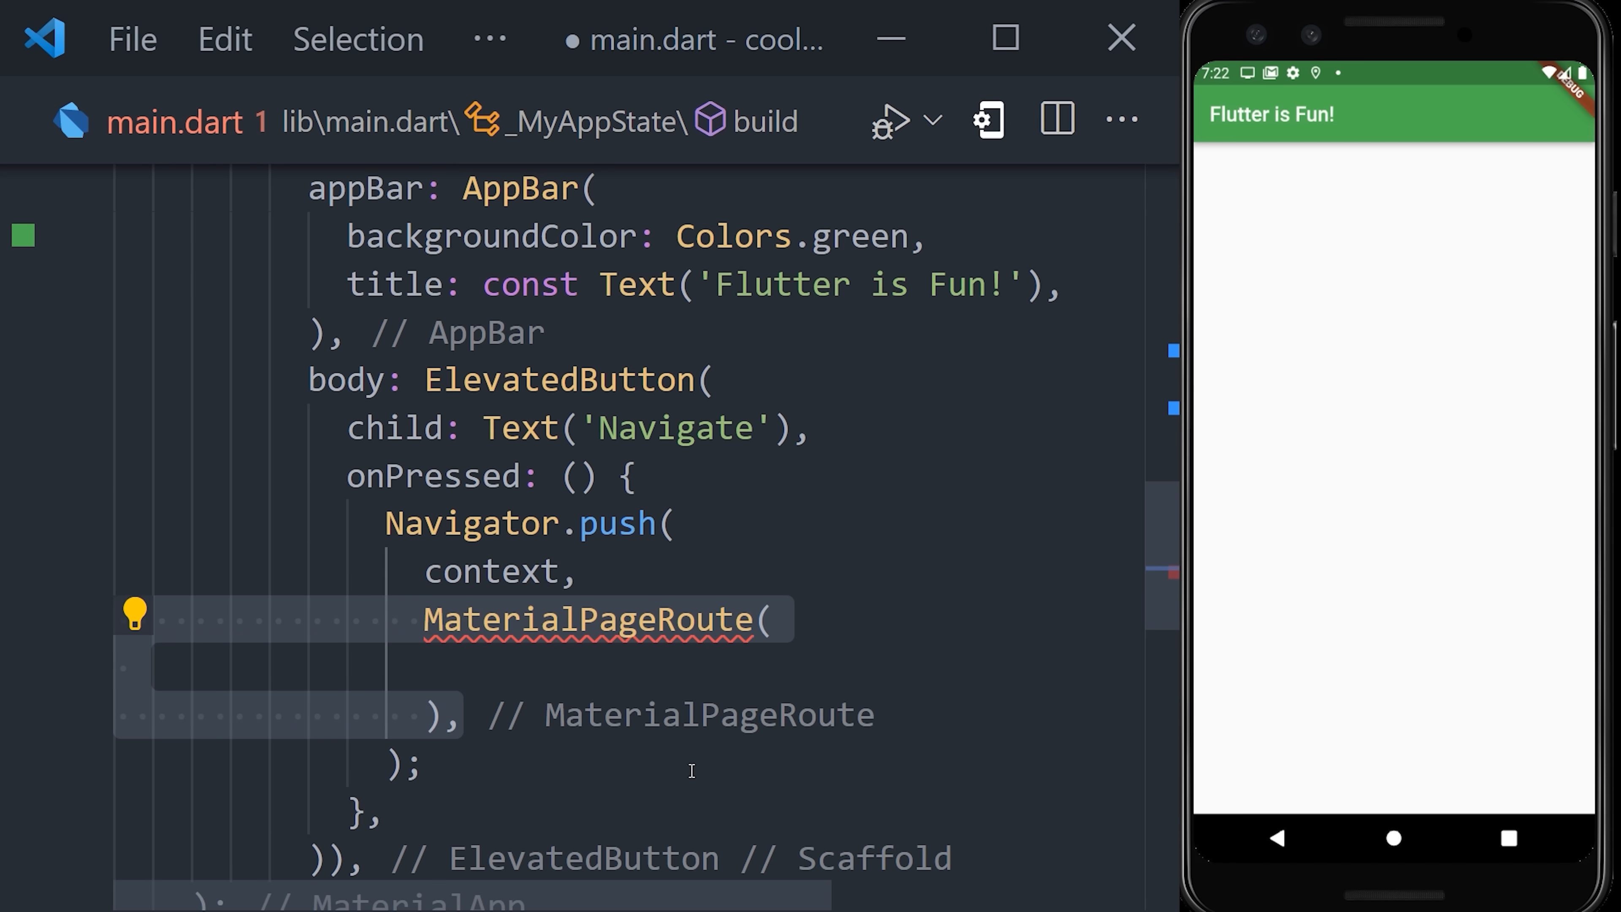
type("builder: (_) => AboutScreen(),")
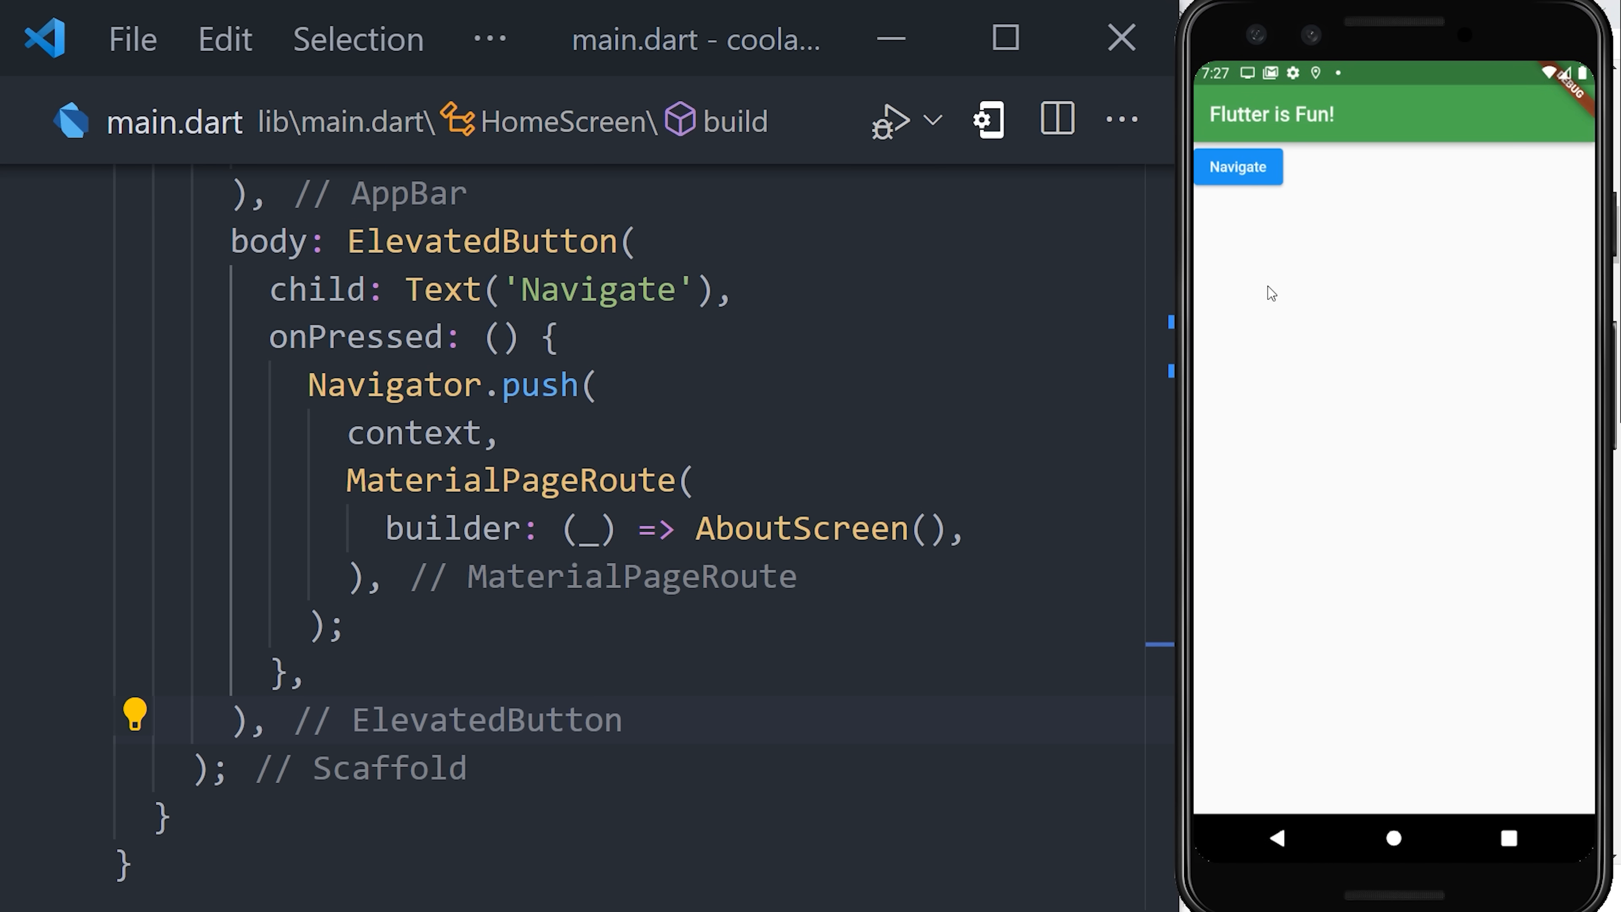
- Tap Navigate in the emulator to open the about screen, go back, and open it again
left_click(1238, 166)
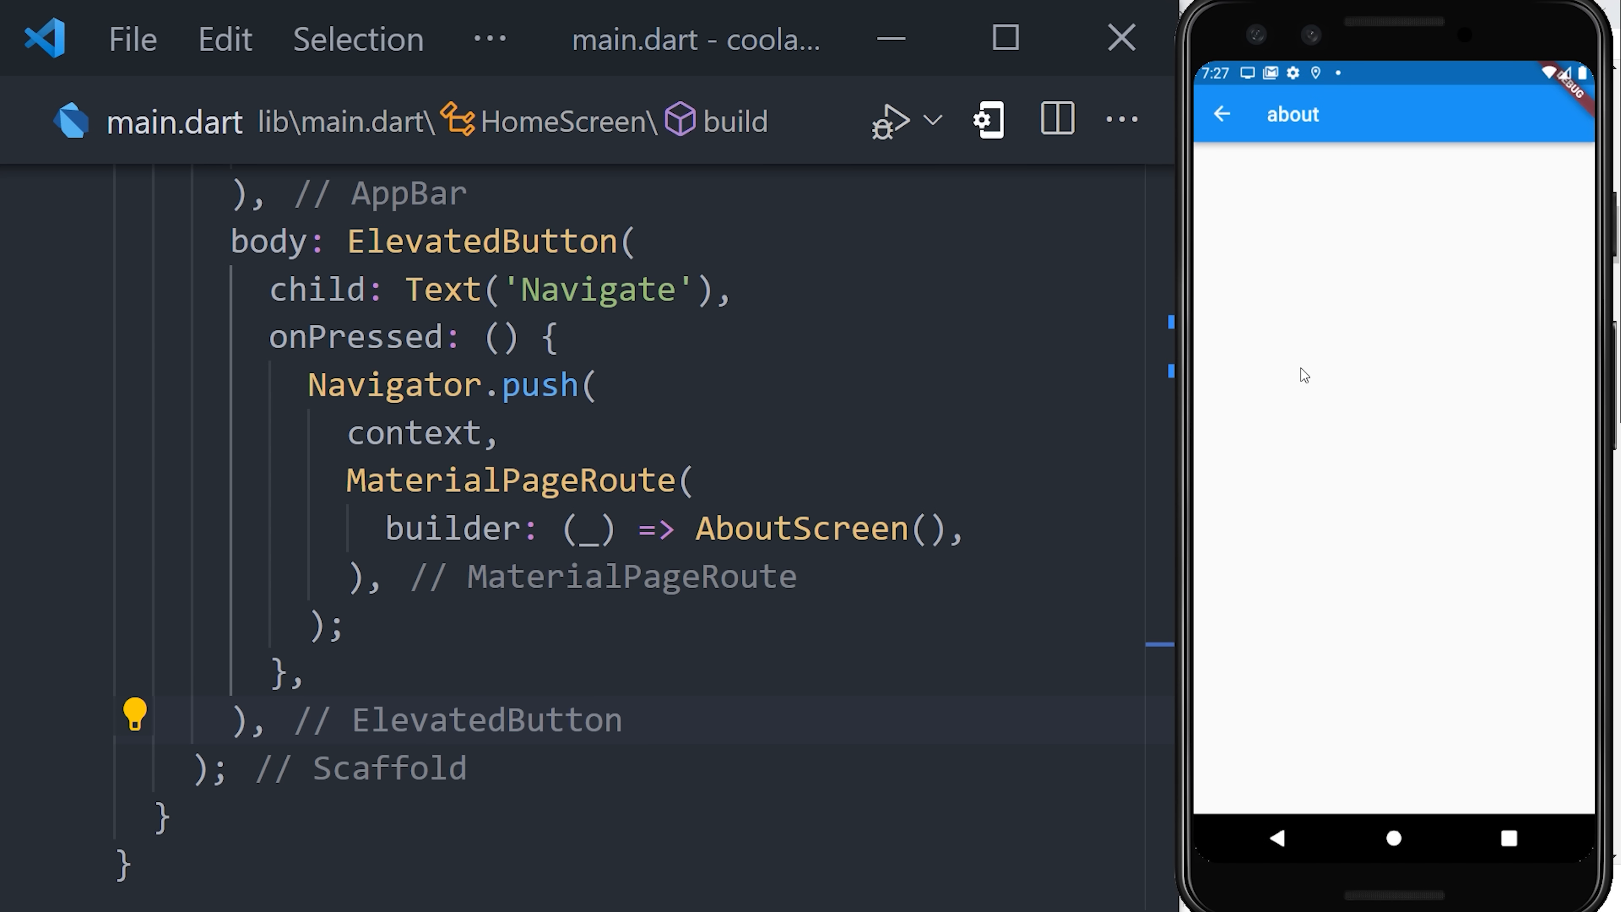
left_click(1224, 114)
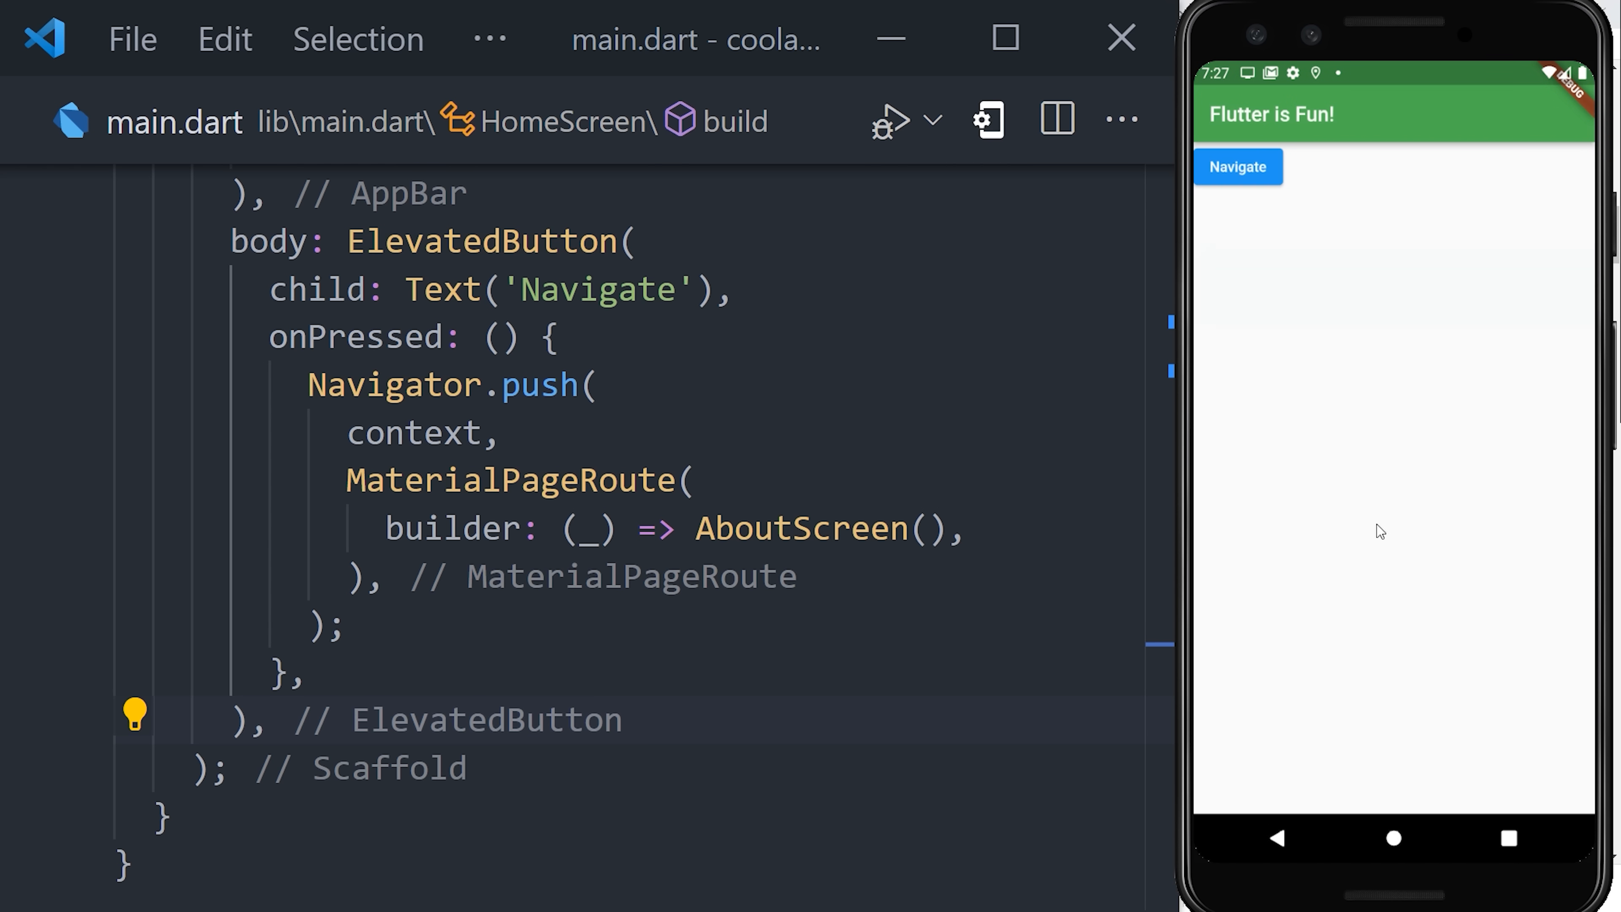
left_click(1238, 166)
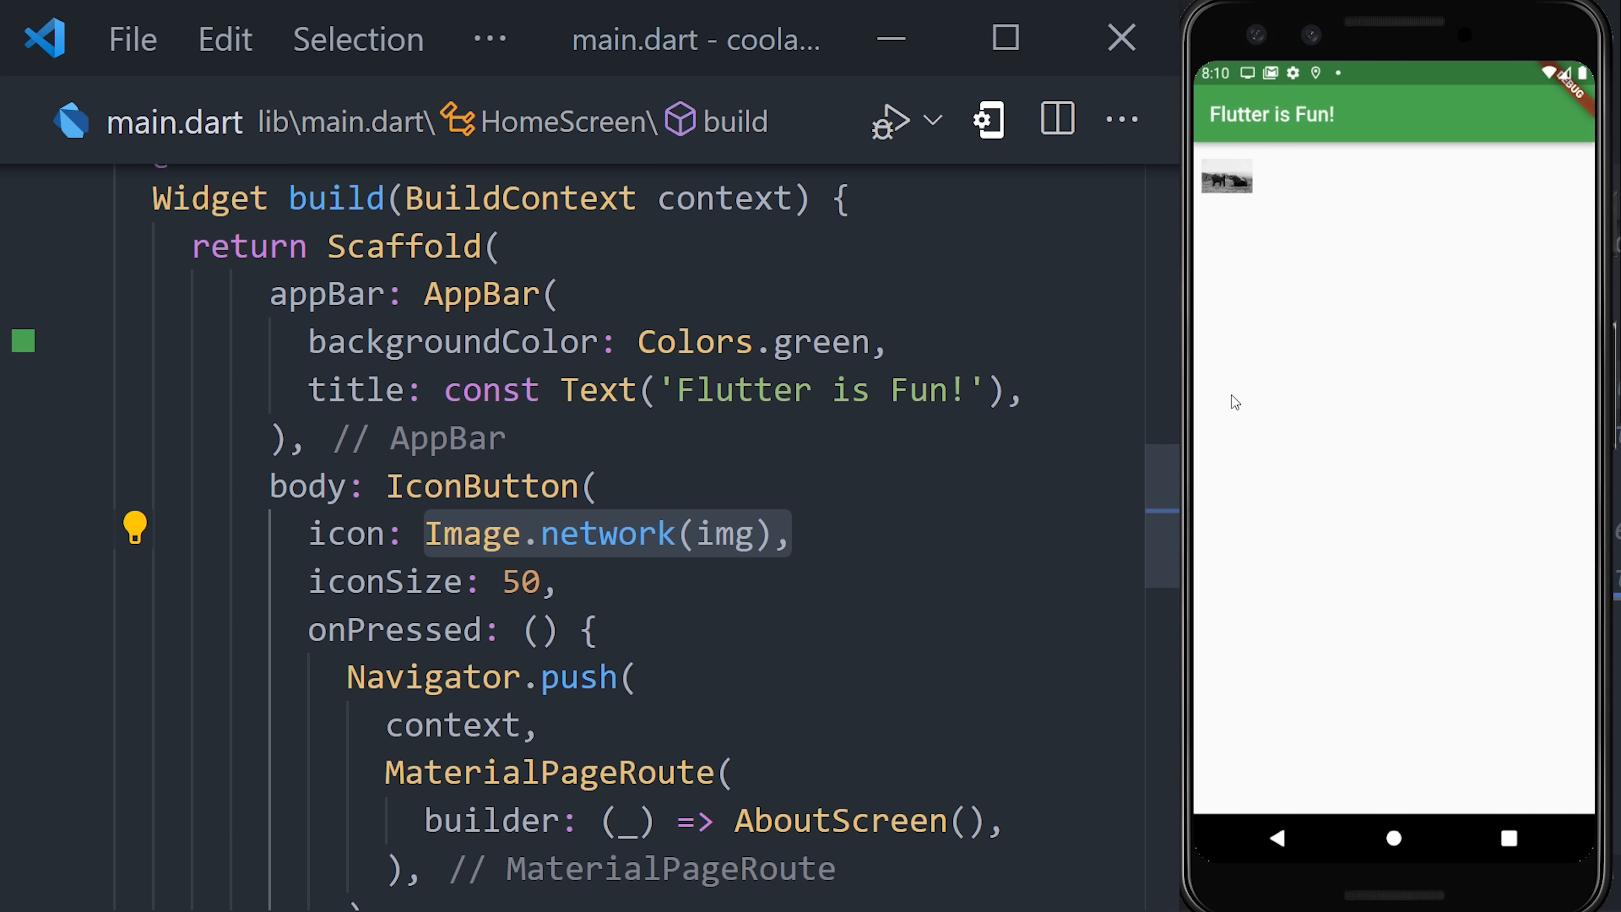
- Tap the network image icon in the emulator to open the AboutScreen
left_click(1226, 176)
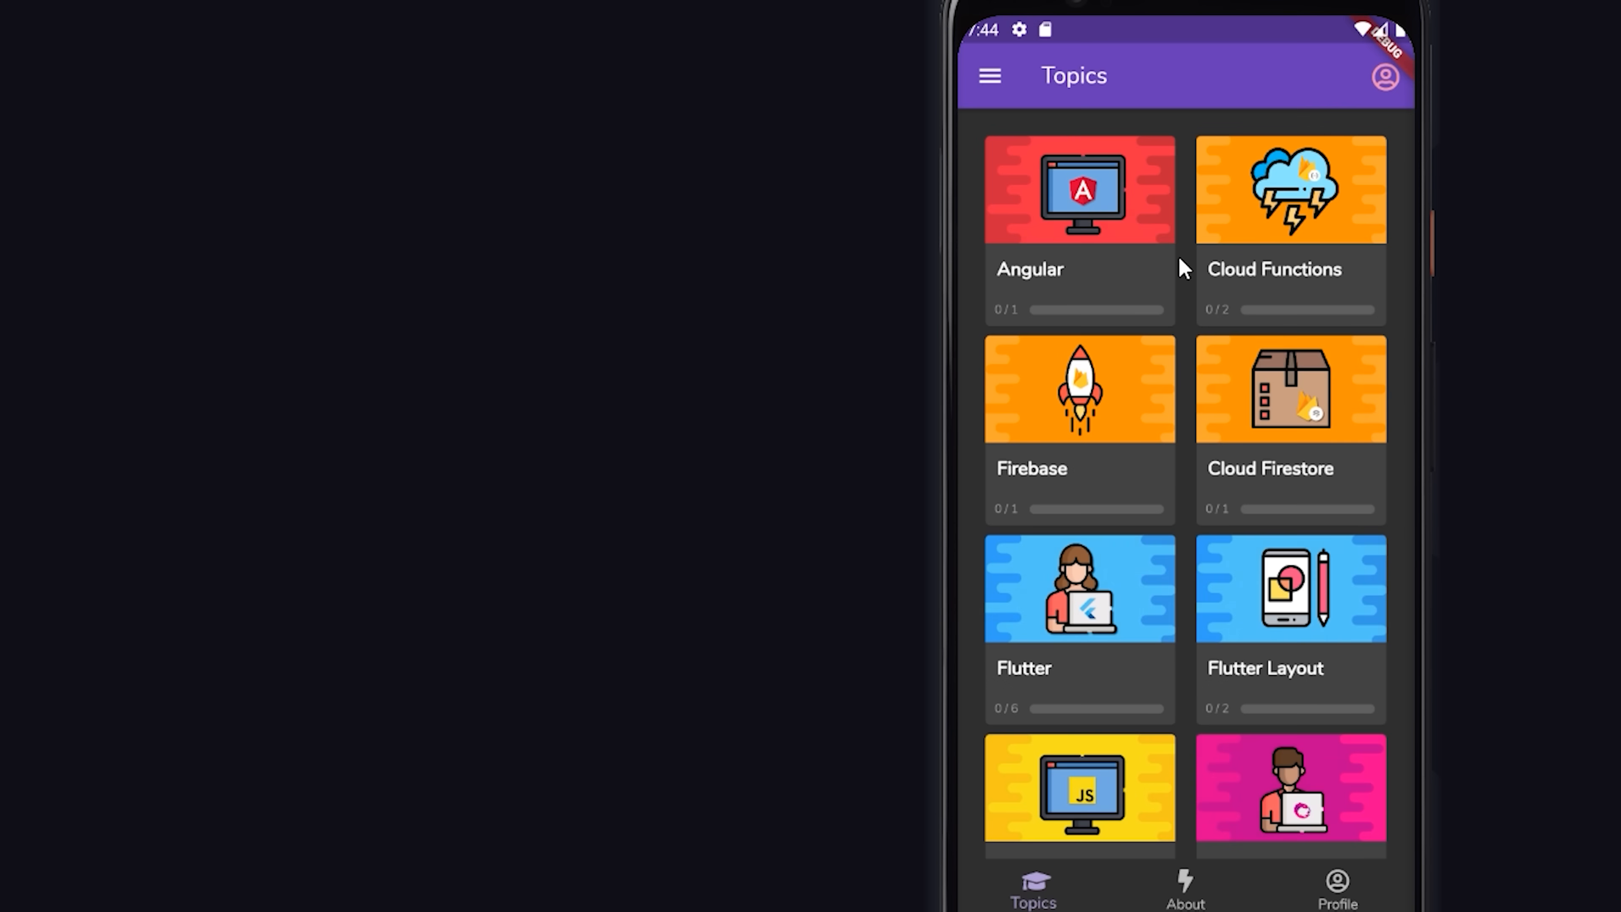
- Tap the Cloud Functions card to open its topic page with the Hero transition
left_click(1276, 189)
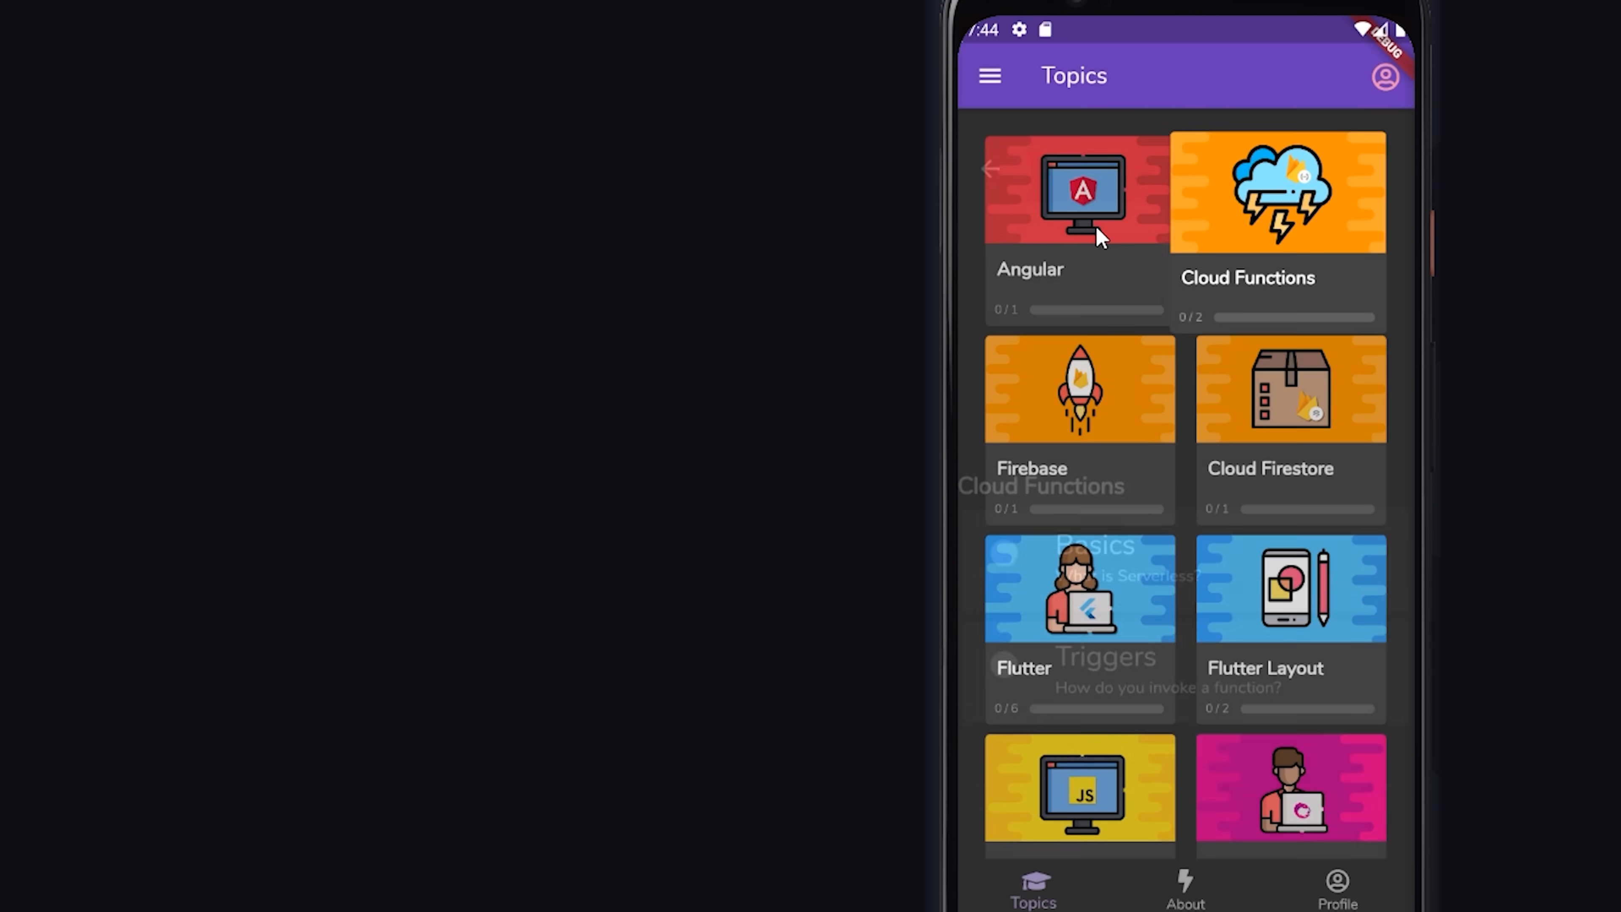